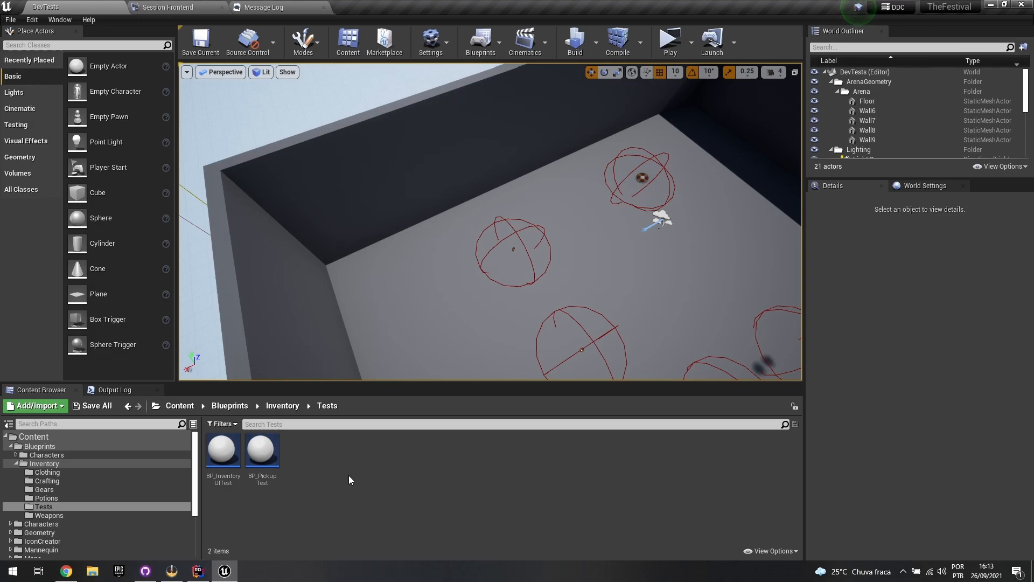
- Drag the viewport/Content Browser splitter down to give the DevTests level view more height
{"action": "left_click_drag", "start_coordinate": [504, 382], "coordinate": [505, 402]}
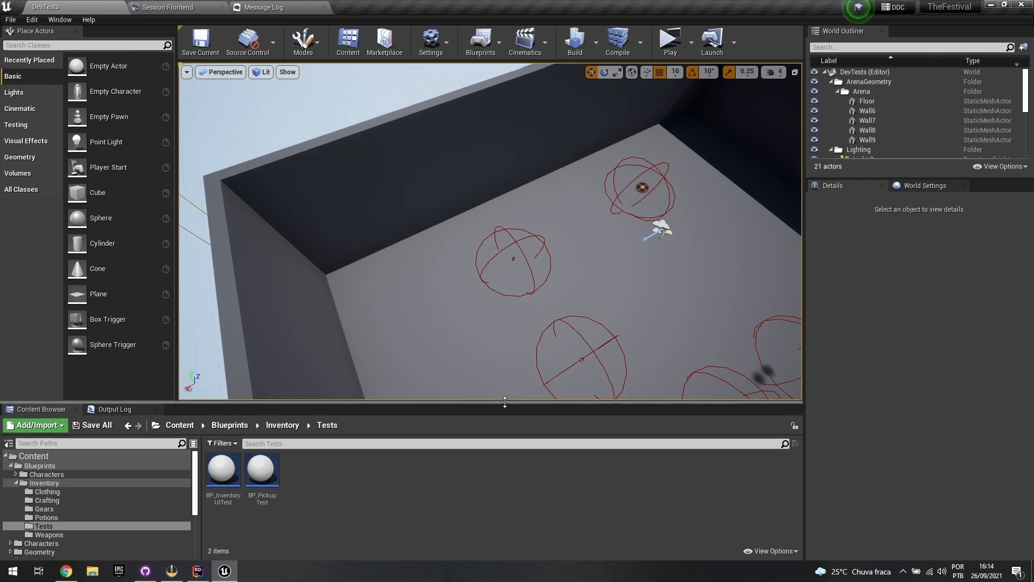
{"action": "mouse_move", "coordinate": [669, 40]}
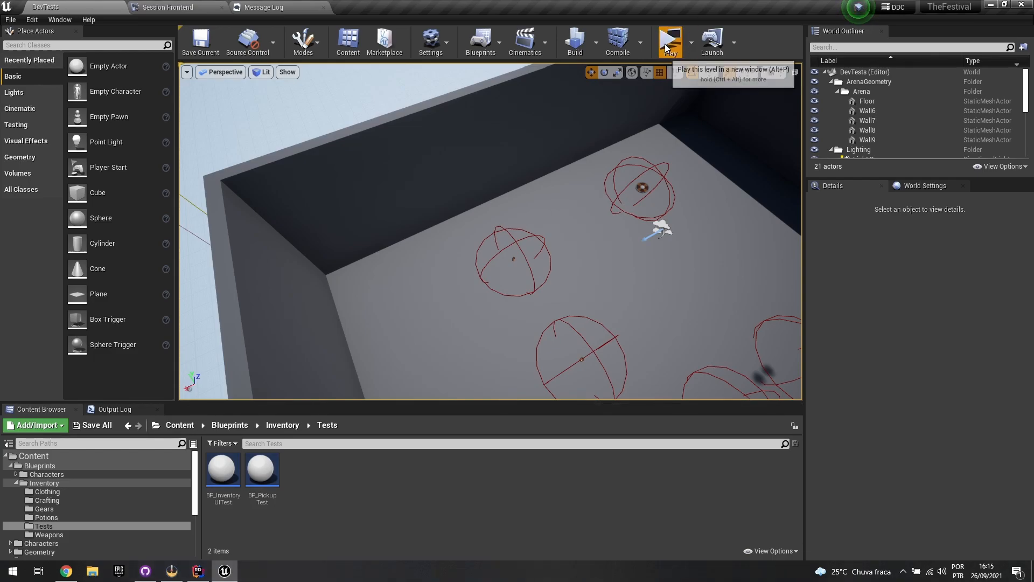
- Play the level in a new window and view the inventory's potion and weapon categories
{"action": "left_click", "coordinate": [669, 40]}
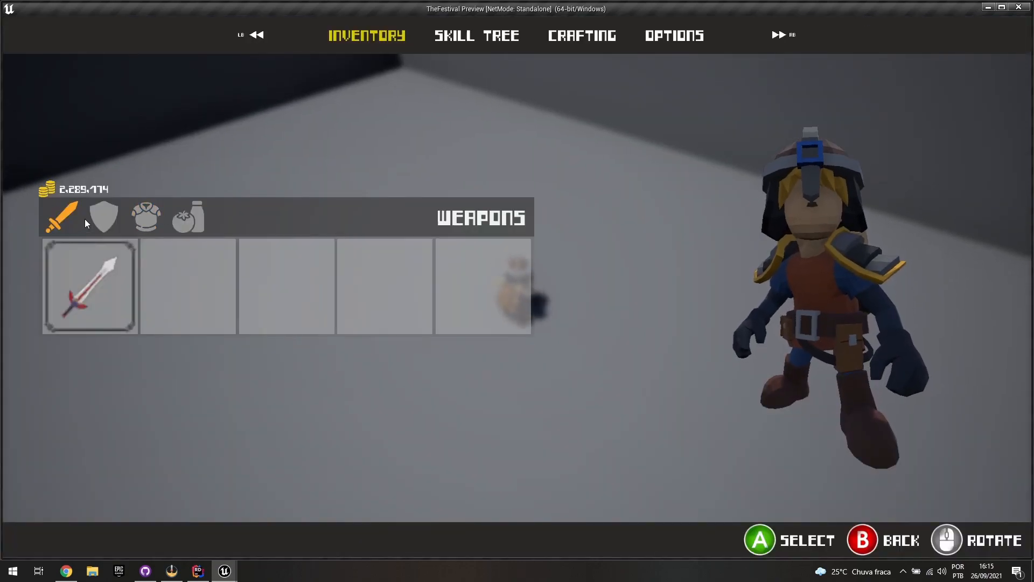
{"action": "left_click", "coordinate": [187, 217]}
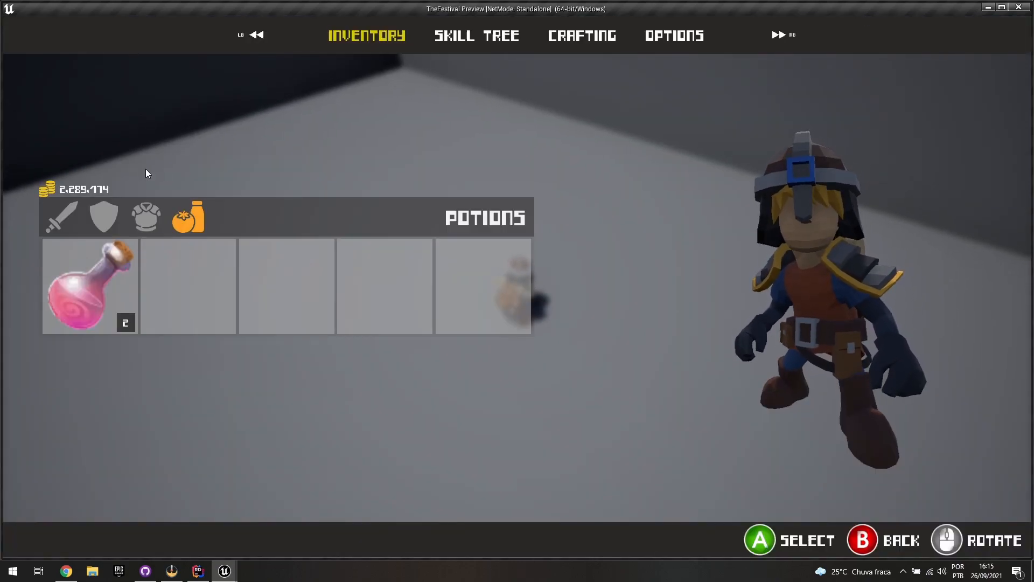
{"action": "left_click", "coordinate": [61, 217]}
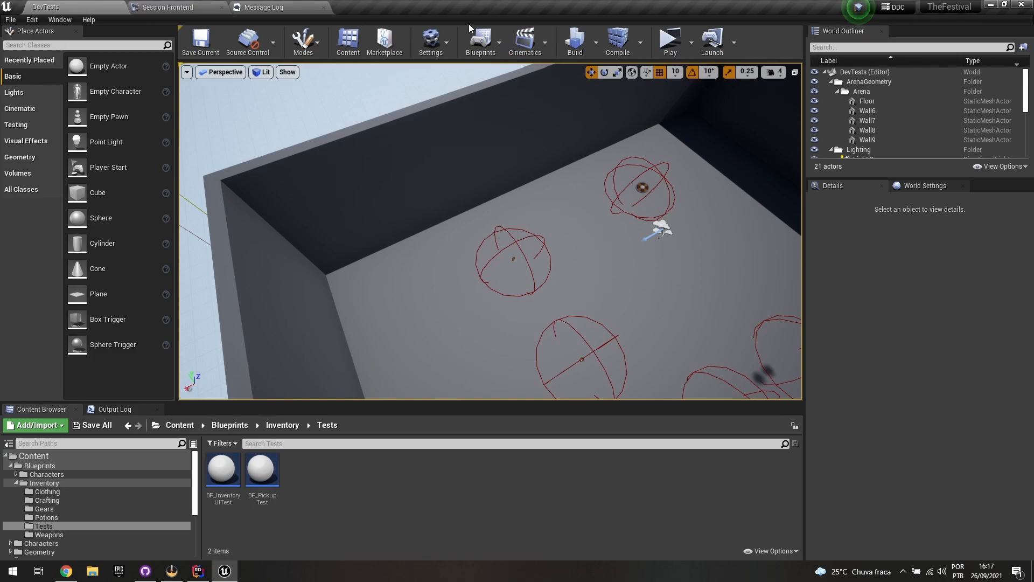
- Launch Test Automation from the Window menu and delete the old BP_InventoryUITest screen comparison report
{"action": "left_click", "coordinate": [59, 19]}
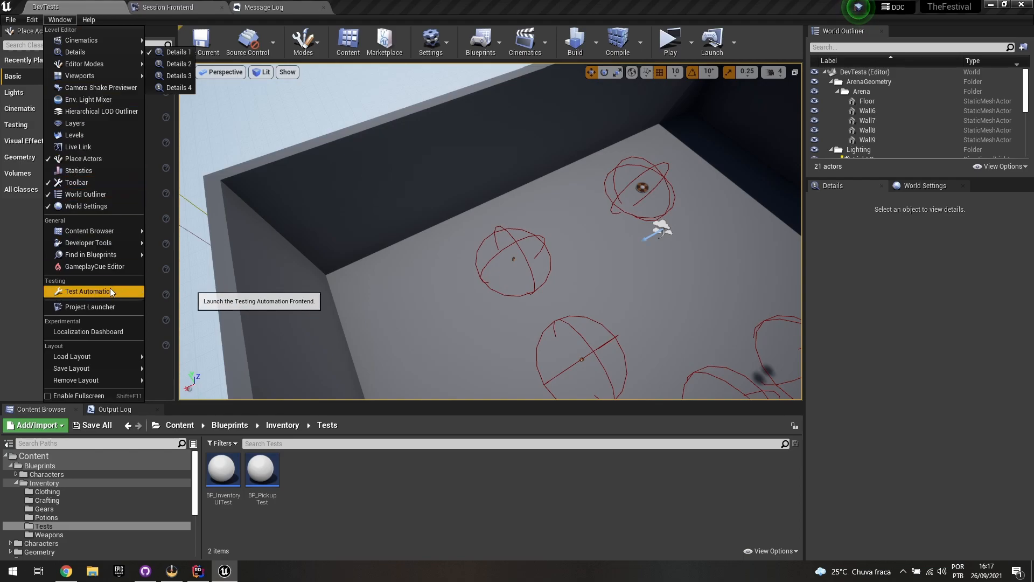
{"action": "left_click", "coordinate": [88, 290]}
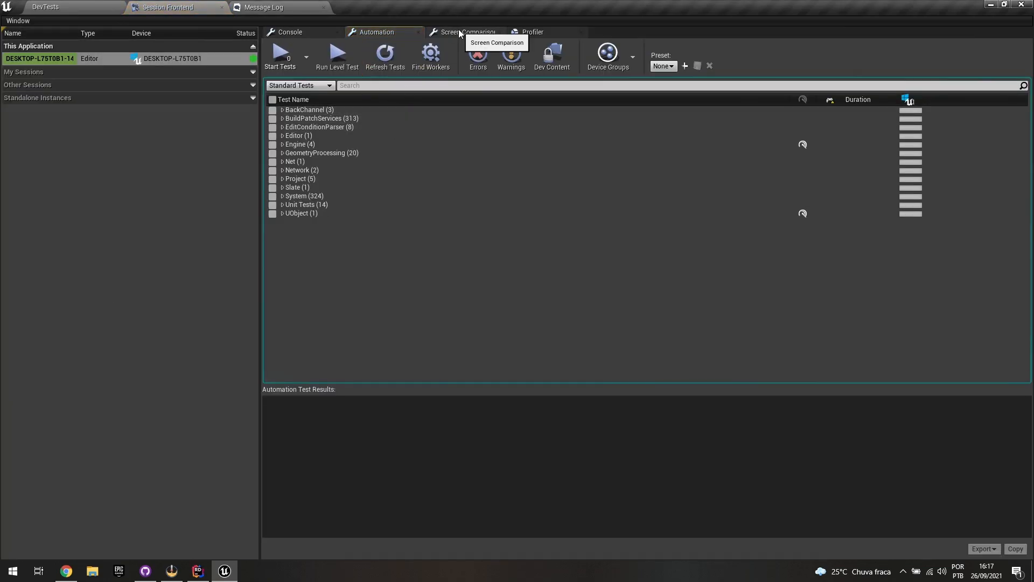
{"action": "left_click", "coordinate": [468, 31]}
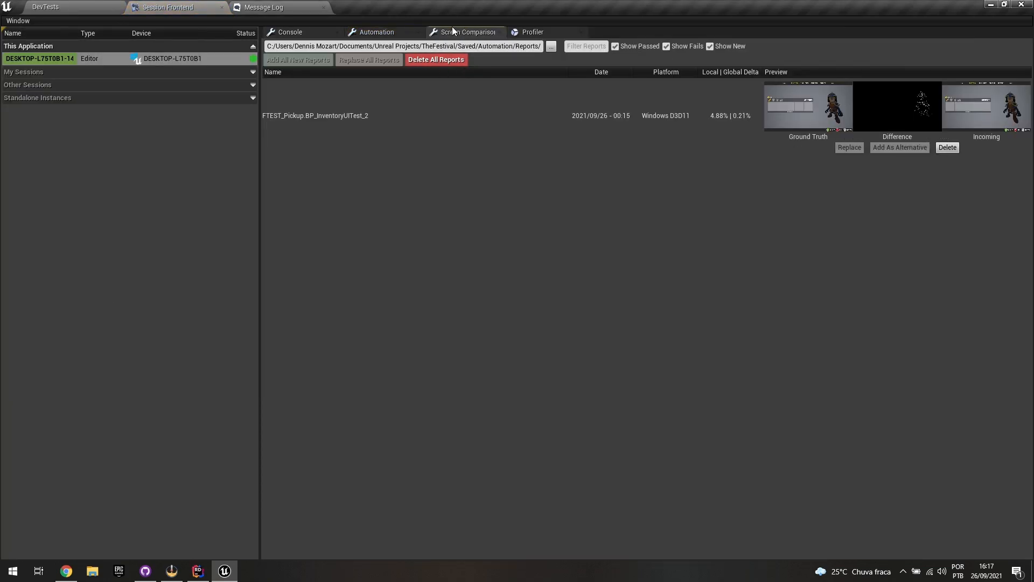
{"action": "left_click", "coordinate": [435, 59]}
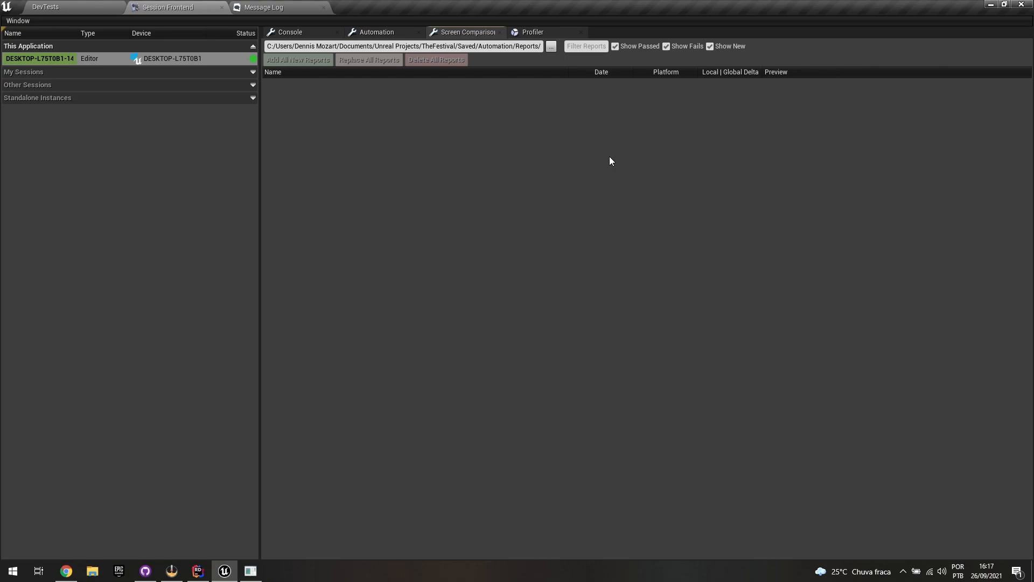
- In the Automation tab expand Unit Tests > GAS and Project > Functional Tests to see FTEST_Pickup
{"action": "left_click", "coordinate": [377, 32]}
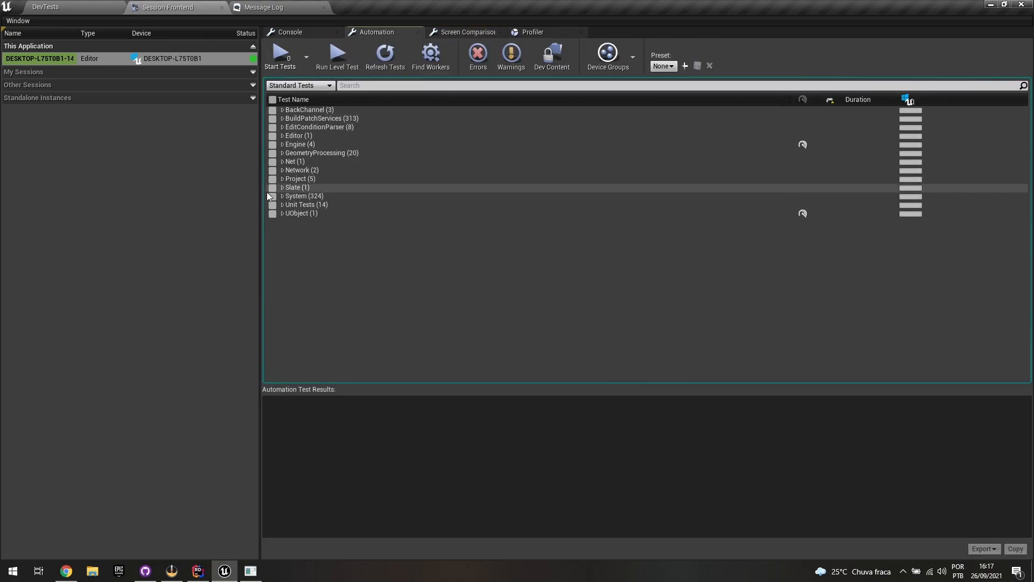
{"action": "left_click", "coordinate": [282, 204]}
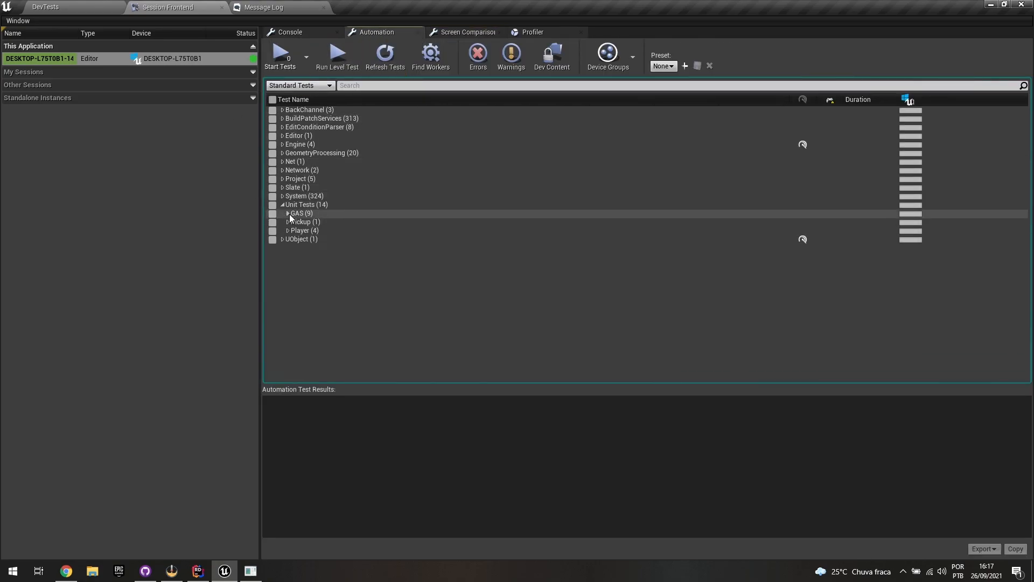
{"action": "left_click", "coordinate": [288, 214]}
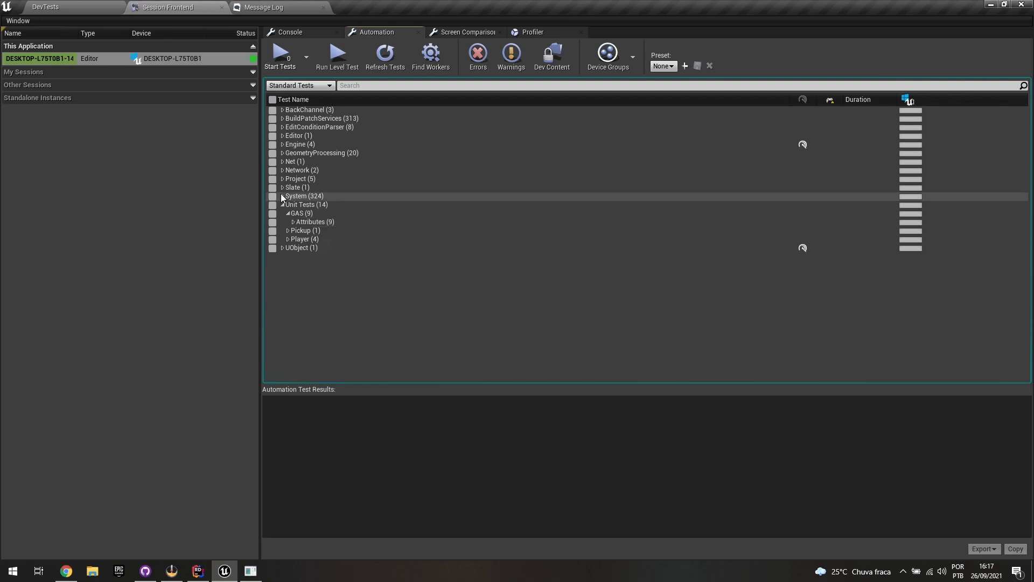
{"action": "left_click", "coordinate": [282, 178]}
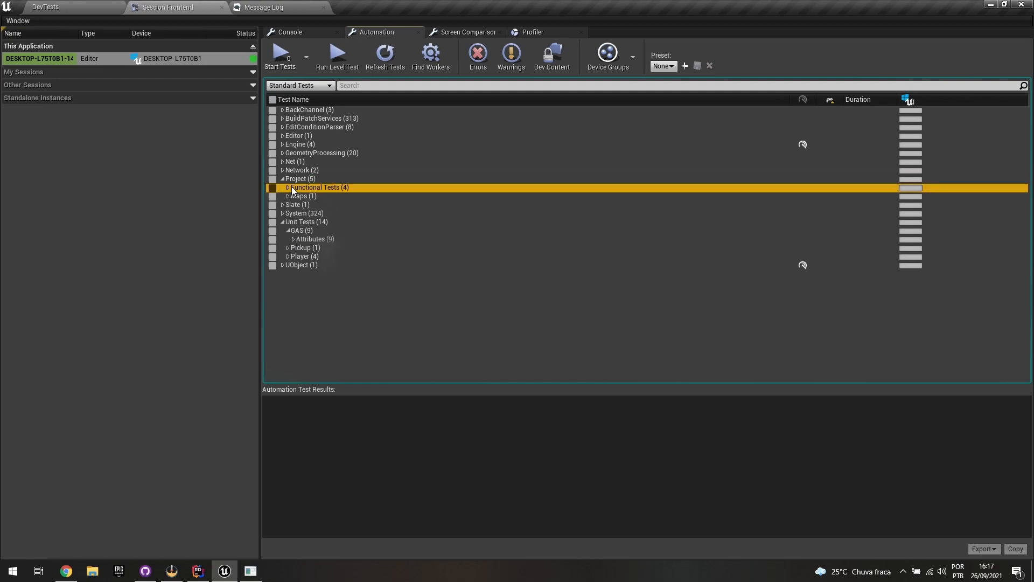
{"action": "left_click", "coordinate": [288, 187]}
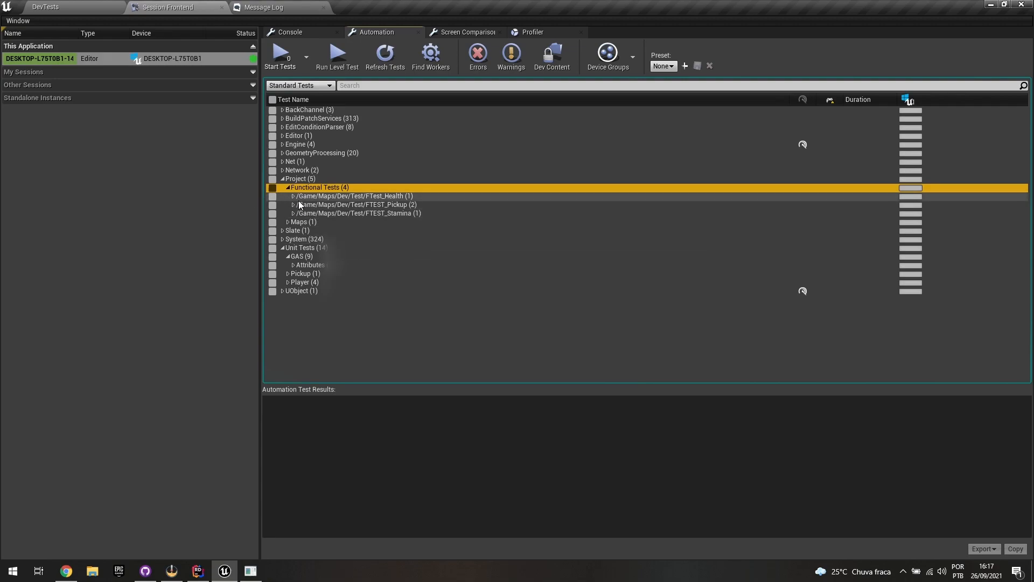
{"action": "left_click", "coordinate": [292, 204]}
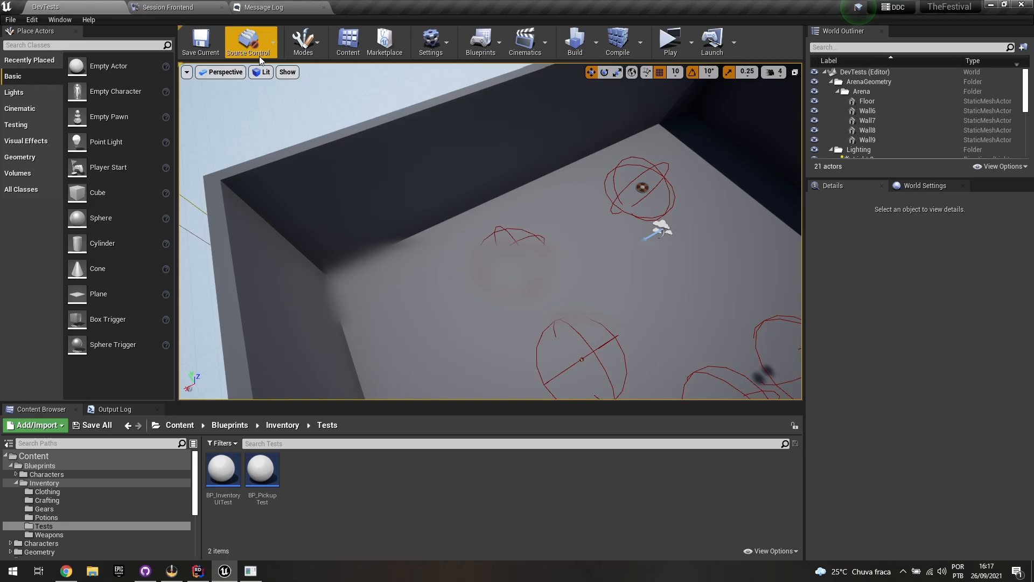
{"action": "mouse_move", "coordinate": [257, 59]}
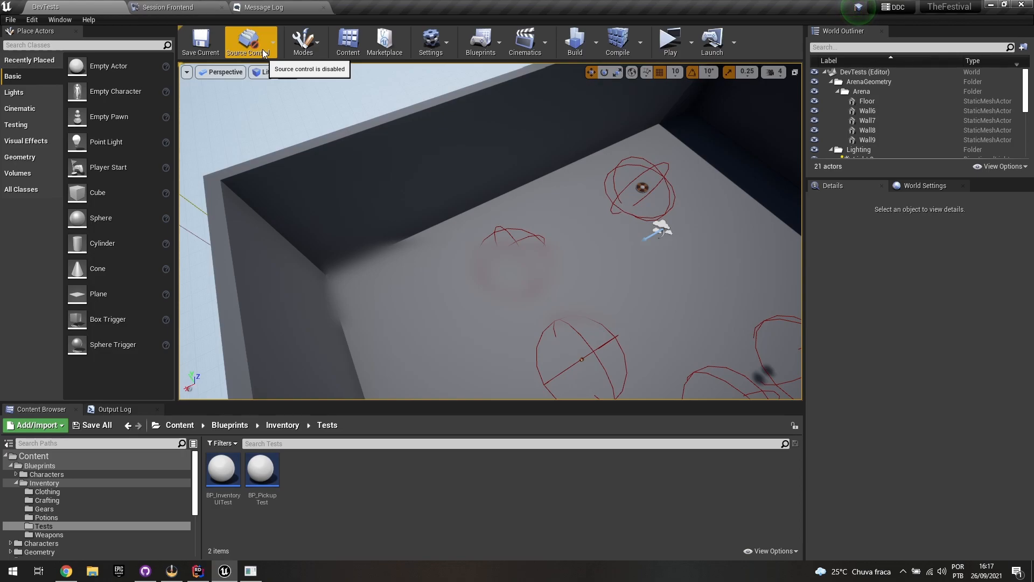
- Choose Connect to Source Control from the toolbar to bring up the Source Control Login prompt
{"action": "left_click", "coordinate": [249, 41]}
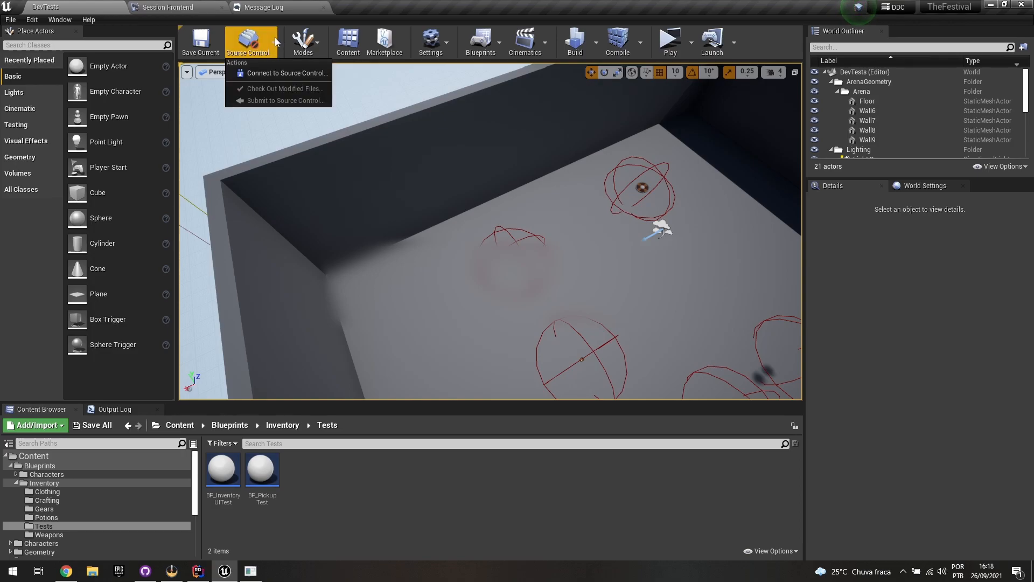
{"action": "left_click", "coordinate": [286, 73]}
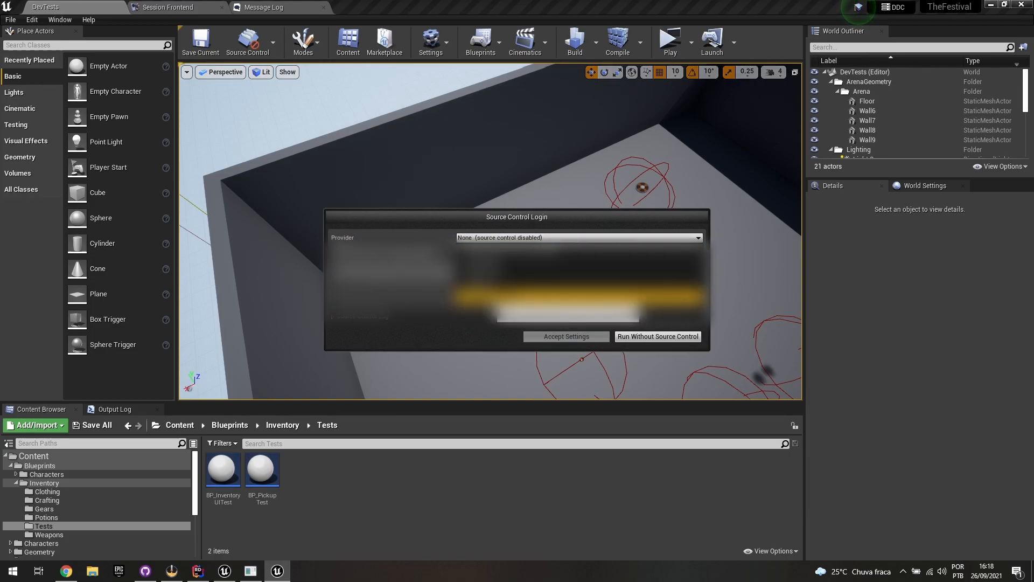
- Set the provider to Git (beta version) and accept the settings to connect source control
{"action": "left_click", "coordinate": [577, 238]}
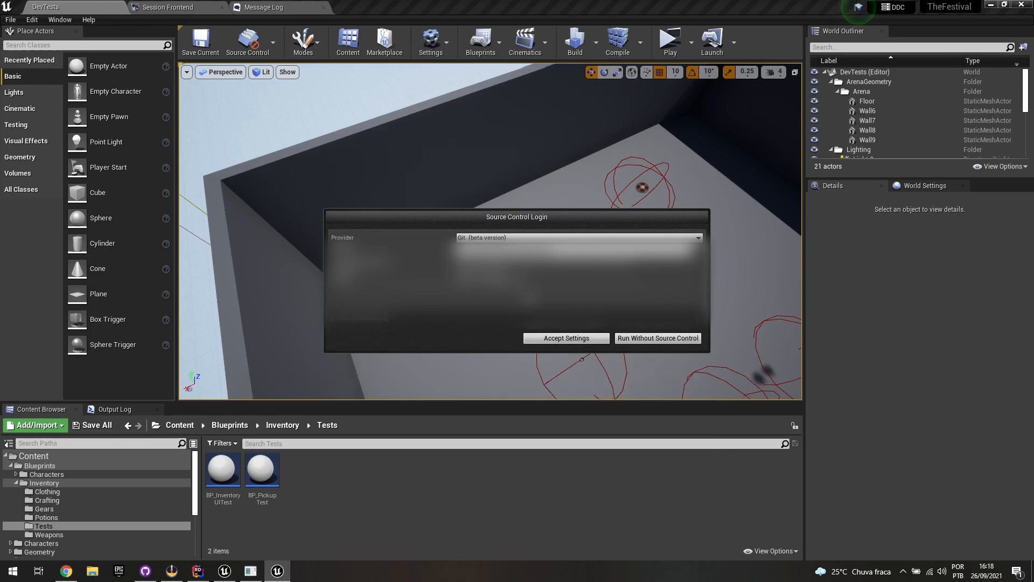
{"action": "left_click_drag", "start_coordinate": [516, 217], "coordinate": [517, 189]}
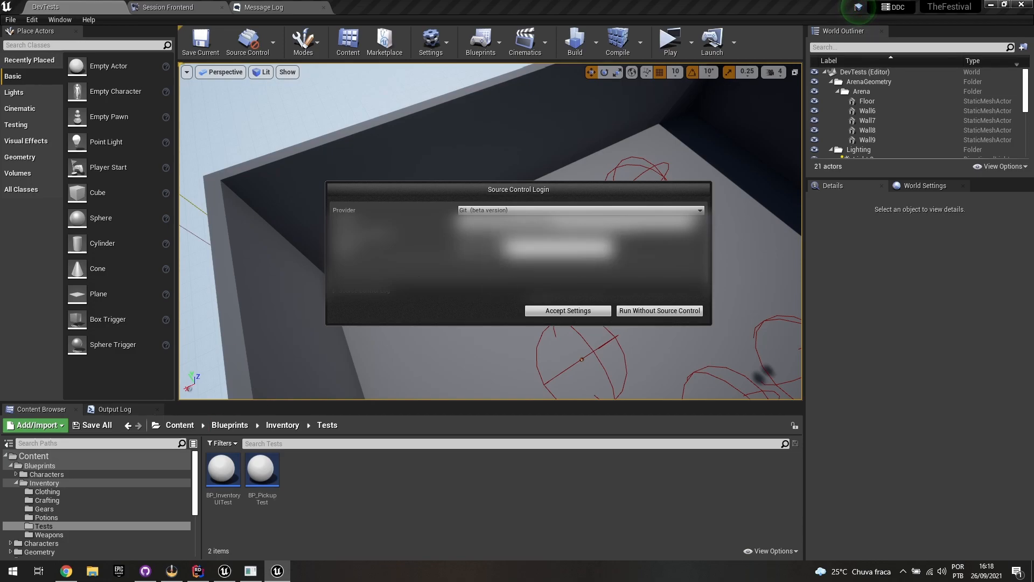
{"action": "left_click", "coordinate": [566, 310]}
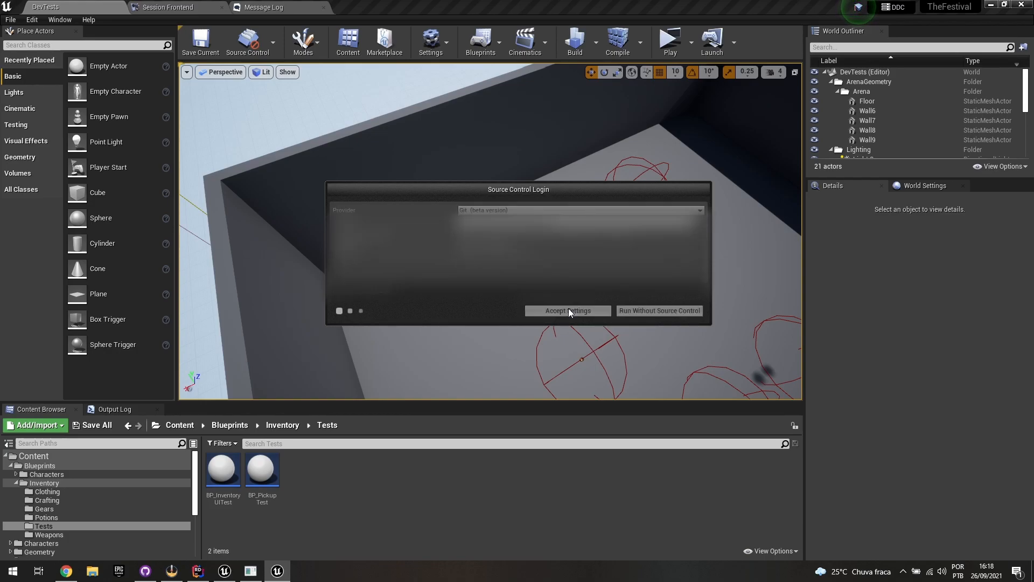
{"action": "left_click", "coordinate": [567, 311]}
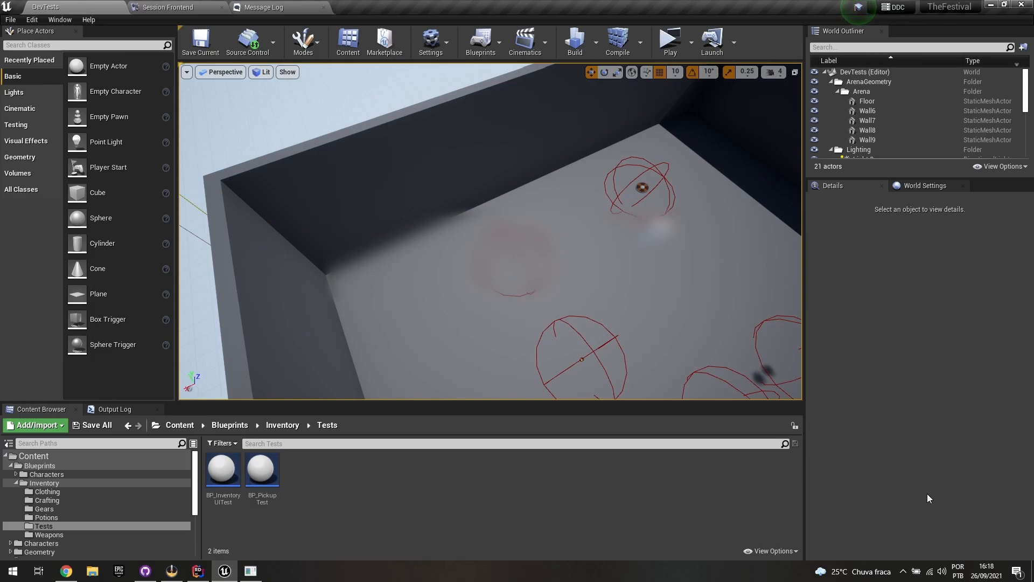
{"action": "left_click", "coordinate": [250, 42]}
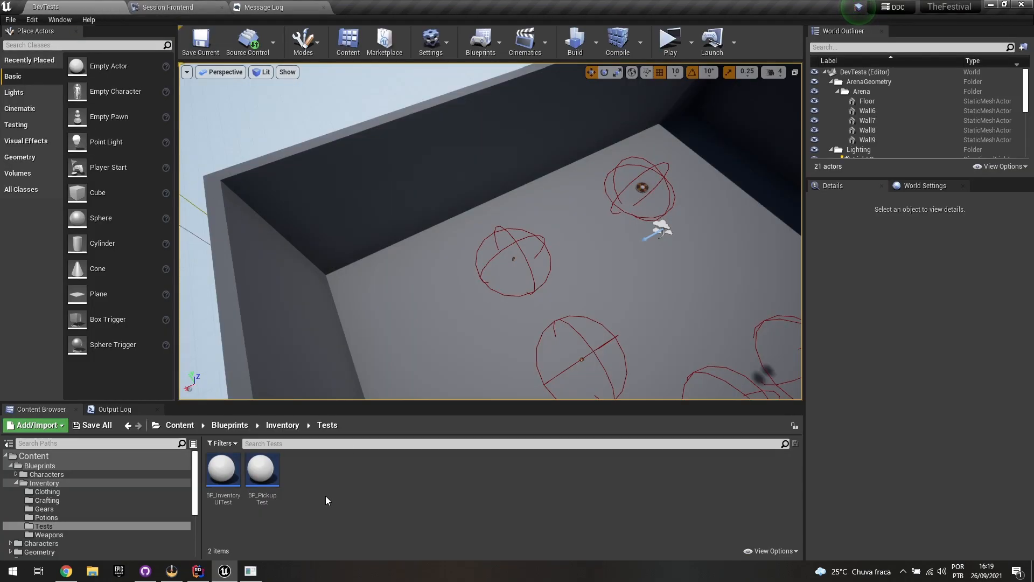
- Start a new Blueprint Class in Tests, search 'scr' and compare the screenshot functional test parent classes, then cancel
{"action": "right_click", "coordinate": [326, 500]}
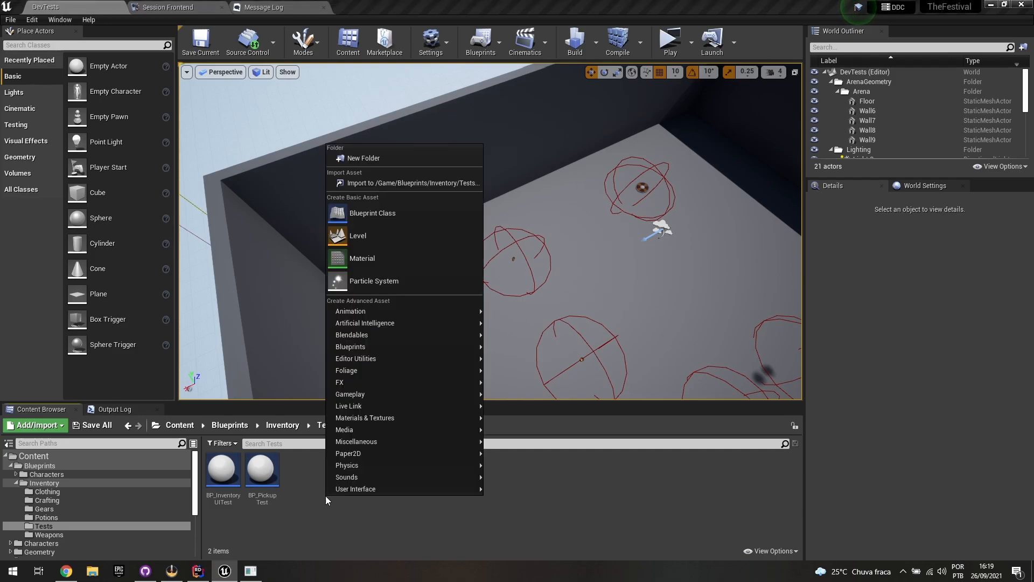
{"action": "mouse_move", "coordinate": [372, 212]}
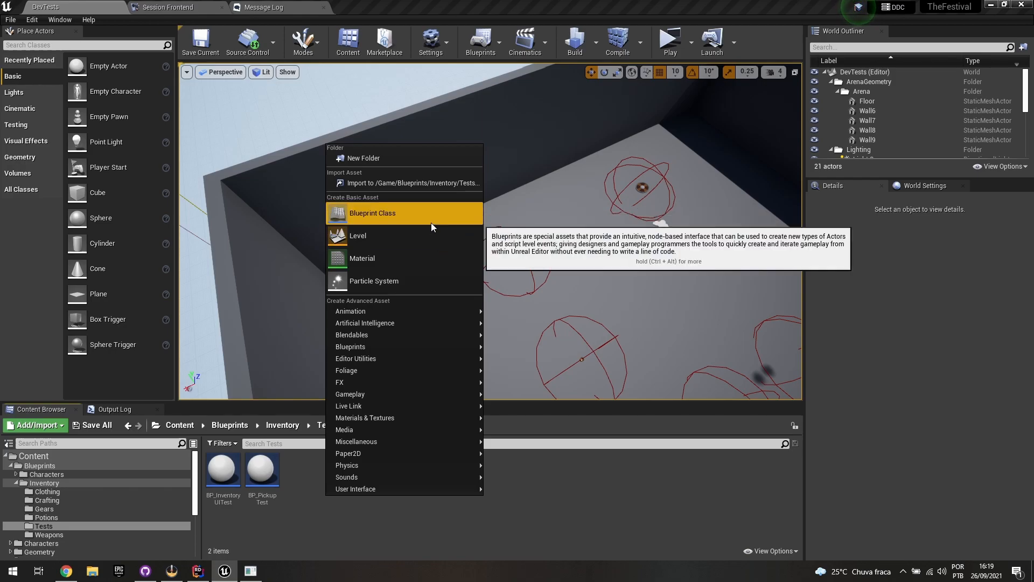
{"action": "left_click", "coordinate": [371, 212]}
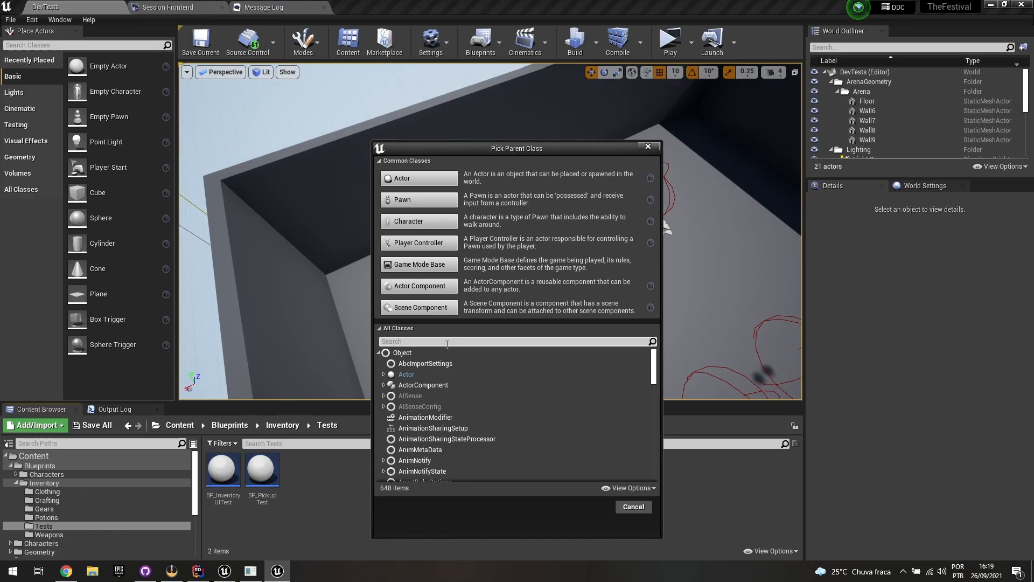
{"action": "type", "text": "screens"}
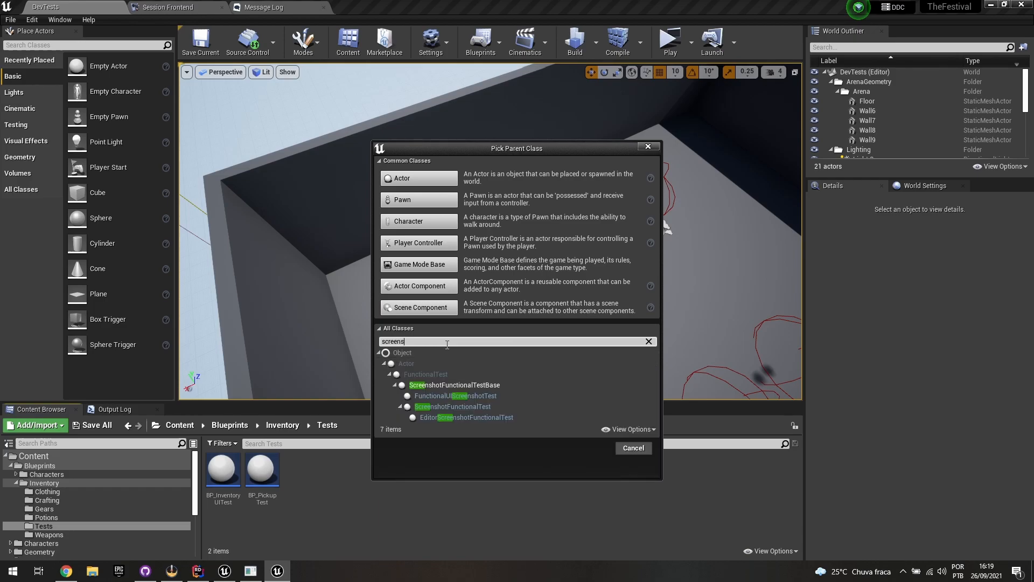
{"action": "left_click", "coordinate": [453, 385]}
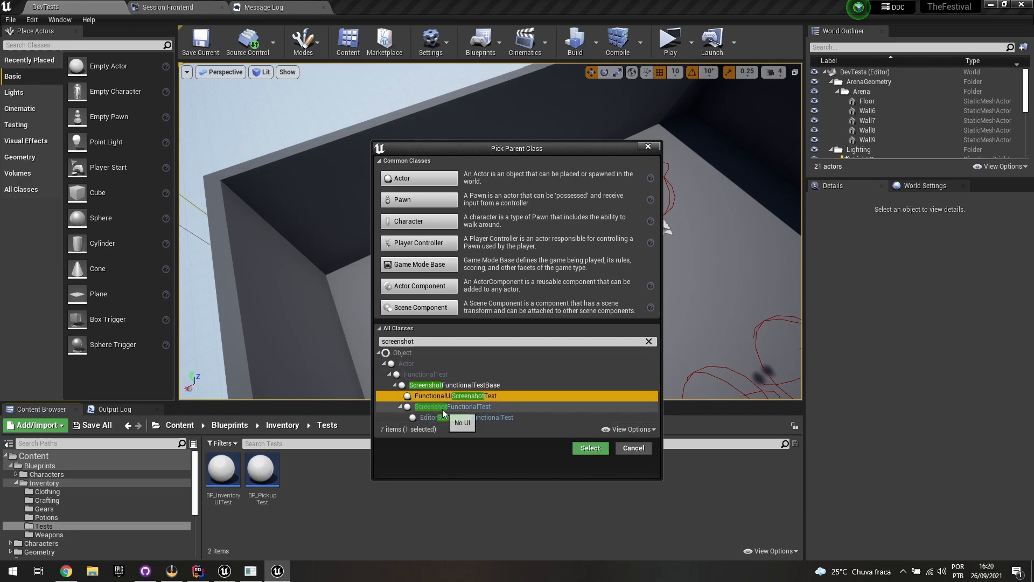
{"action": "left_click", "coordinate": [453, 406]}
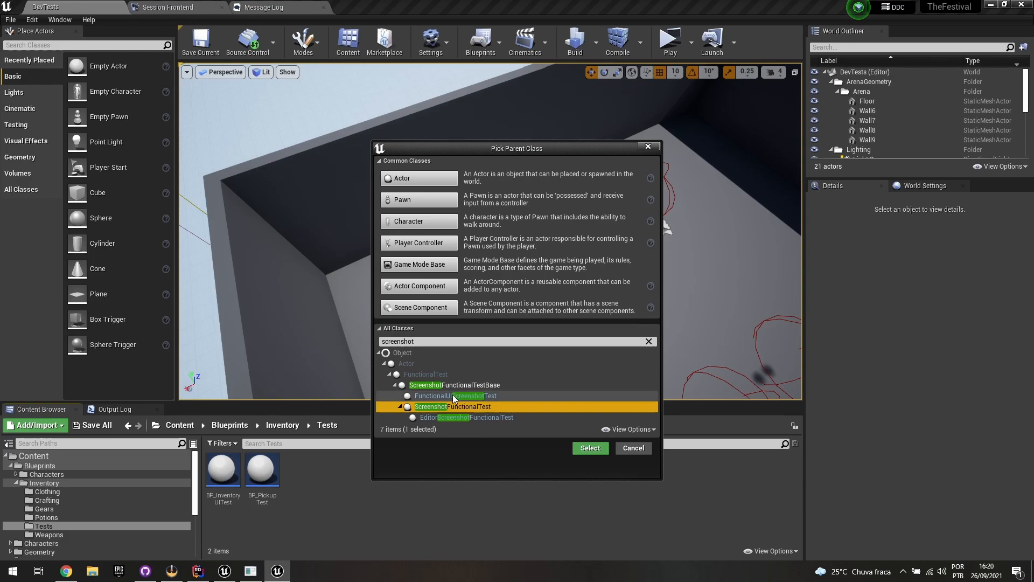
{"action": "mouse_move", "coordinate": [468, 406]}
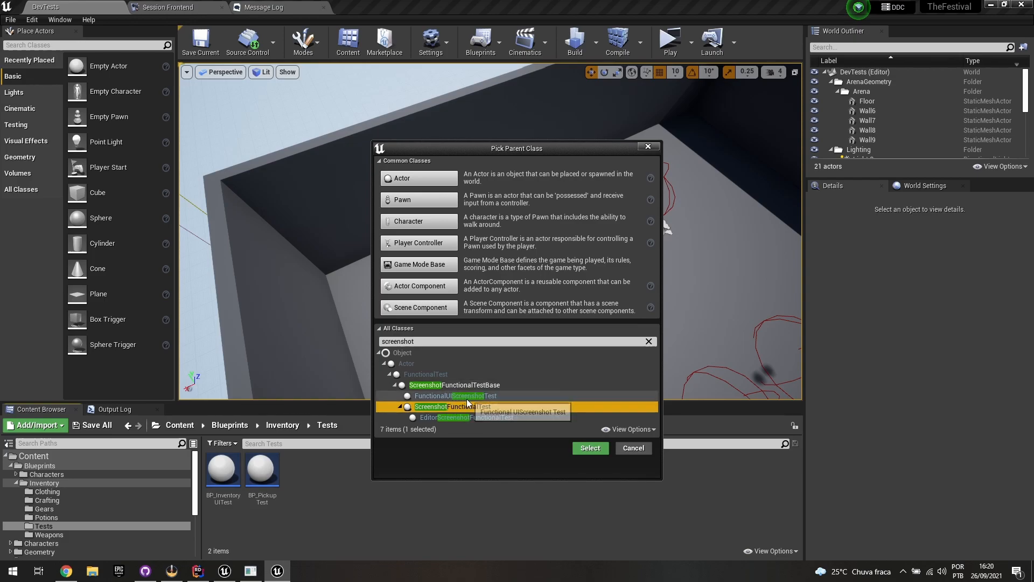
{"action": "left_click", "coordinate": [632, 447]}
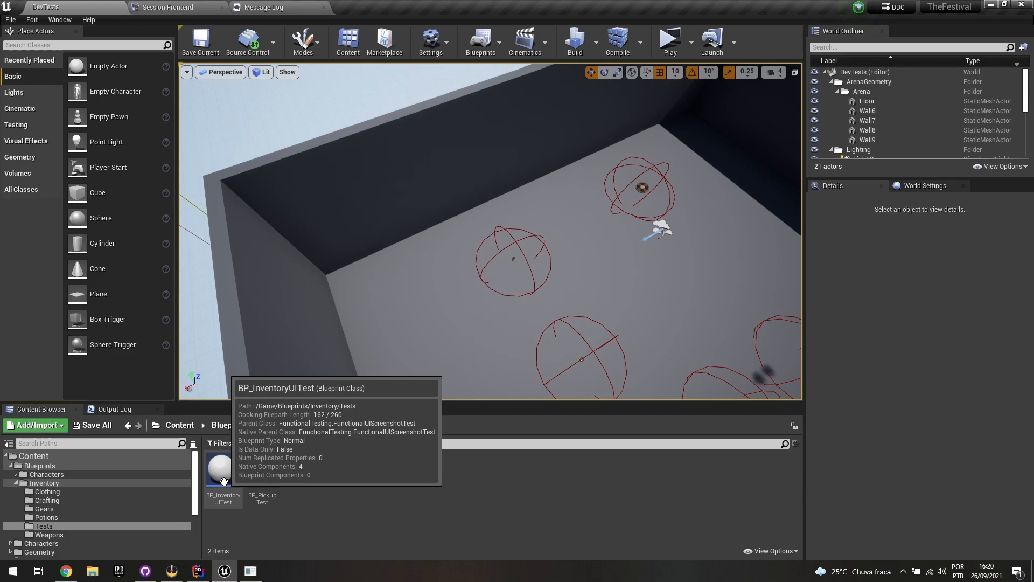
- Open BP_InventoryUITest and review its Class Settings, Class Defaults and the WeaponItemActivated/Deactivated variables
{"action": "left_click", "coordinate": [223, 468]}
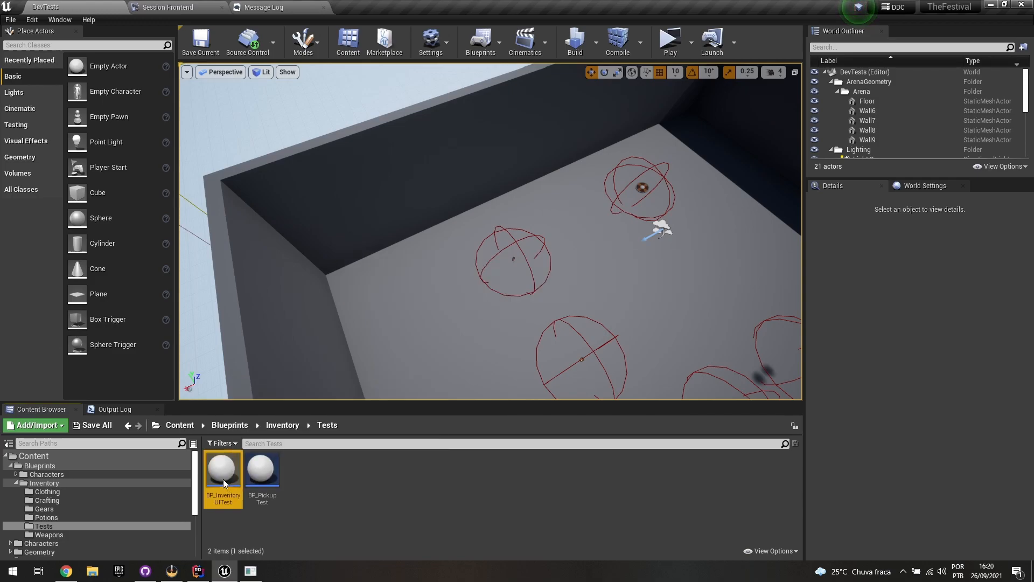
{"action": "double_click", "coordinate": [223, 468]}
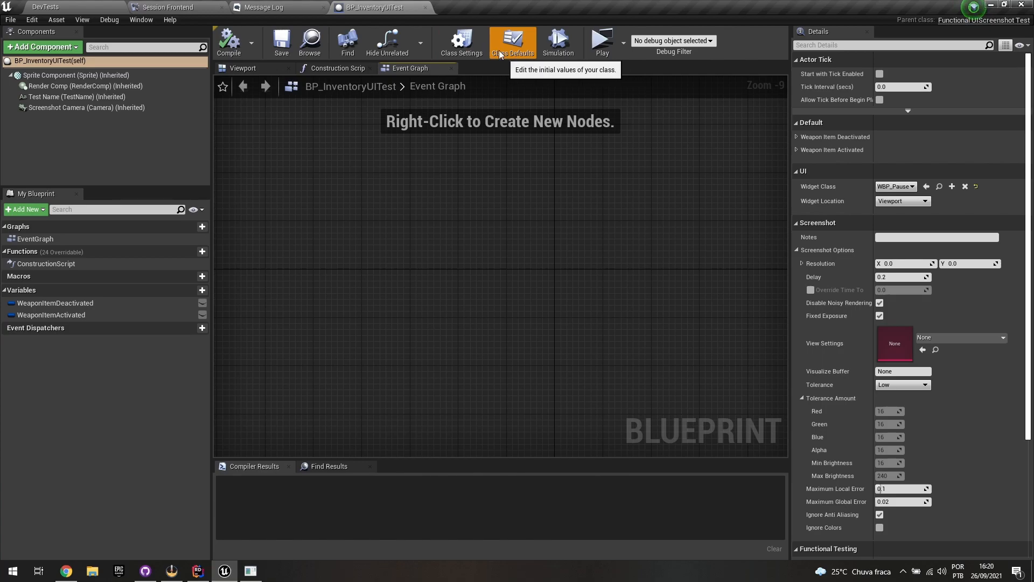
{"action": "left_click", "coordinate": [461, 42]}
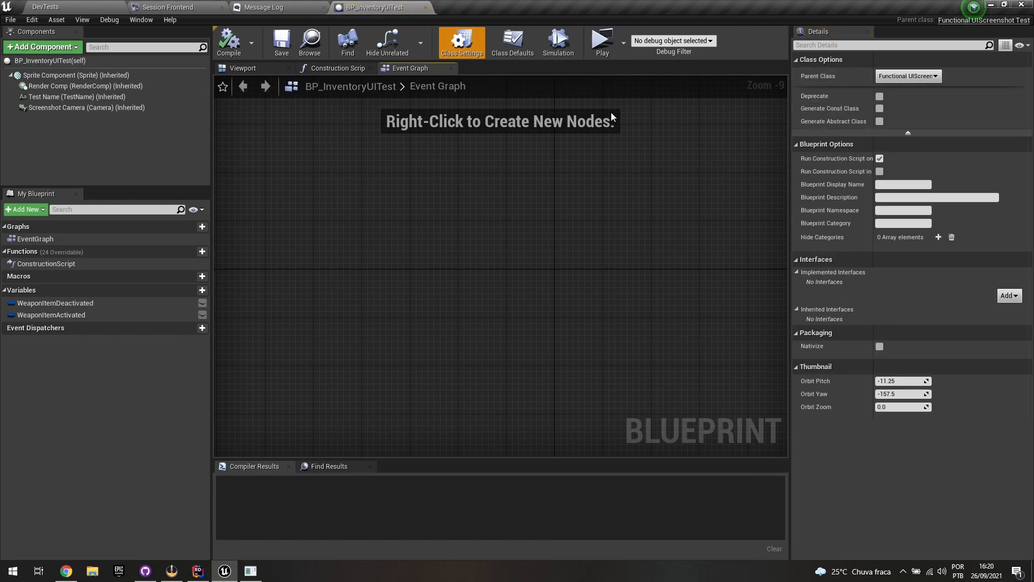
{"action": "left_click", "coordinate": [512, 41]}
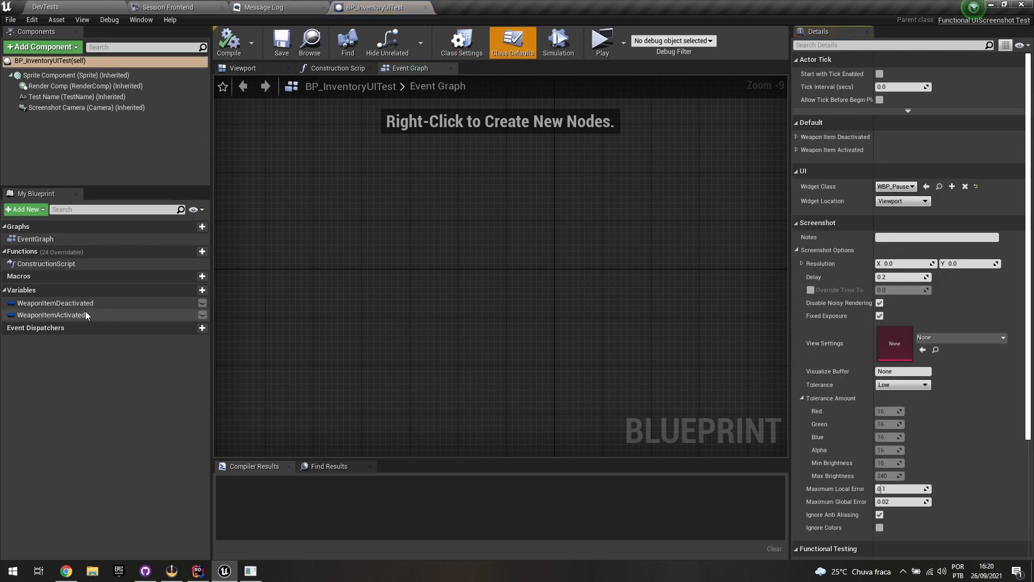
{"action": "left_click", "coordinate": [52, 314]}
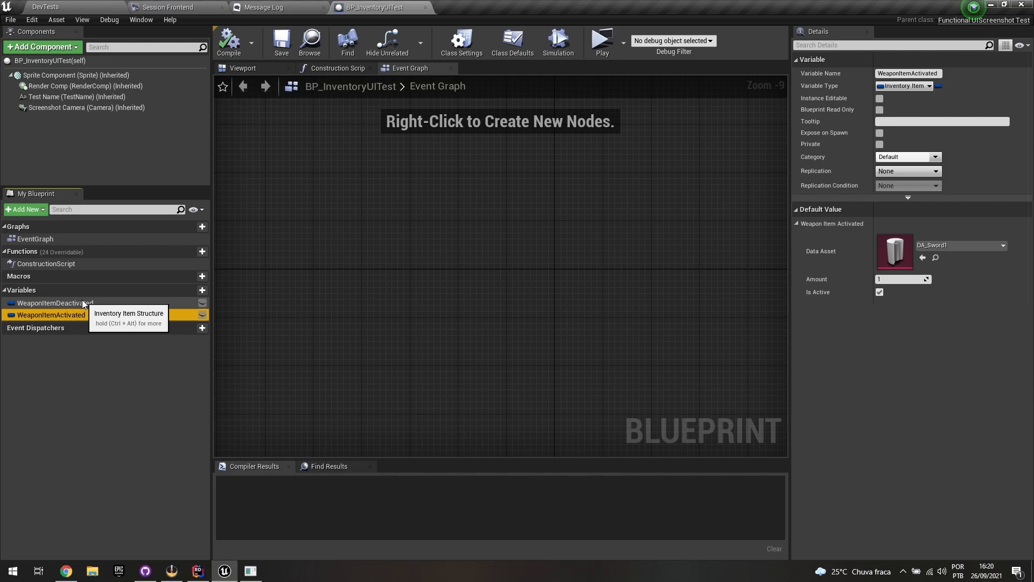
{"action": "left_click", "coordinate": [55, 303]}
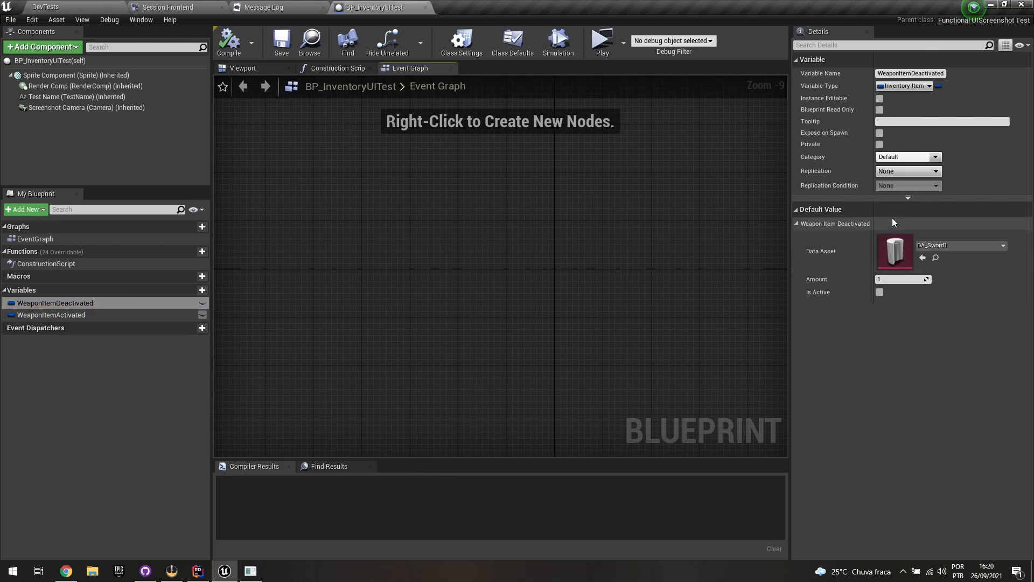
{"action": "mouse_move", "coordinate": [241, 68]}
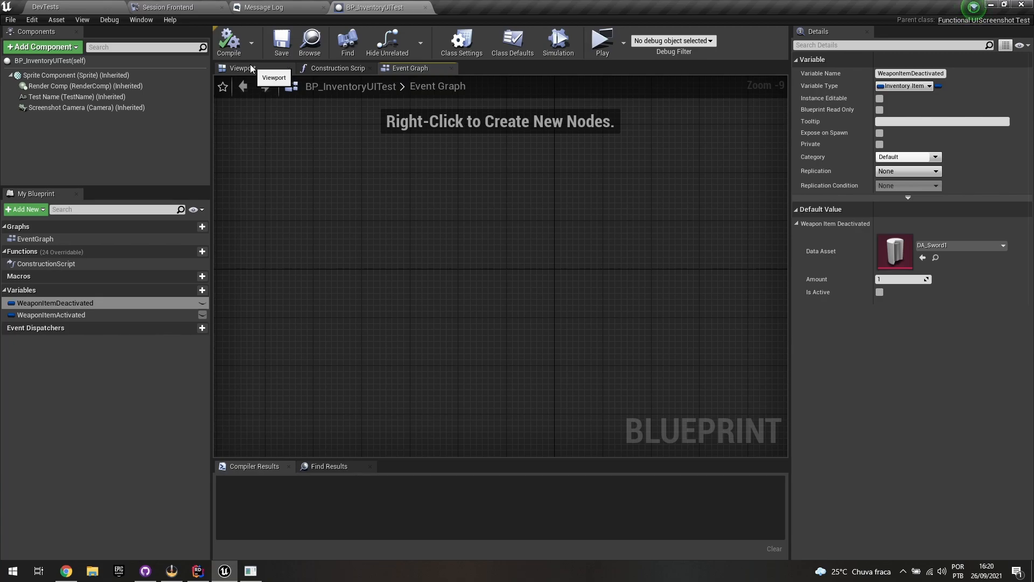
- Show BP_InventoryUITest's viewport preview alongside its class defaults and Widget Class
{"action": "left_click", "coordinate": [512, 41]}
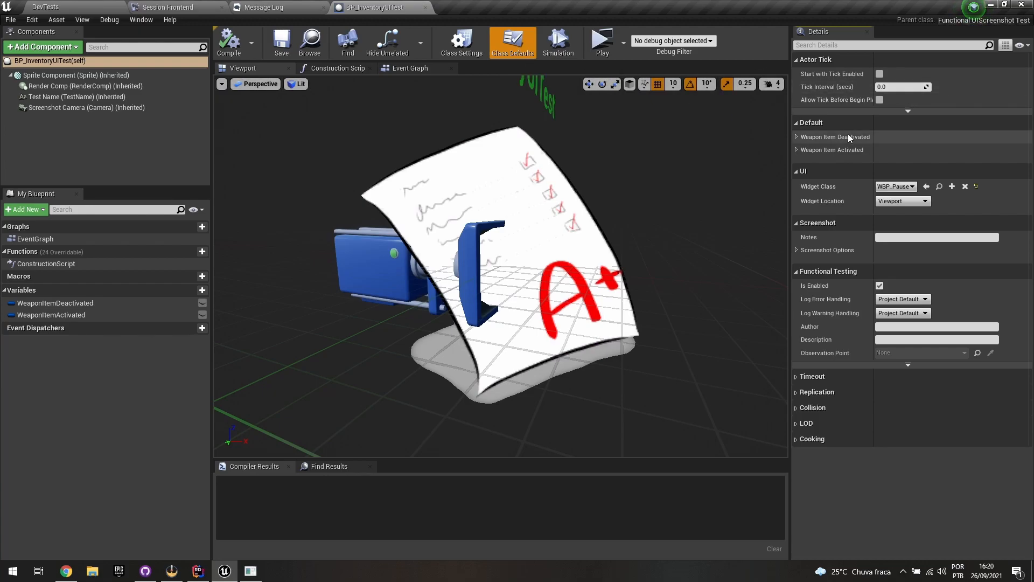
{"action": "mouse_move", "coordinate": [834, 136]}
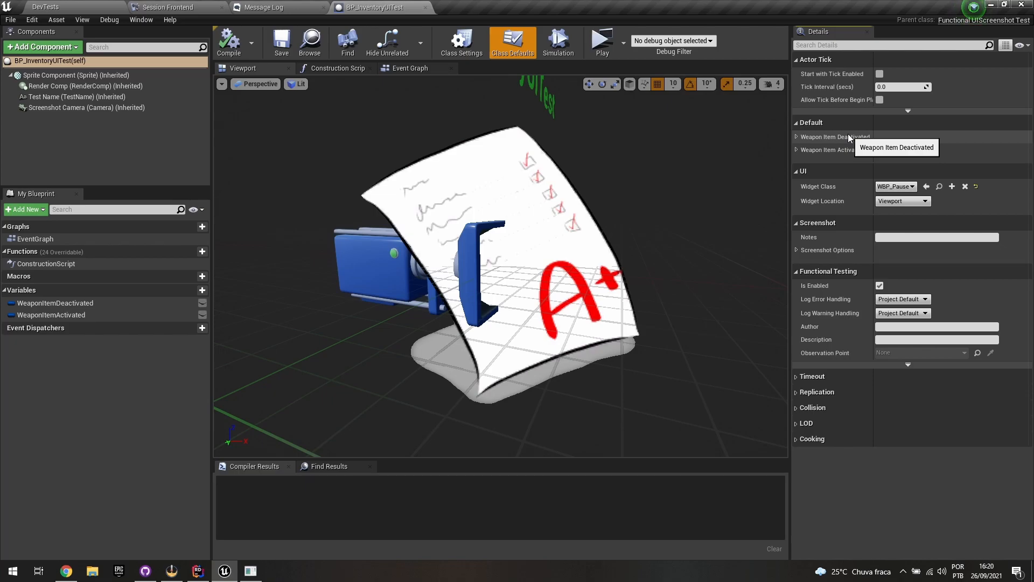
{"action": "mouse_move", "coordinate": [827, 187]}
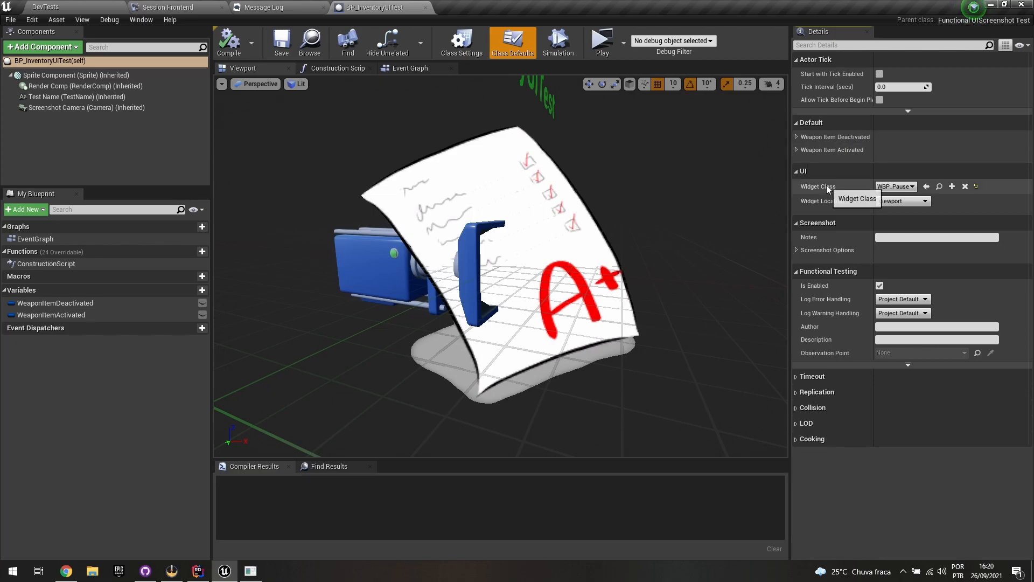
{"action": "mouse_move", "coordinate": [846, 194]}
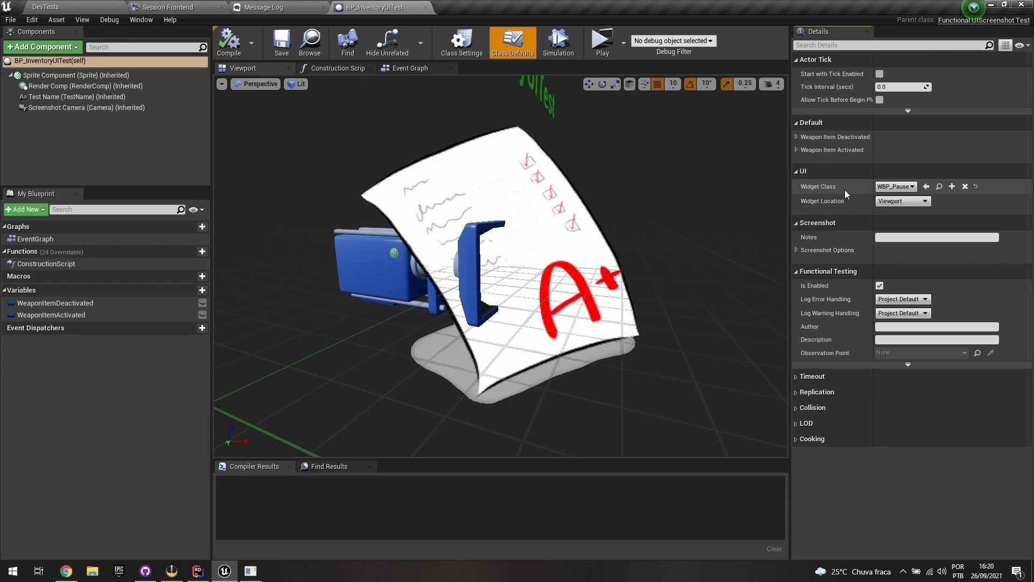
{"action": "mouse_move", "coordinate": [896, 186]}
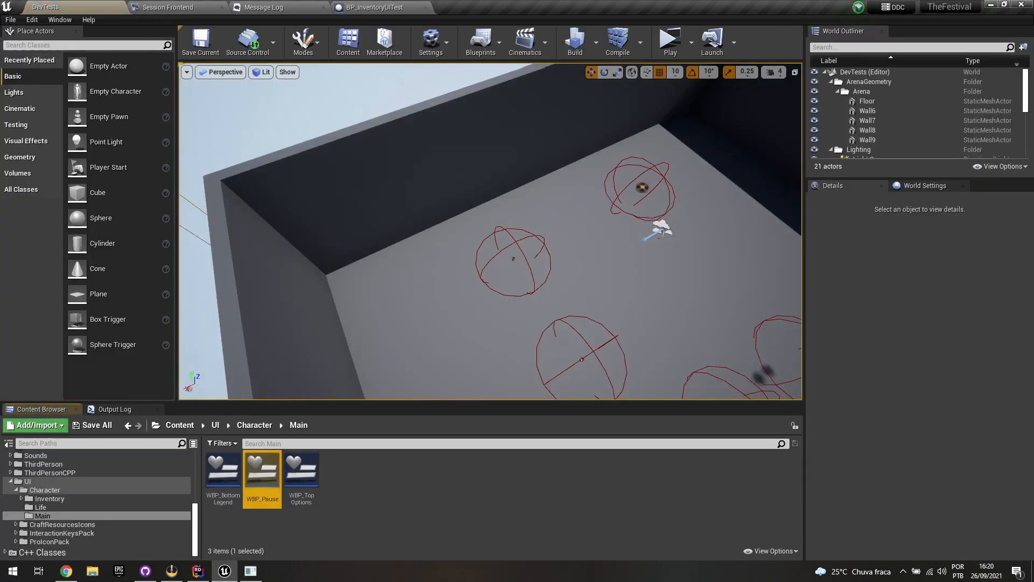
- Open the WBP_Pause widget, return to the level editor and head into the Maps folder toward FTEST_Pickup
{"action": "double_click", "coordinate": [262, 475]}
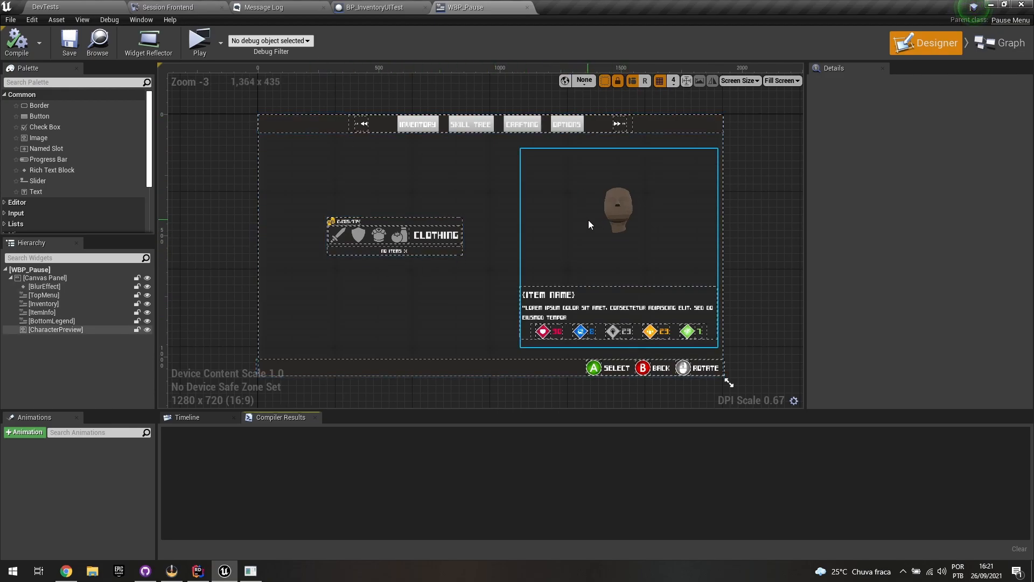
{"action": "left_click", "coordinate": [45, 7]}
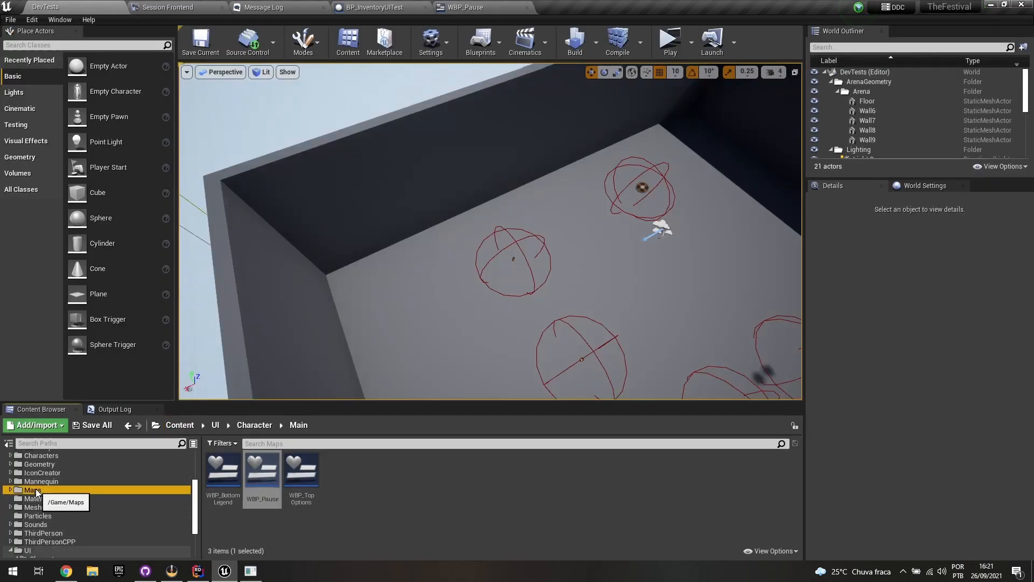
{"action": "left_click", "coordinate": [43, 506]}
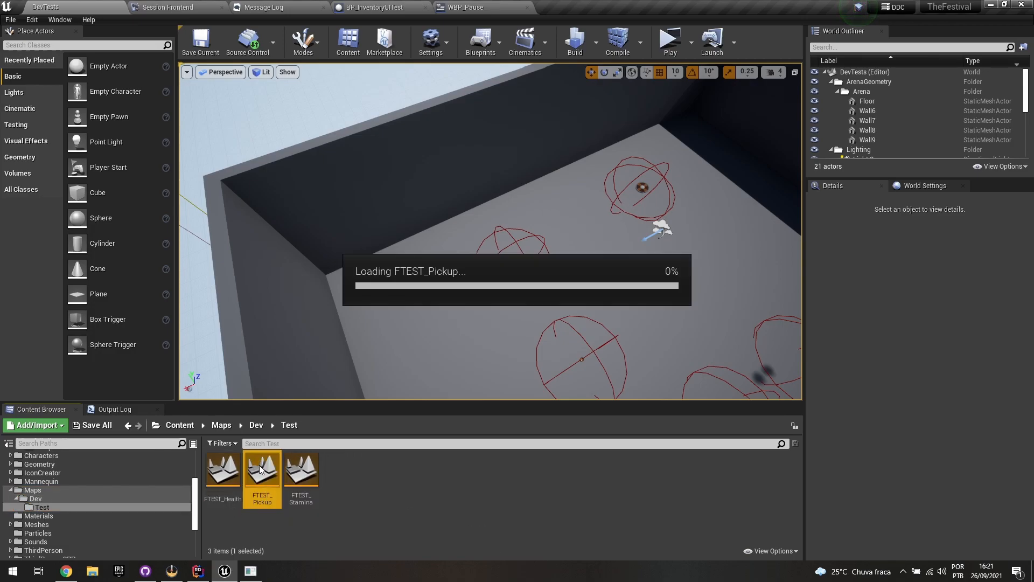
- Load the FTEST_Pickup test map and look around the level
{"action": "double_click", "coordinate": [262, 469]}
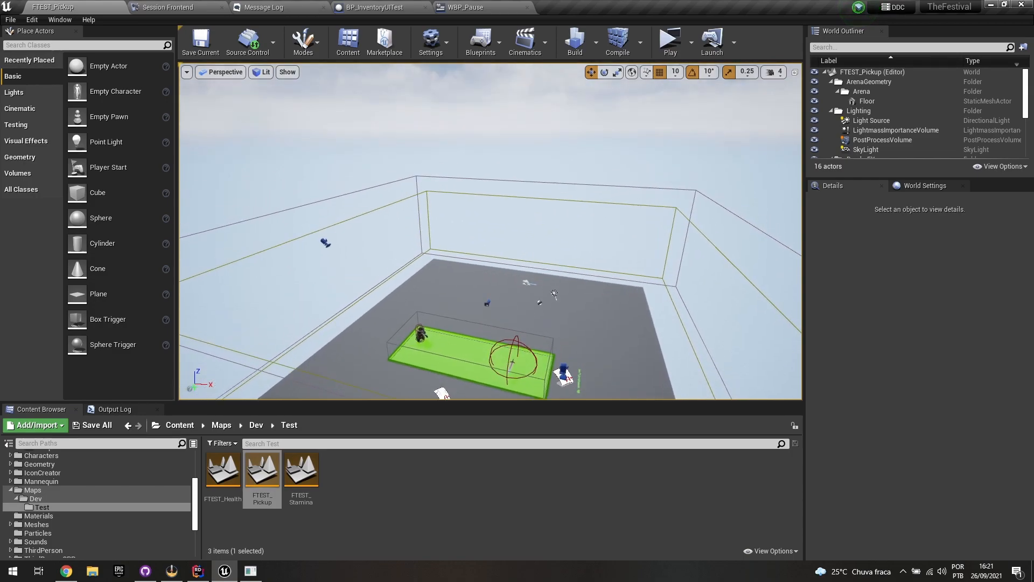
{"action": "left_click_drag", "start_coordinate": [554, 294], "coordinate": [386, 211]}
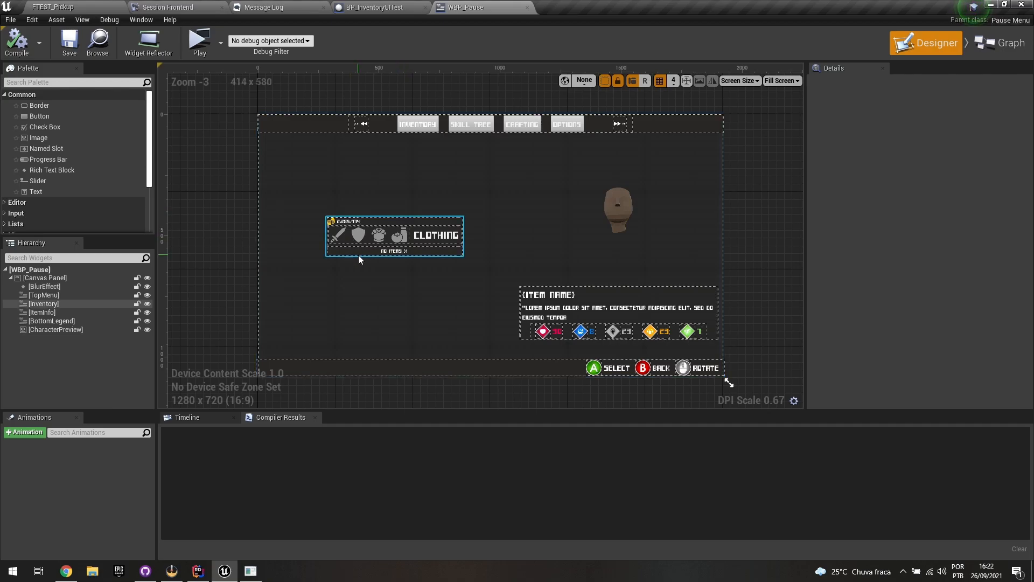
- Zoom around the Inventory widget in WBP_Pause, then return to BP_InventoryUITest
{"action": "scroll", "scroll_direction": "up", "scroll_amount": 3}
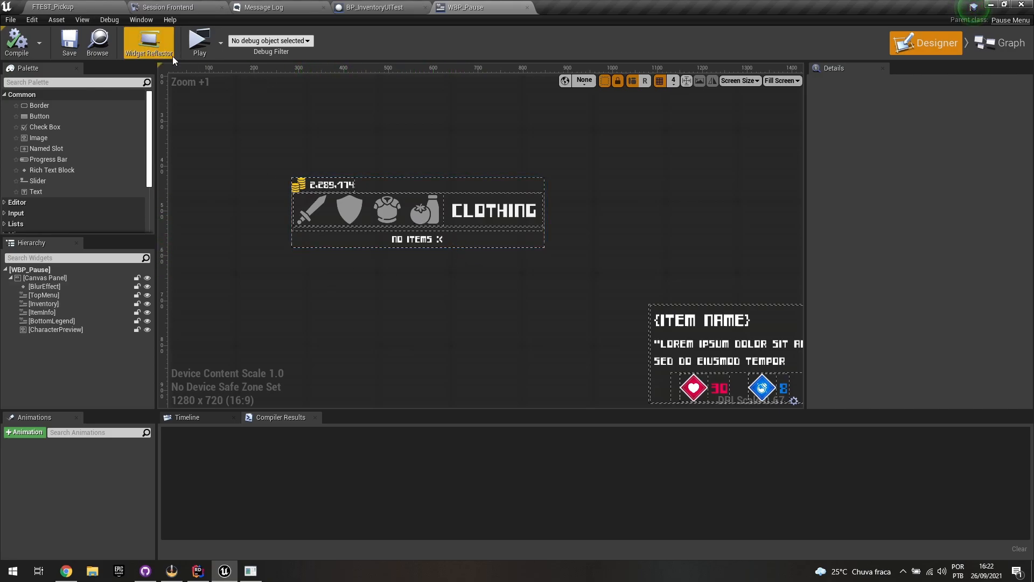
{"action": "left_click", "coordinate": [199, 41]}
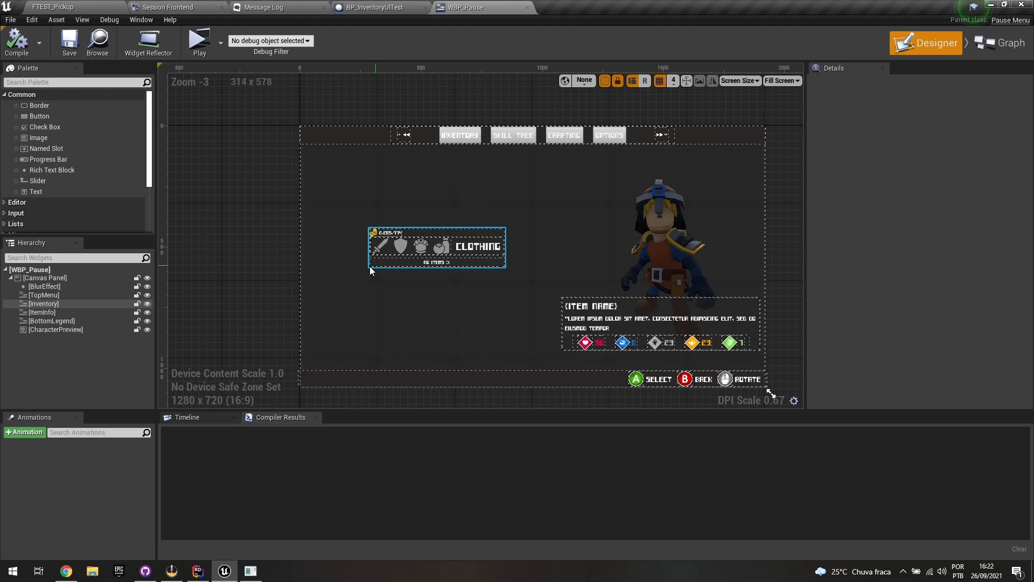
{"action": "left_click", "coordinate": [373, 7]}
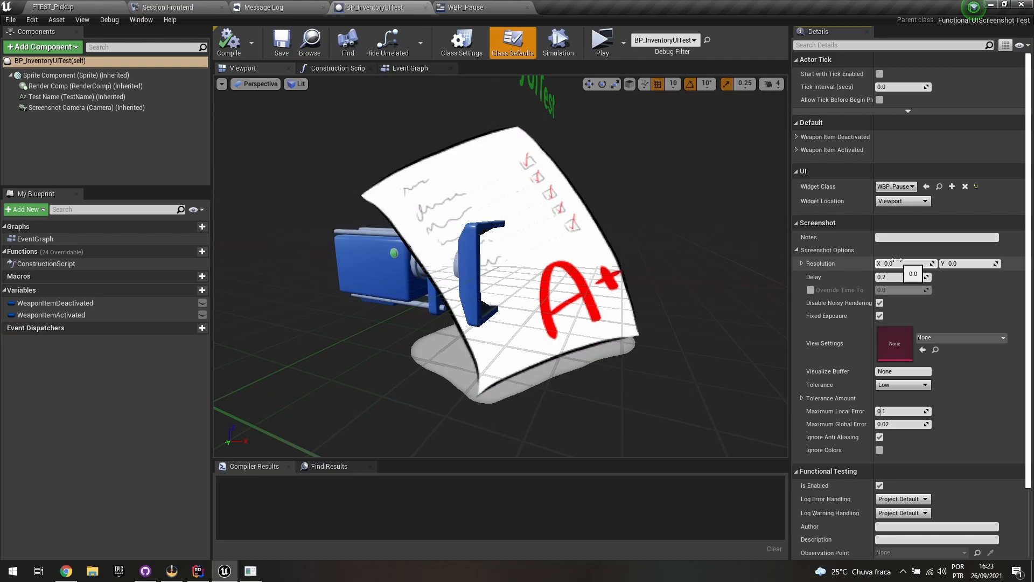
{"action": "mouse_move", "coordinate": [969, 264]}
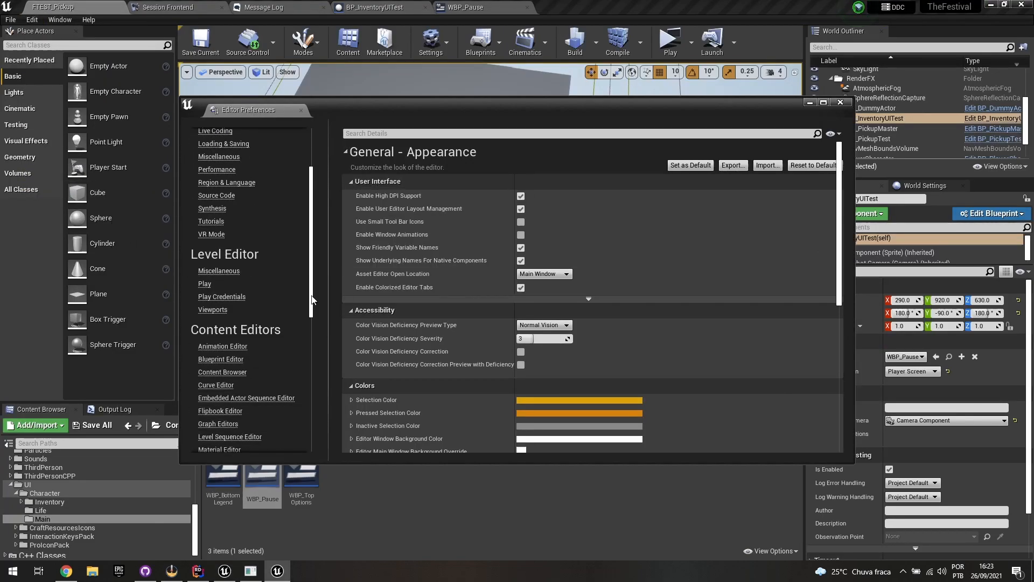
- Review the Automation preferences' 1920×1080 default screenshot resolution and close Editor Preferences
{"action": "left_click", "coordinate": [215, 388]}
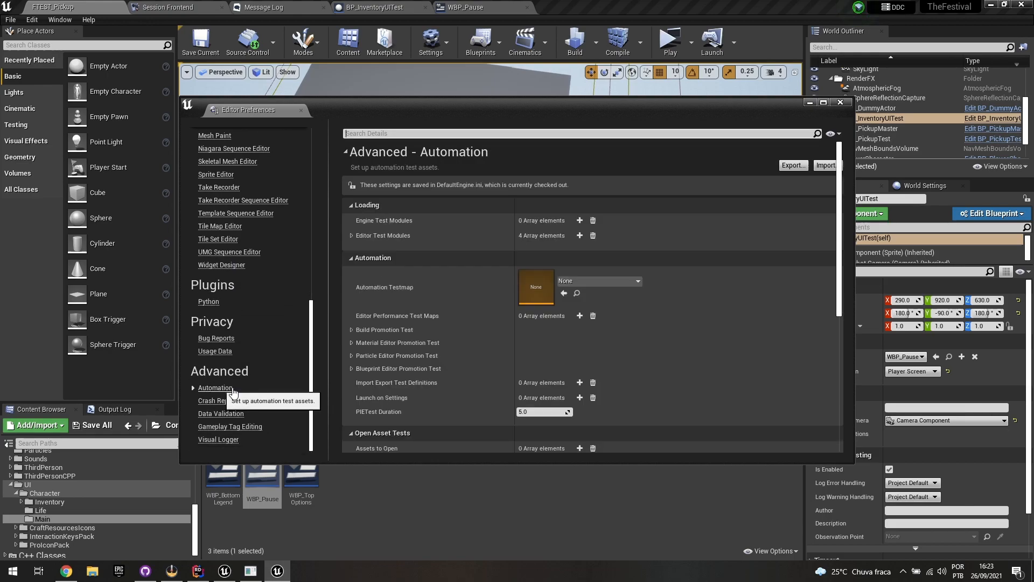
{"action": "scroll", "scroll_direction": "down", "scroll_amount": 3}
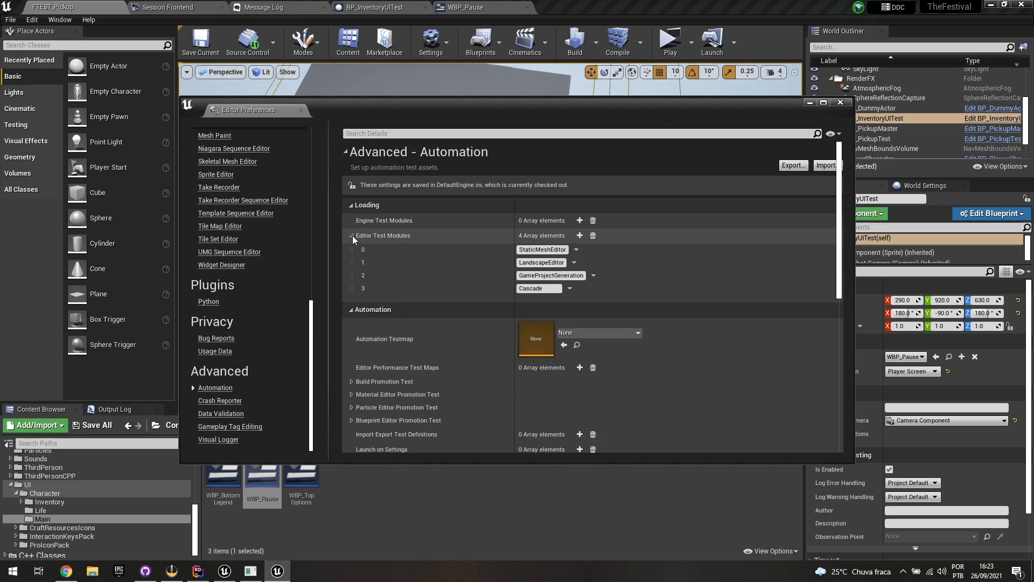
{"action": "scroll", "scroll_direction": "down", "scroll_amount": 3}
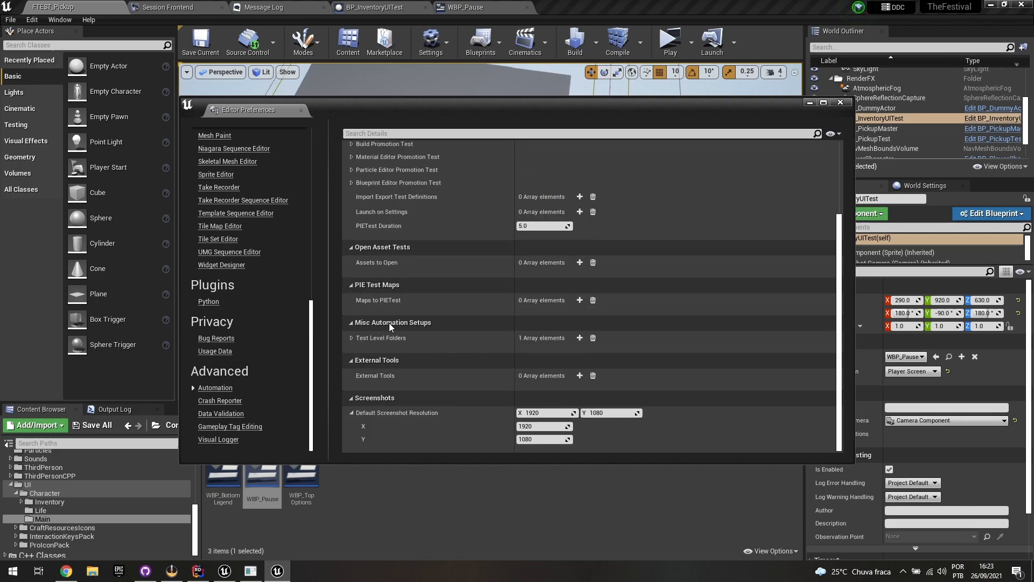
{"action": "mouse_move", "coordinate": [412, 420]}
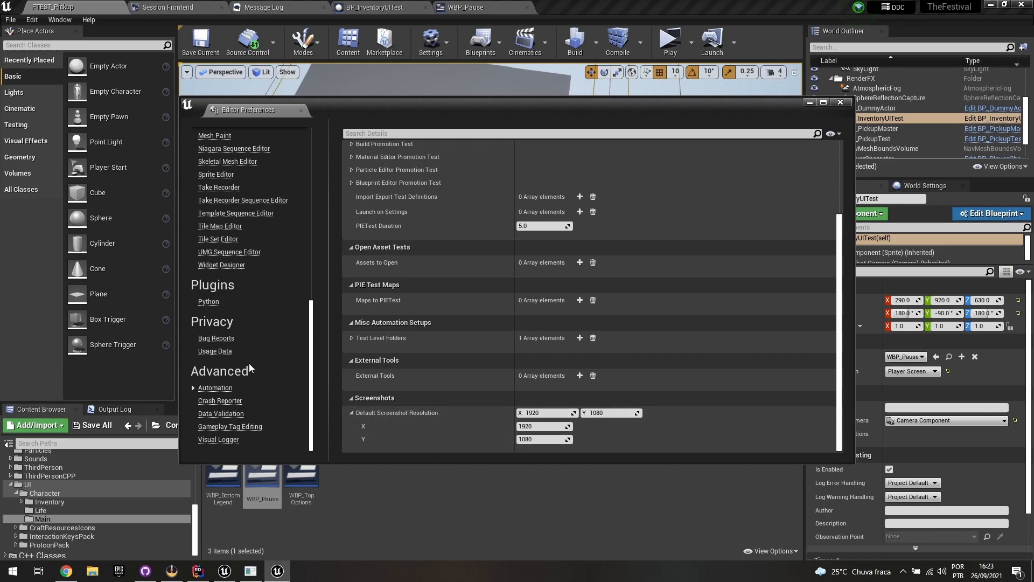
{"action": "mouse_move", "coordinate": [455, 419]}
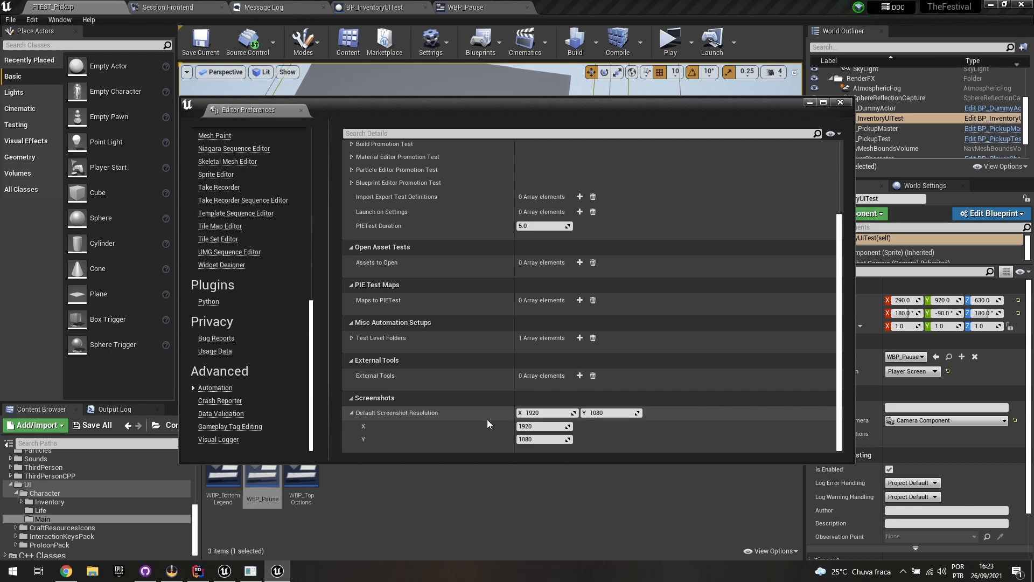
{"action": "mouse_move", "coordinate": [511, 423]}
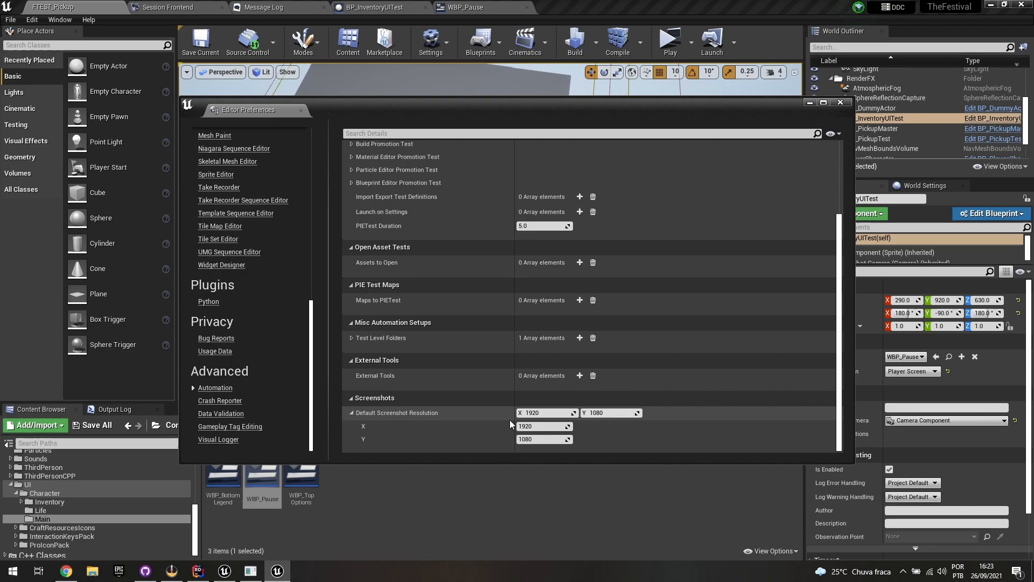
{"action": "mouse_move", "coordinate": [499, 420]}
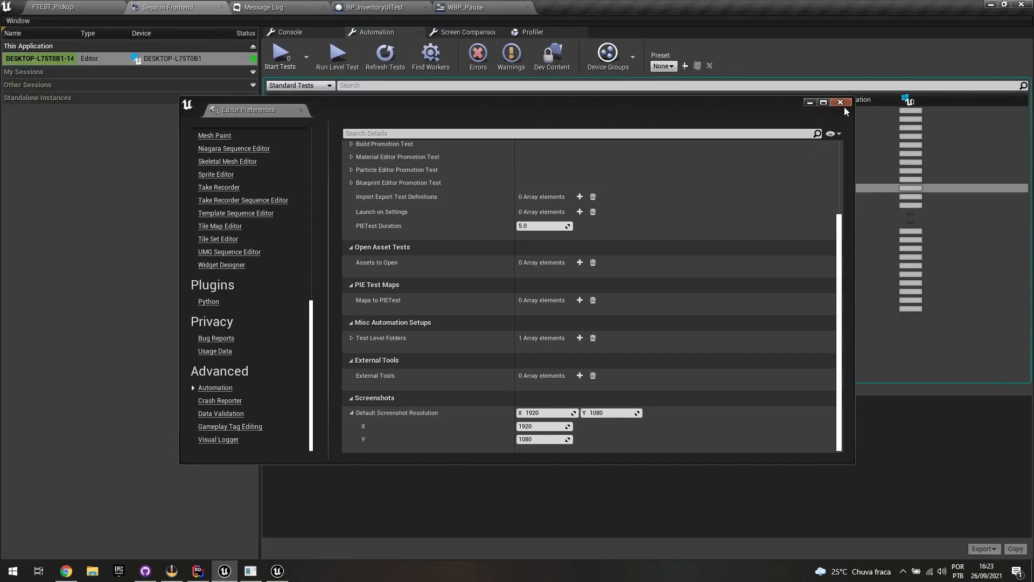
{"action": "left_click", "coordinate": [840, 103]}
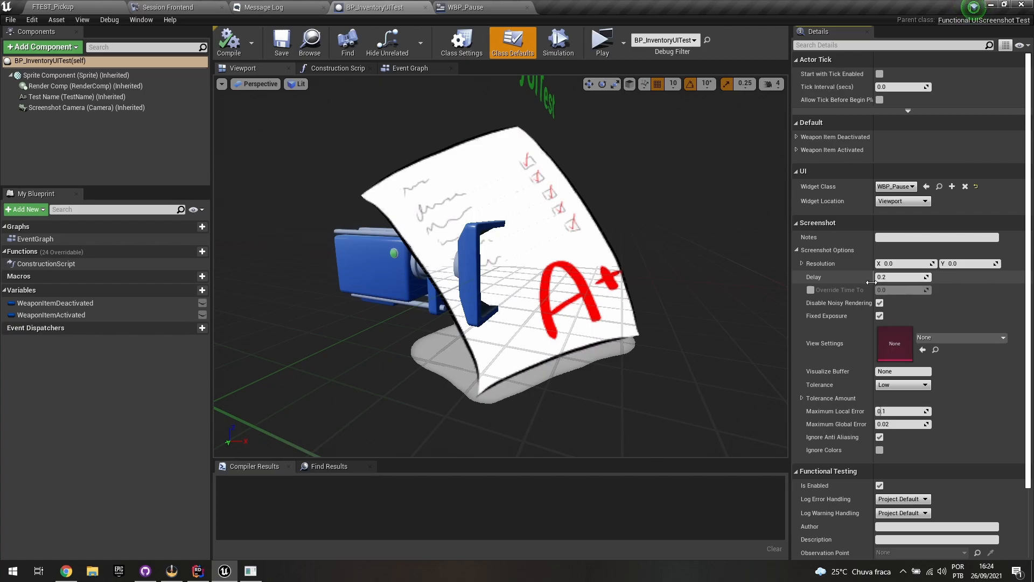
{"action": "mouse_move", "coordinate": [839, 302]}
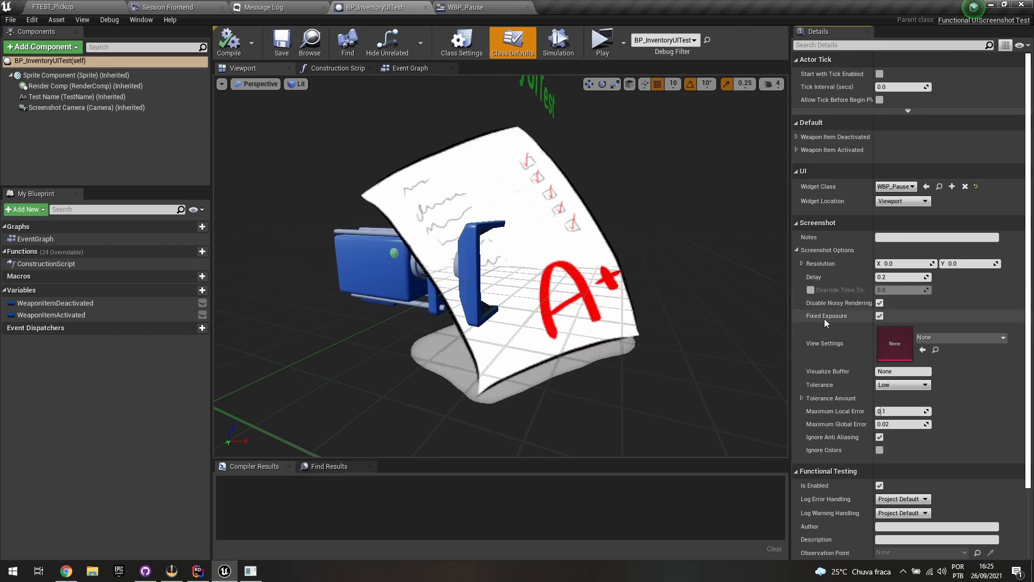
{"action": "mouse_move", "coordinate": [826, 315]}
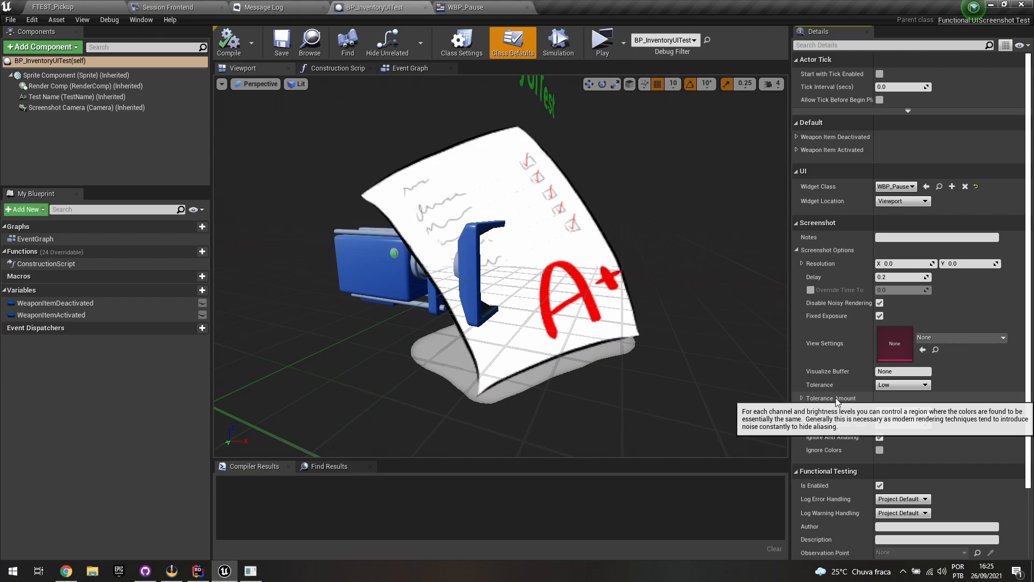
- Expand Tolerance Amount and set the screenshot Tolerance to Custom
{"action": "left_click", "coordinate": [801, 397]}
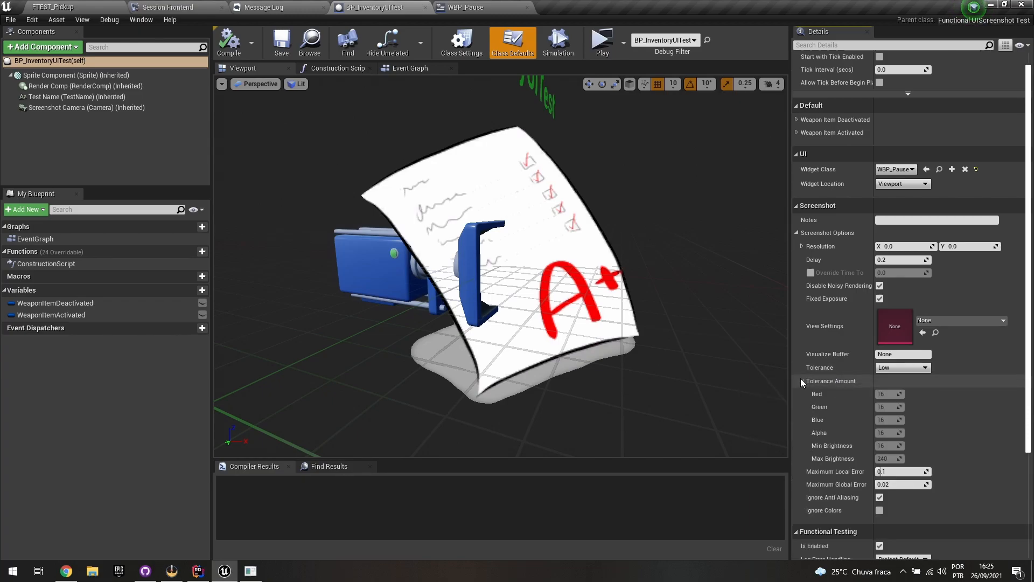
{"action": "left_click", "coordinate": [923, 367]}
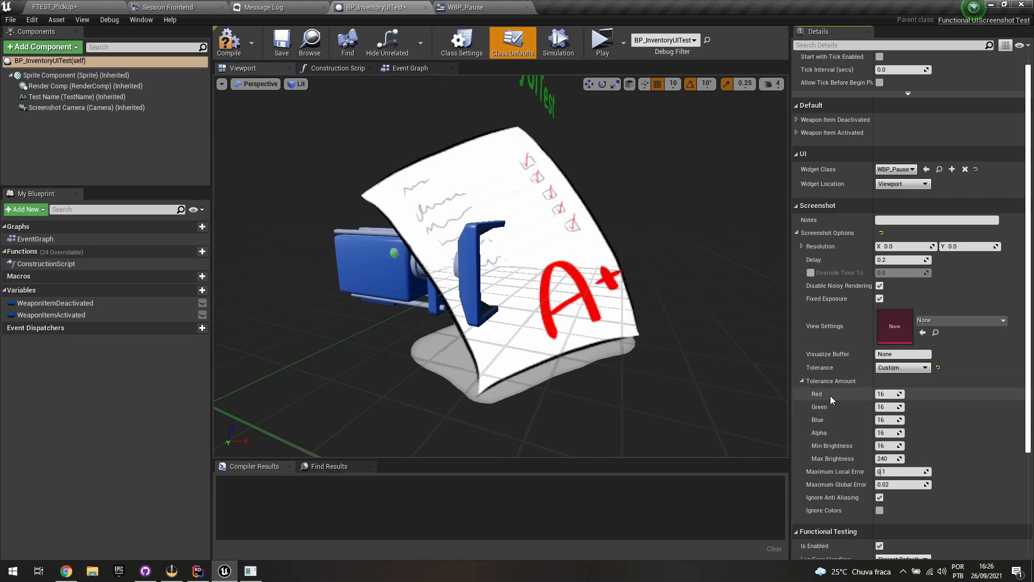
- Set the screenshot Tolerance preset back to Low
{"action": "left_click", "coordinate": [924, 367]}
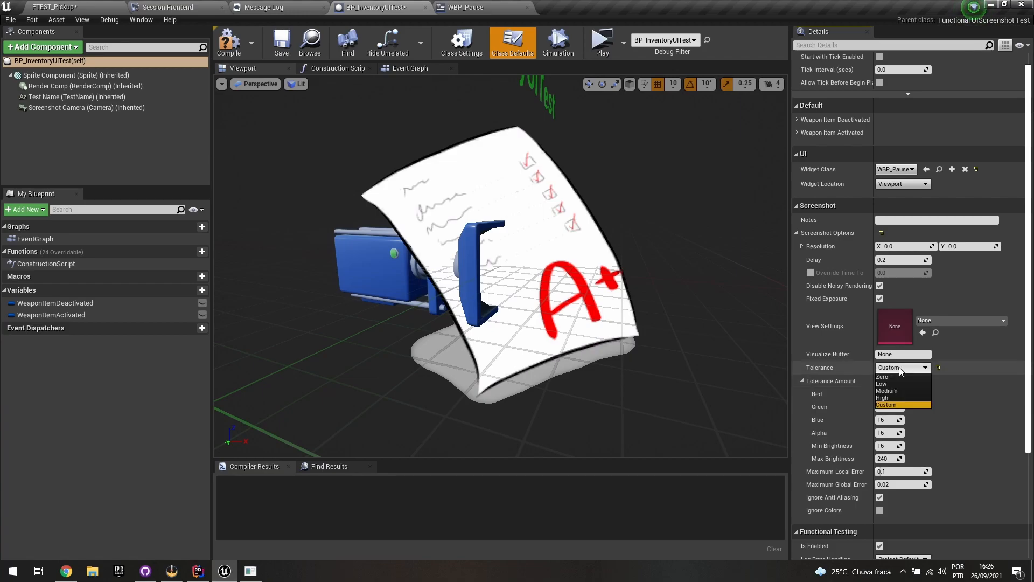
{"action": "left_click", "coordinate": [882, 382]}
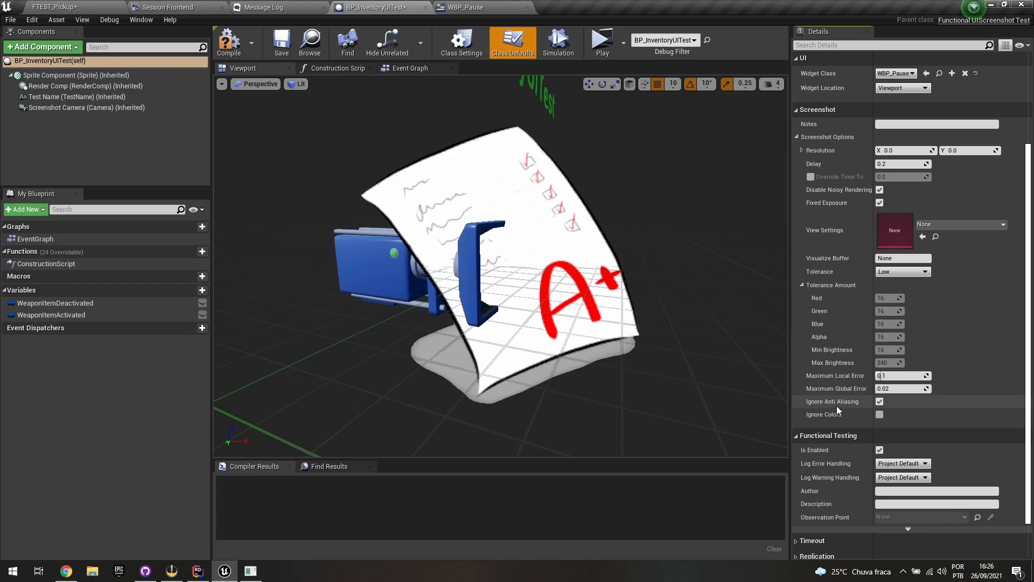
{"action": "mouse_move", "coordinate": [837, 401]}
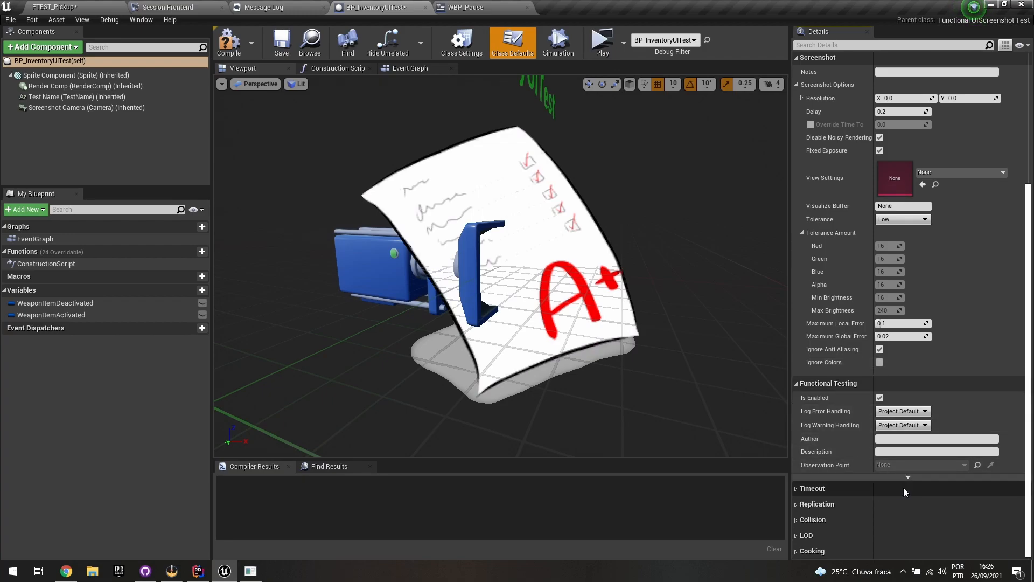
{"action": "mouse_move", "coordinate": [908, 477]}
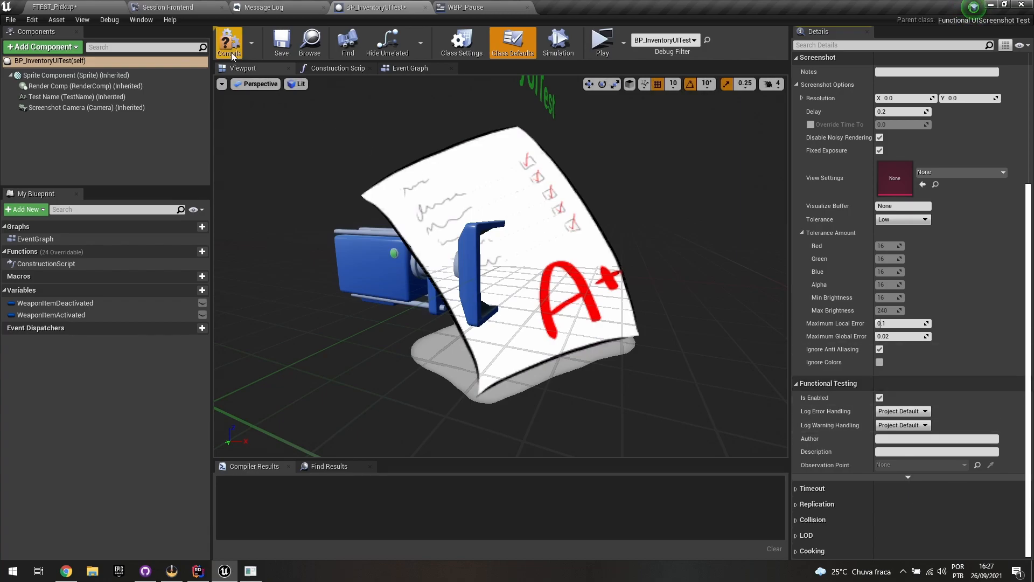
- Compile BP_InventoryUITest and return to the FTEST_Pickup level
{"action": "left_click", "coordinate": [229, 41]}
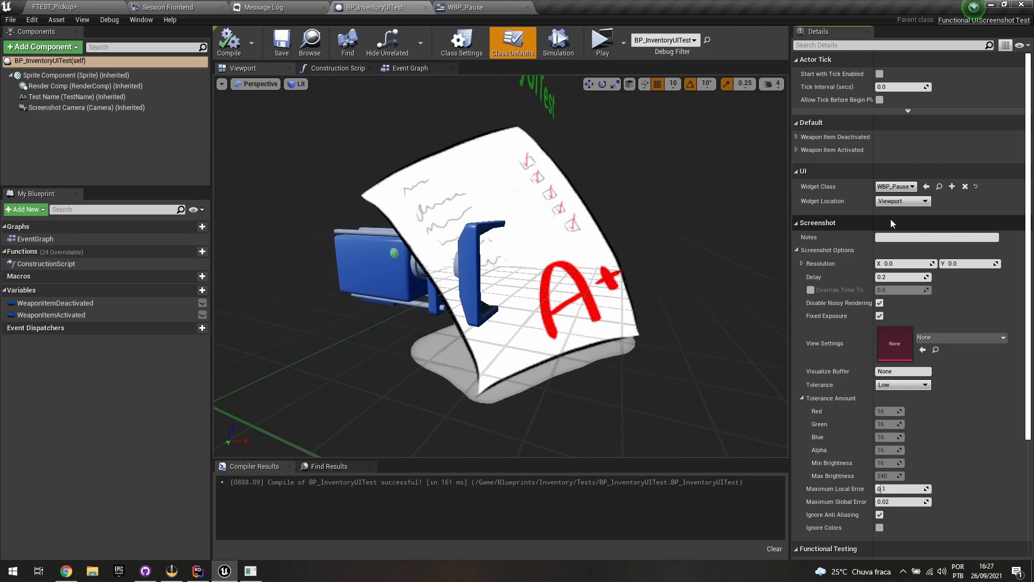
{"action": "left_click", "coordinate": [52, 7]}
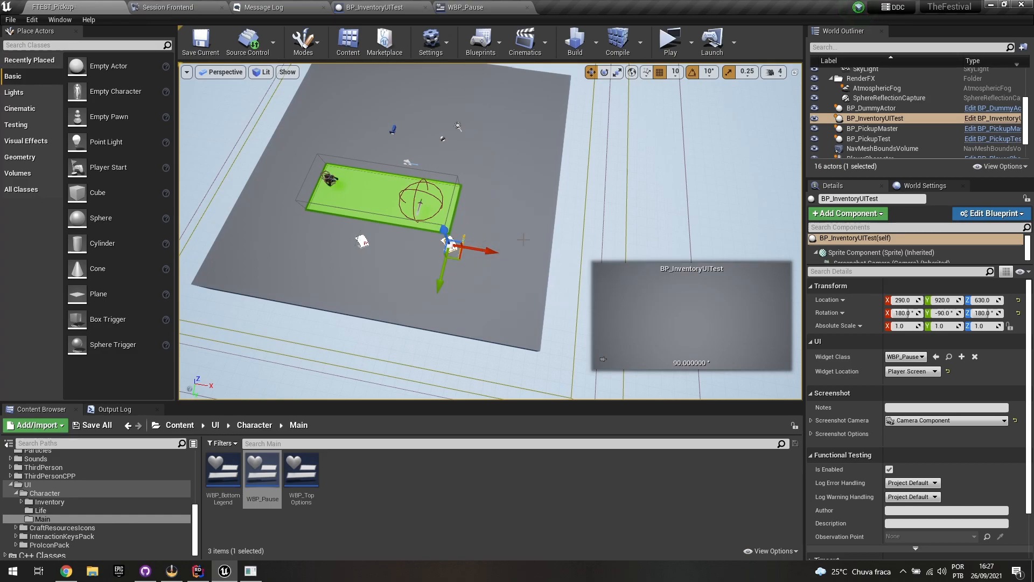
{"action": "mouse_move", "coordinate": [88, 20]}
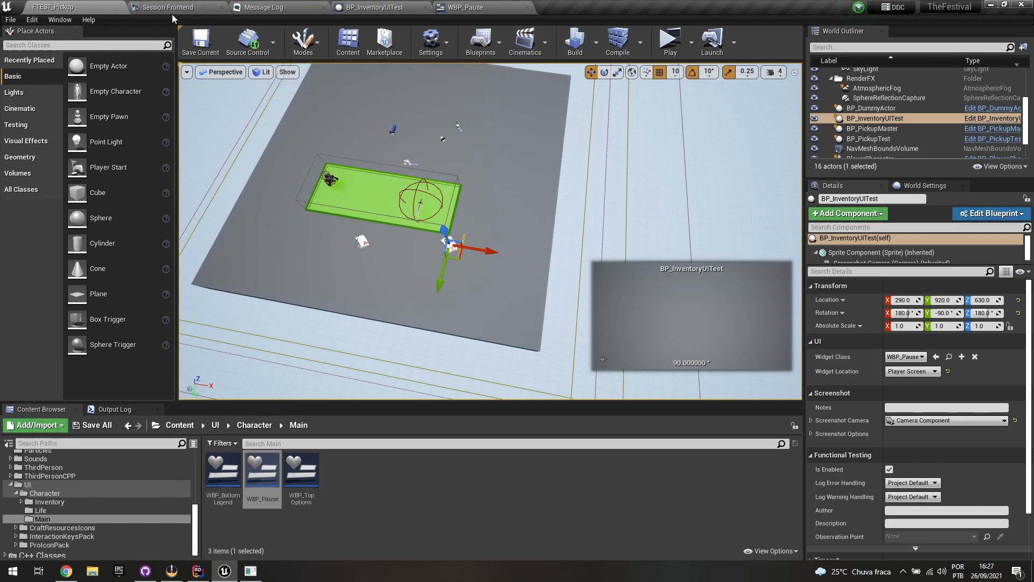
{"action": "mouse_move", "coordinate": [169, 7]}
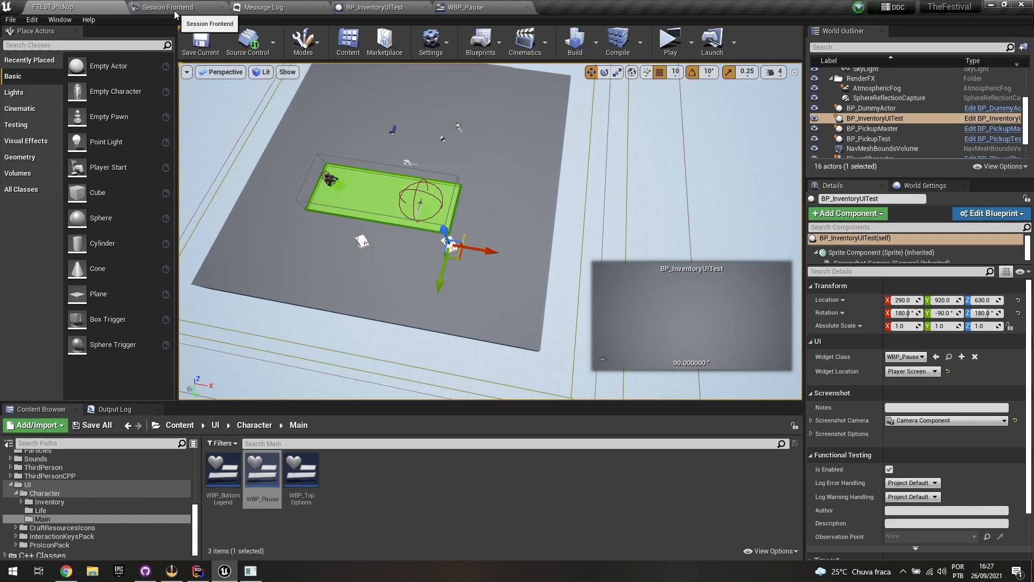
- Switch from the FTEST_Pickup level to the Session Frontend test runner
{"action": "left_click", "coordinate": [167, 7]}
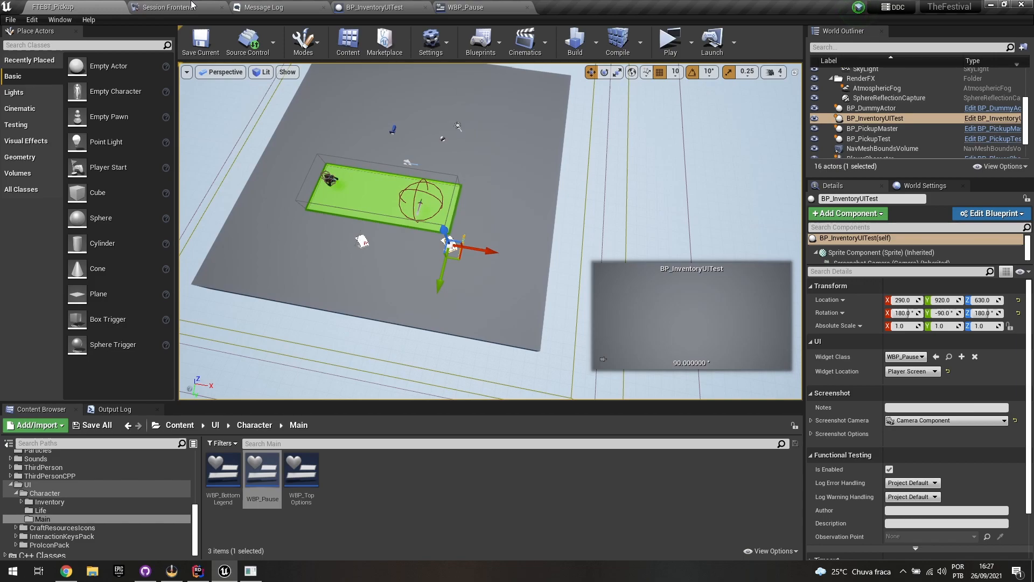
{"action": "left_click", "coordinate": [171, 7]}
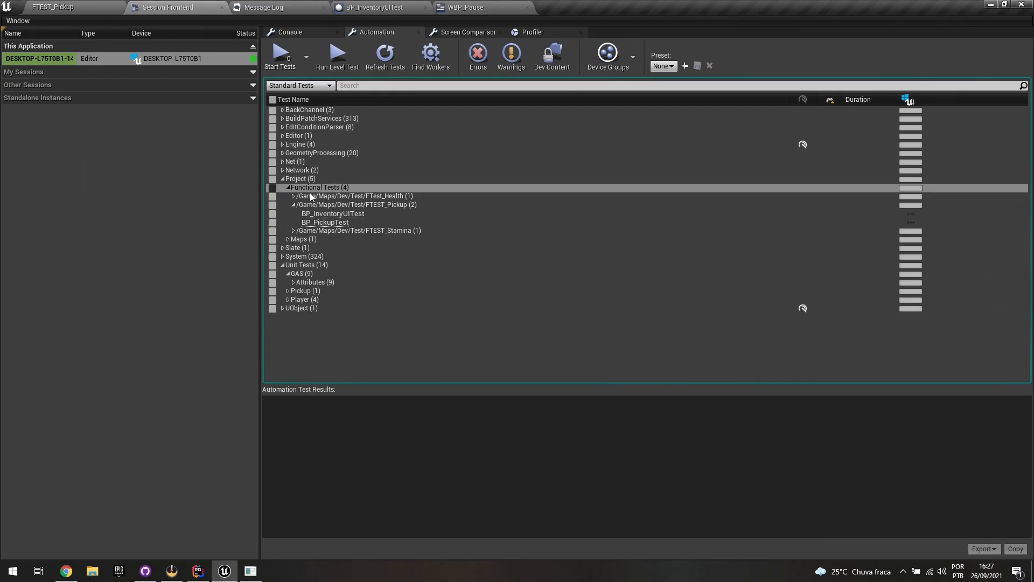
{"action": "mouse_move", "coordinate": [278, 179]}
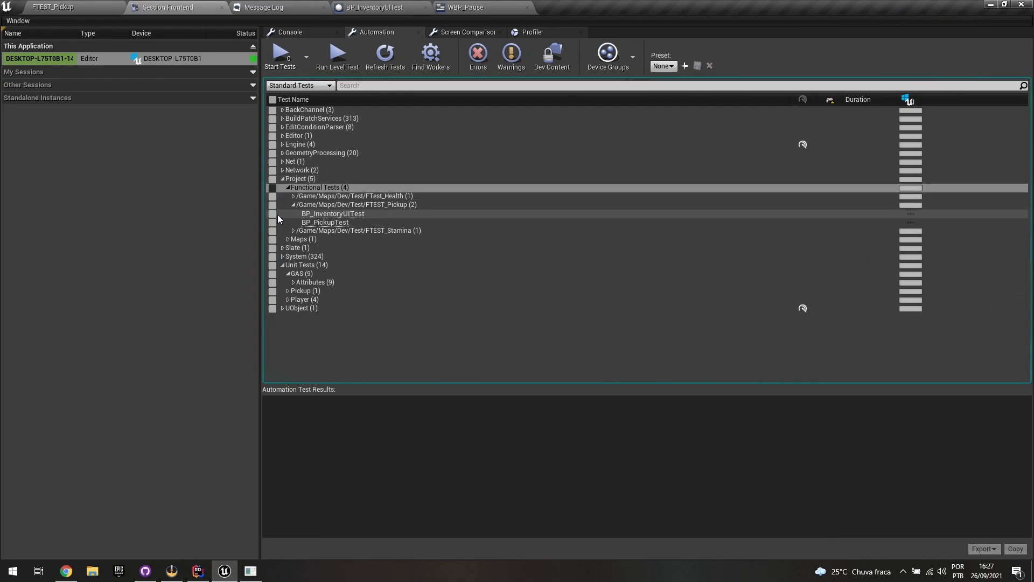
- Tick BP_InventoryUITest under Functional Tests and start the test run
{"action": "left_click", "coordinate": [272, 214]}
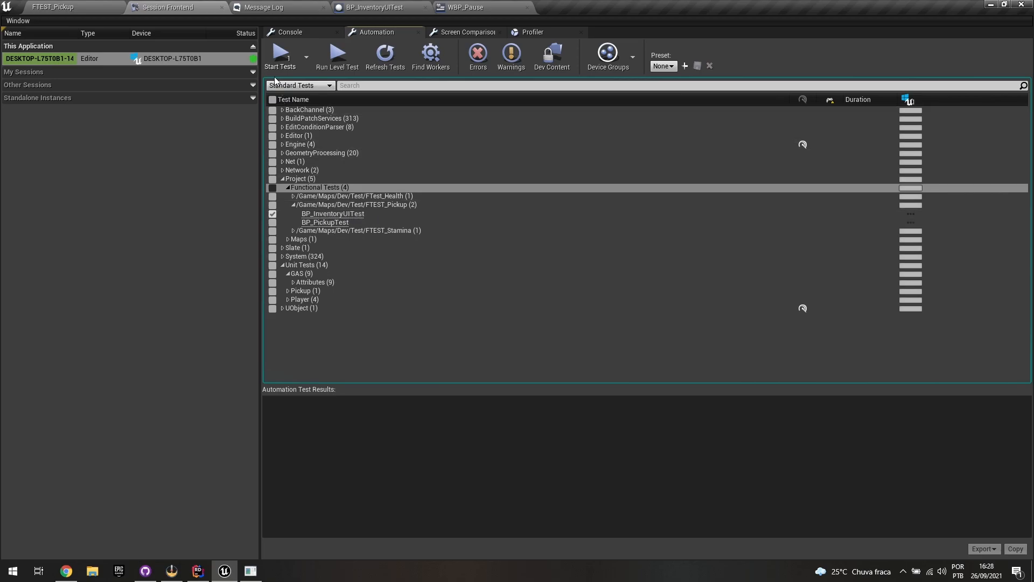
{"action": "left_click", "coordinate": [280, 56]}
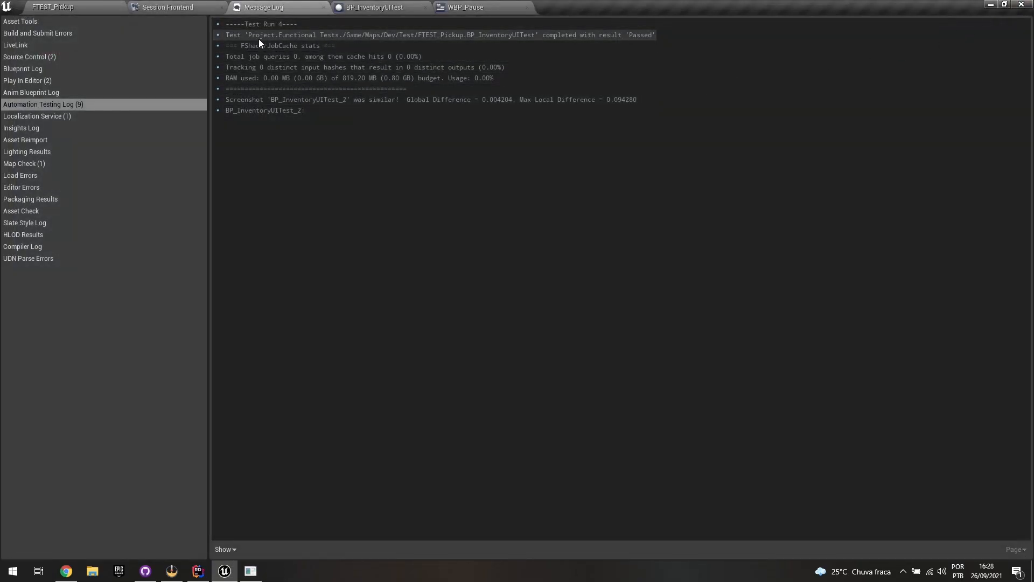
{"action": "mouse_move", "coordinate": [165, 7]}
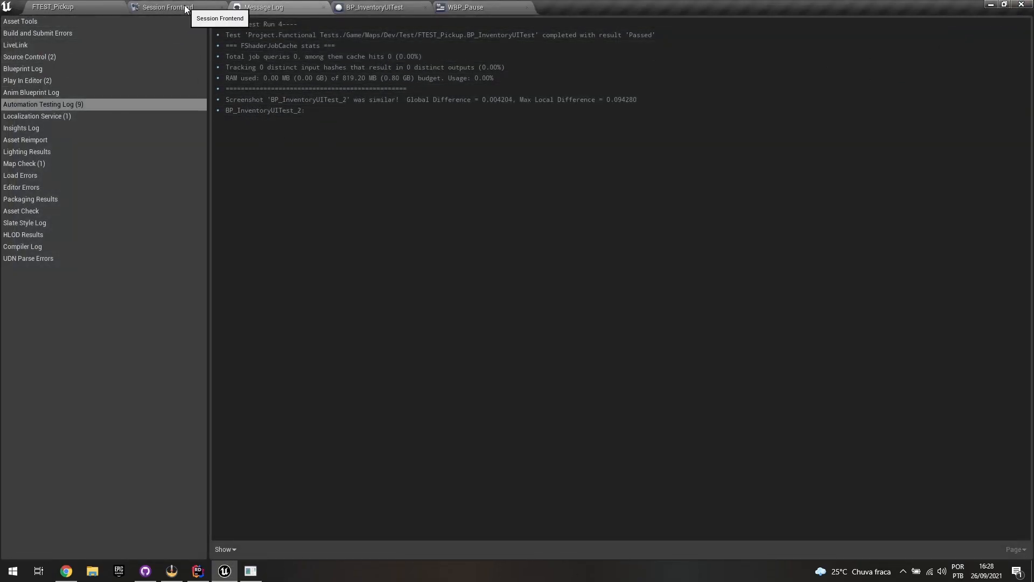
- Return to Session Frontend and view the Screen Comparison reports
{"action": "left_click", "coordinate": [160, 7]}
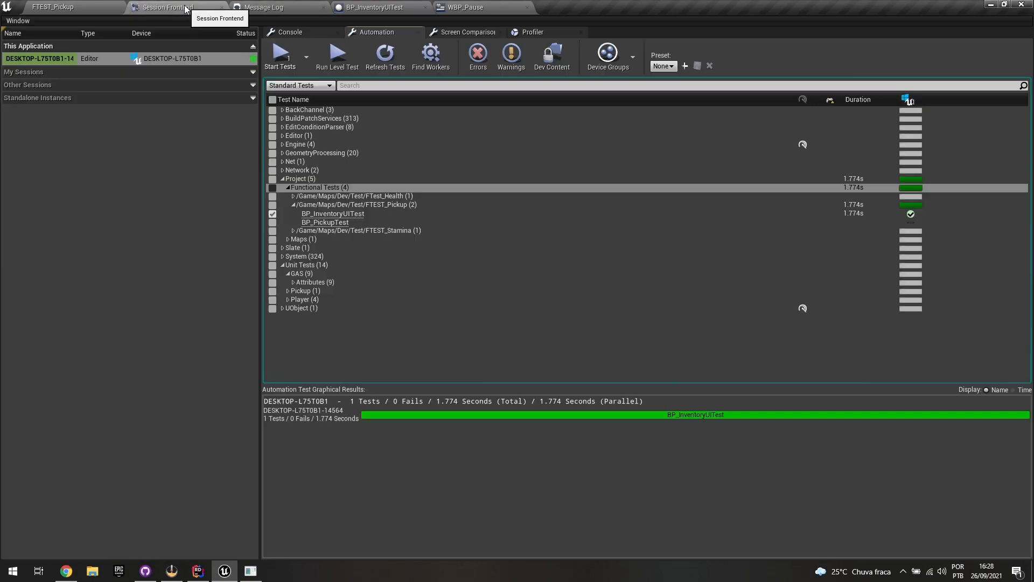
{"action": "left_click", "coordinate": [467, 32]}
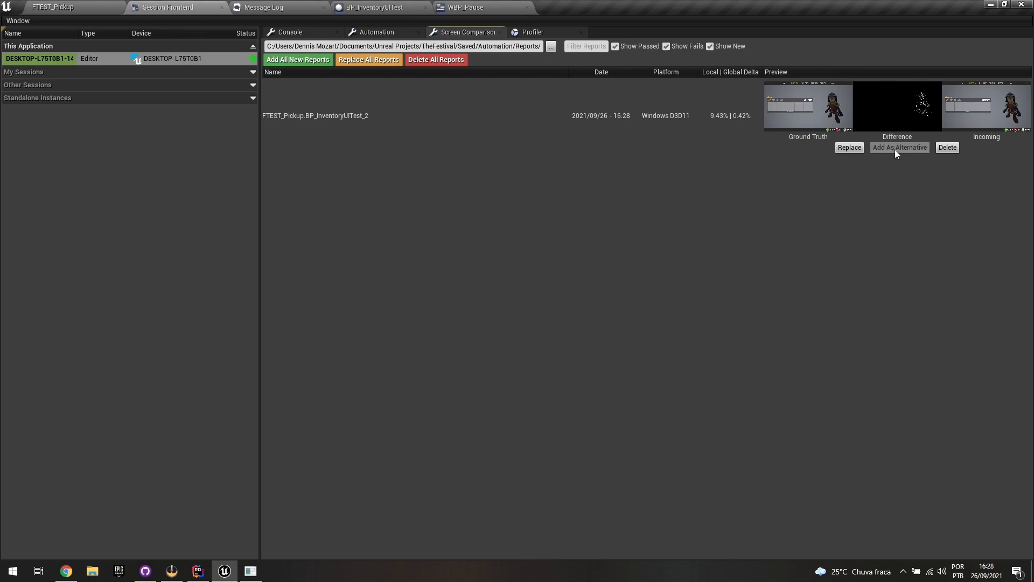
{"action": "mouse_move", "coordinate": [446, 168]}
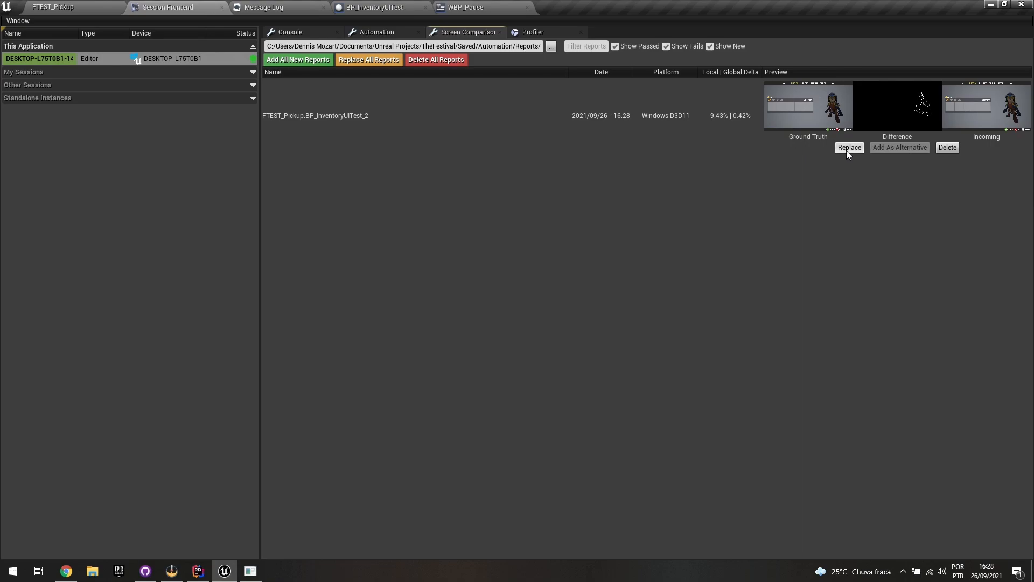
{"action": "mouse_move", "coordinate": [894, 154]}
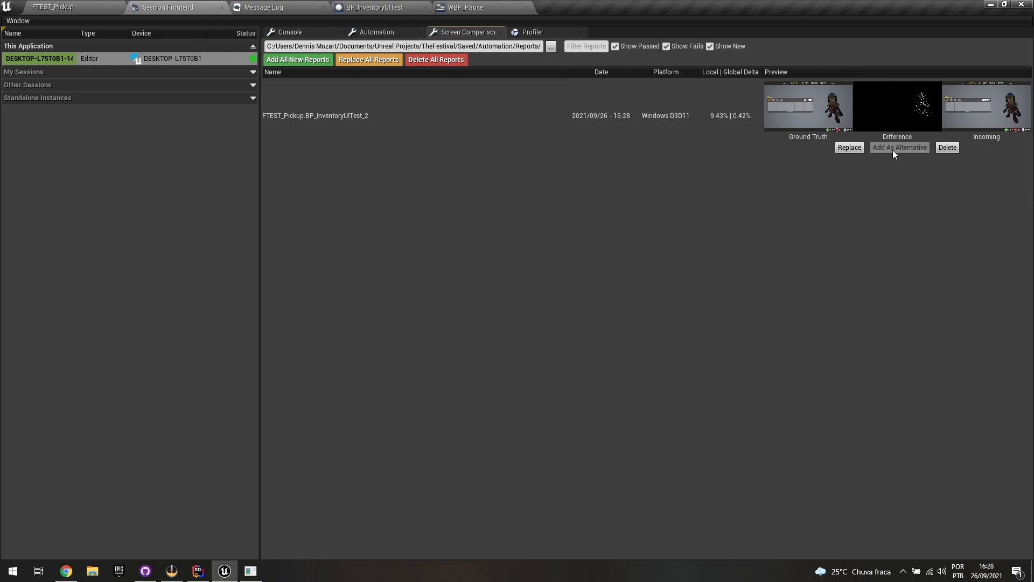
{"action": "mouse_move", "coordinate": [904, 156]}
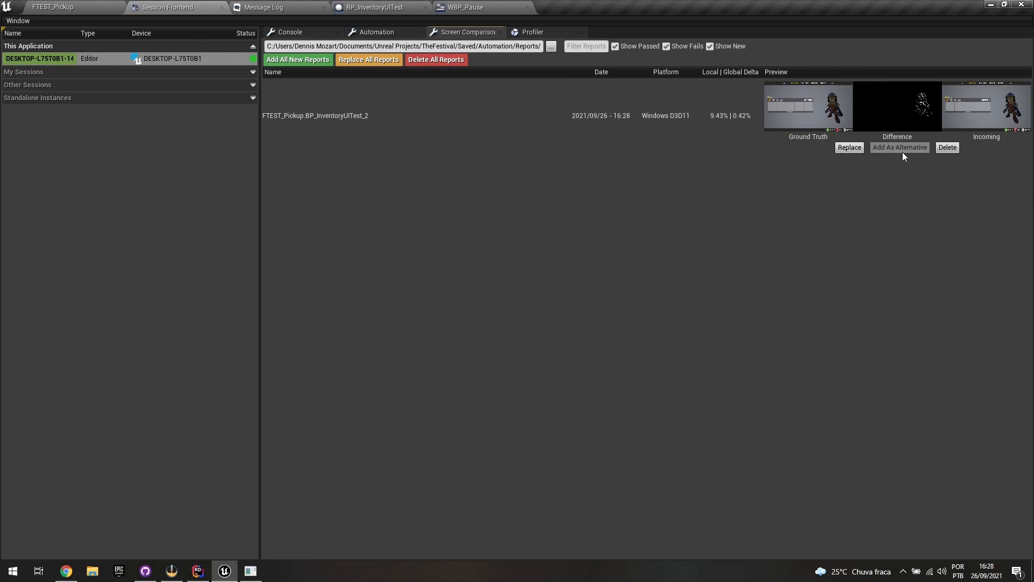
{"action": "mouse_move", "coordinate": [885, 179]}
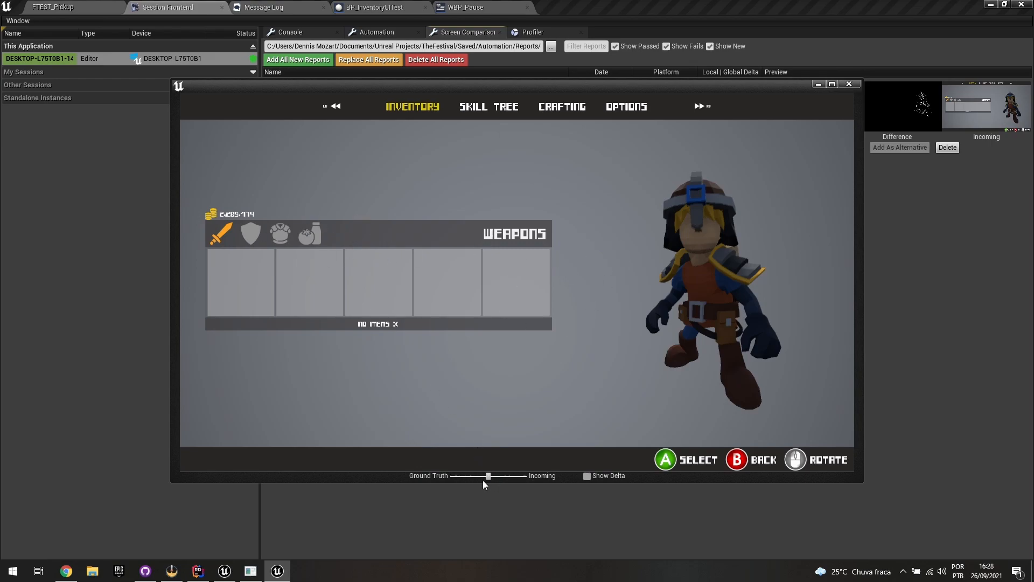
- Slide between ground truth and incoming inventory screenshots, ending on the ground truth image
{"action": "left_click_drag", "start_coordinate": [487, 476], "coordinate": [524, 476]}
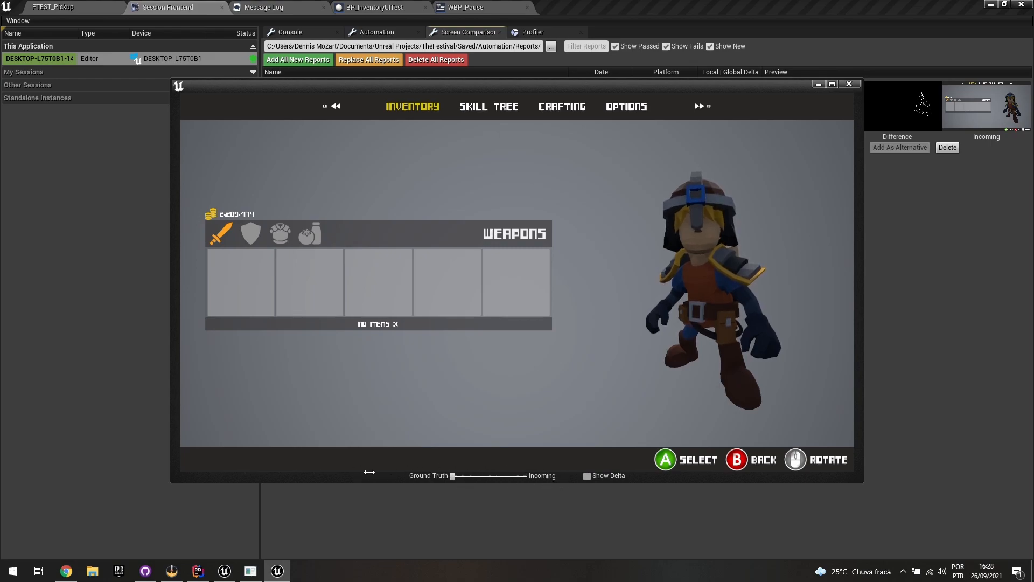
{"action": "left_click_drag", "start_coordinate": [453, 476], "coordinate": [520, 475]}
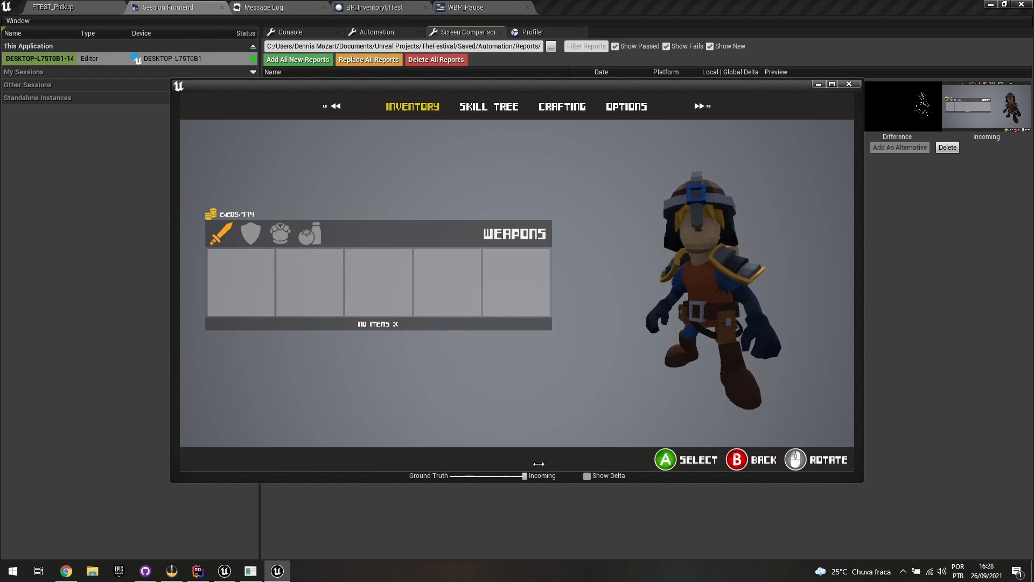
{"action": "left_click_drag", "start_coordinate": [517, 476], "coordinate": [587, 475]}
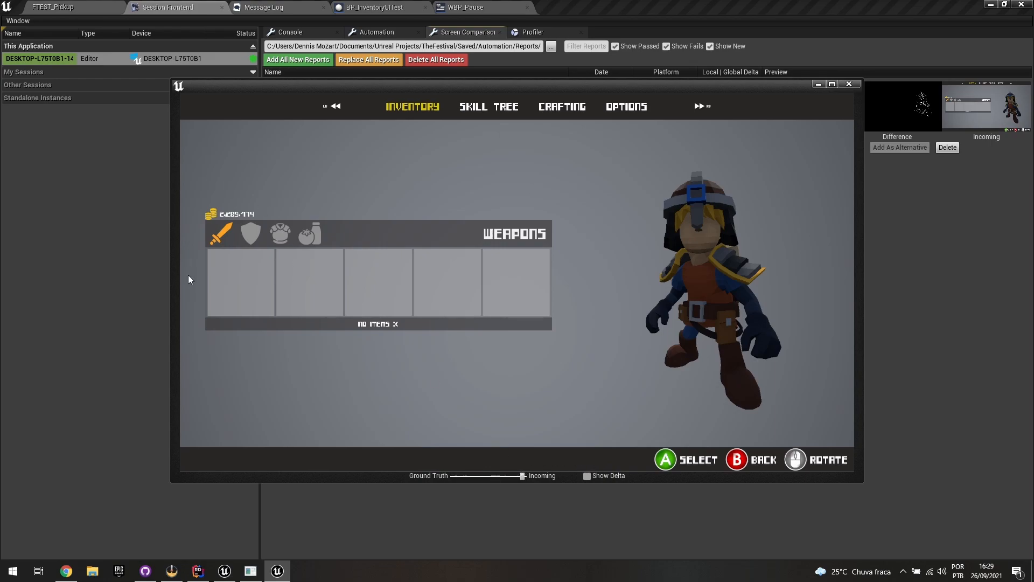
{"action": "mouse_move", "coordinate": [203, 338]}
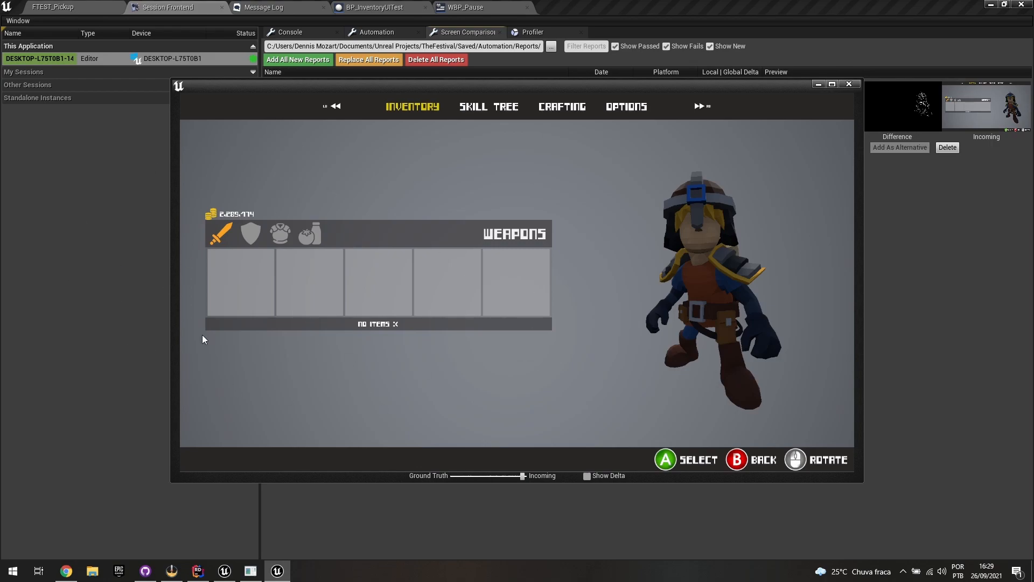
{"action": "mouse_move", "coordinate": [819, 131]}
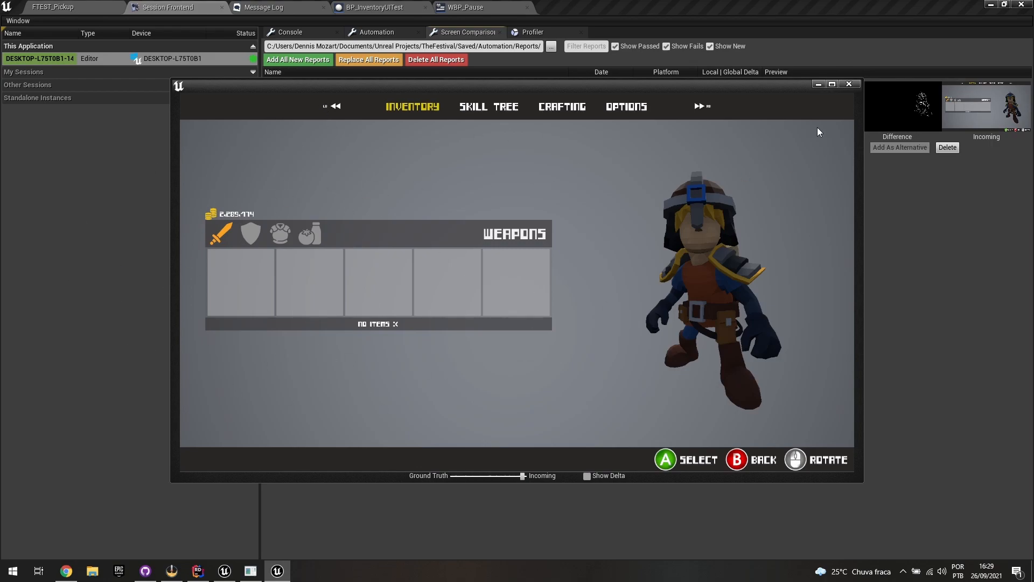
{"action": "left_click_drag", "start_coordinate": [491, 476], "coordinate": [521, 476]}
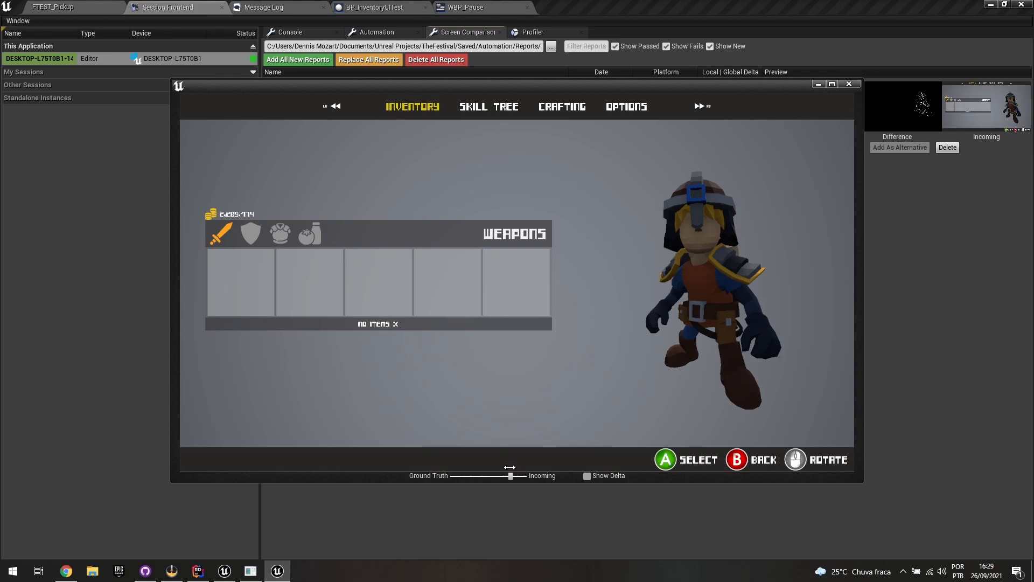
{"action": "left_click_drag", "start_coordinate": [510, 475], "coordinate": [473, 475]}
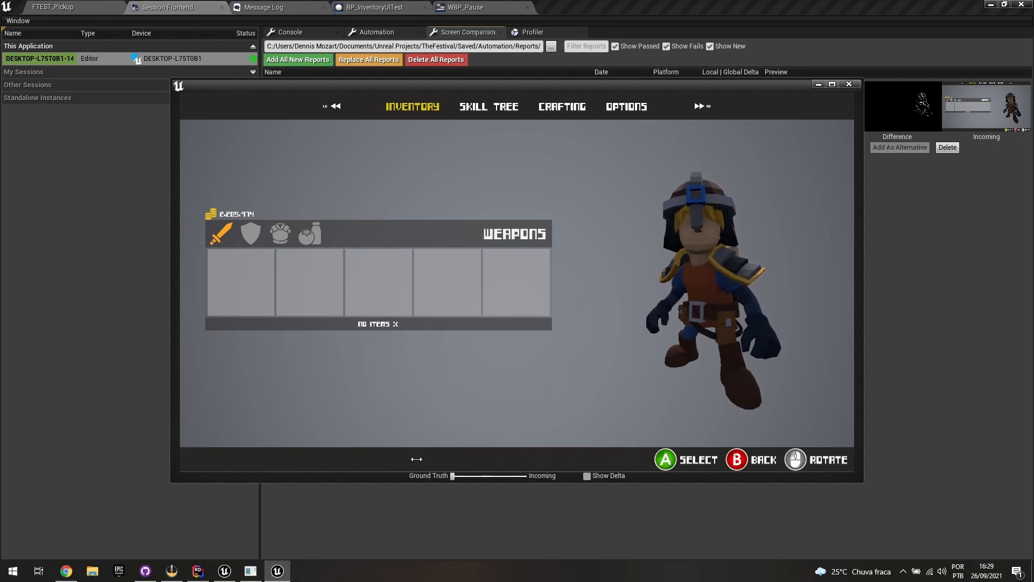
{"action": "mouse_move", "coordinate": [848, 84]}
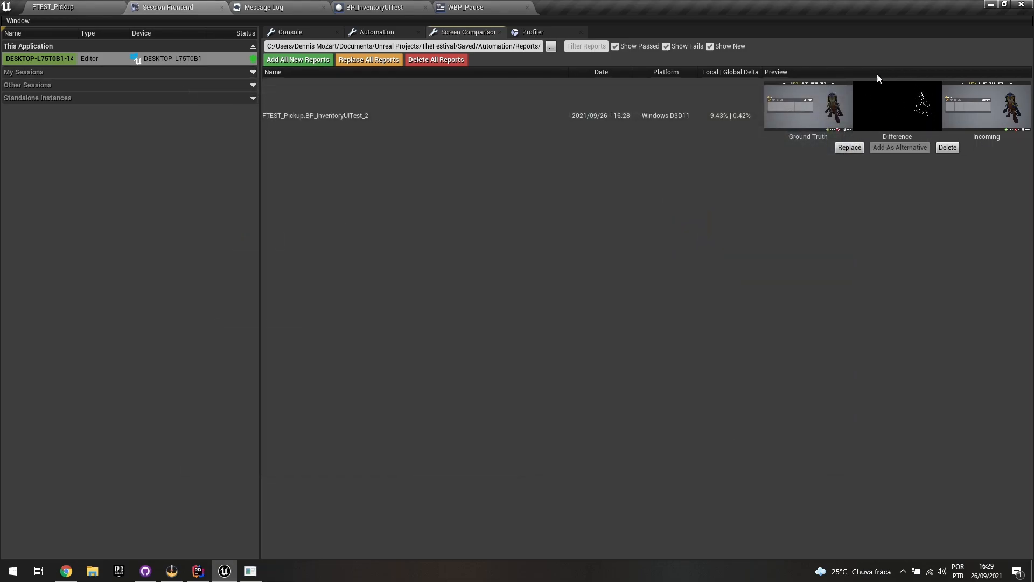
{"action": "mouse_move", "coordinate": [890, 127]}
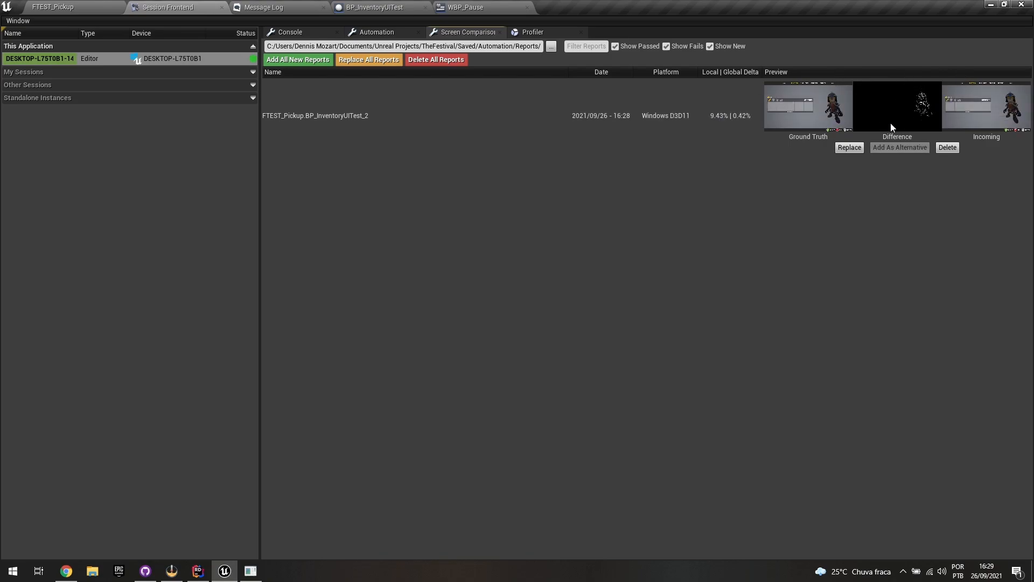
{"action": "mouse_move", "coordinate": [946, 147]}
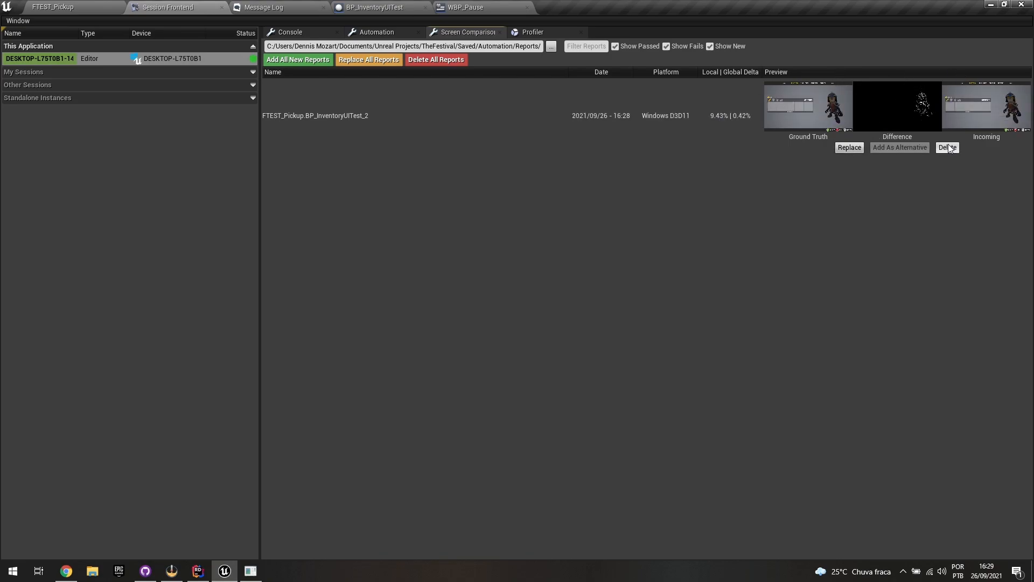
{"action": "mouse_move", "coordinate": [944, 156]}
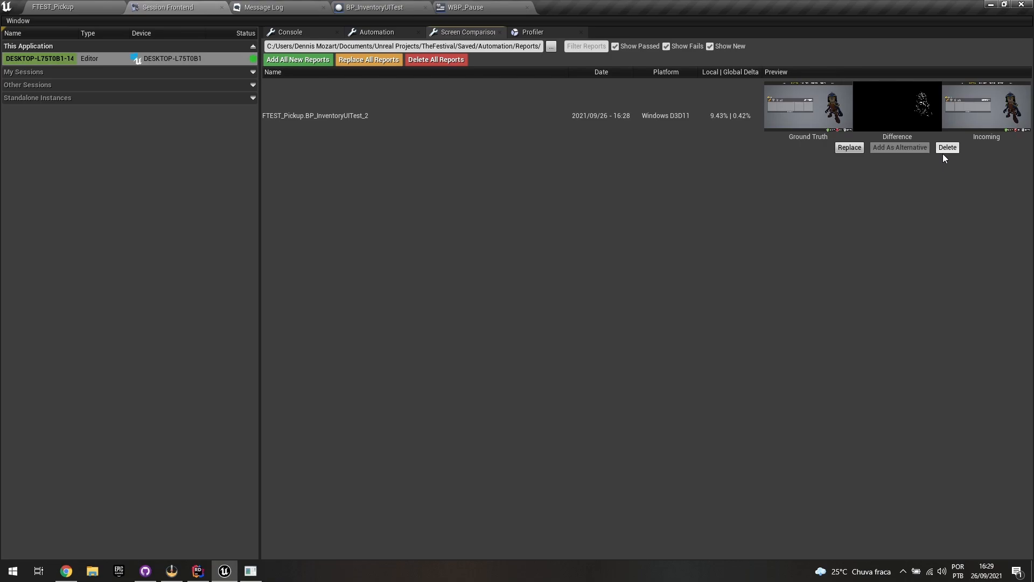
{"action": "mouse_move", "coordinate": [737, 170]}
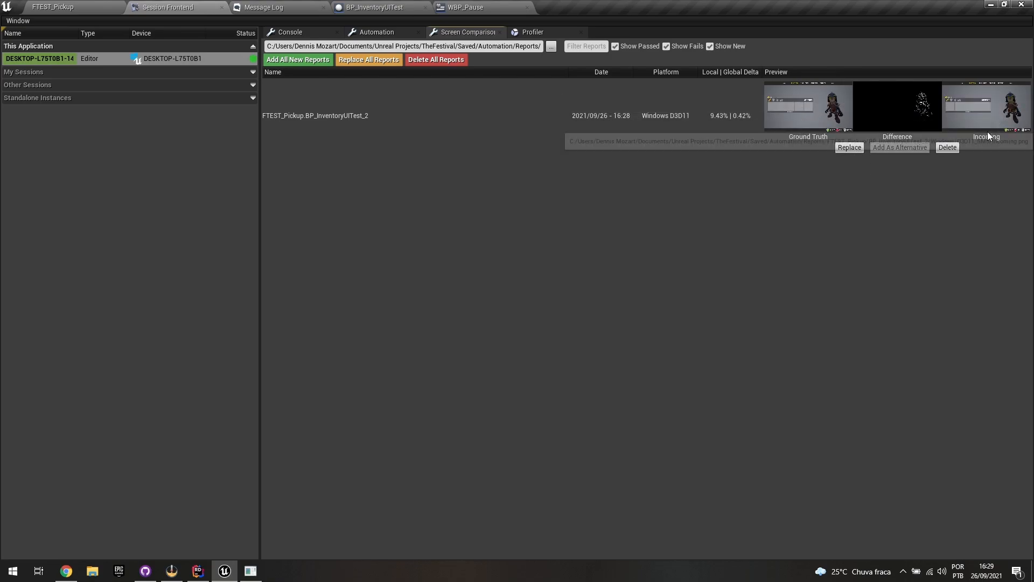
{"action": "mouse_move", "coordinate": [1002, 130]}
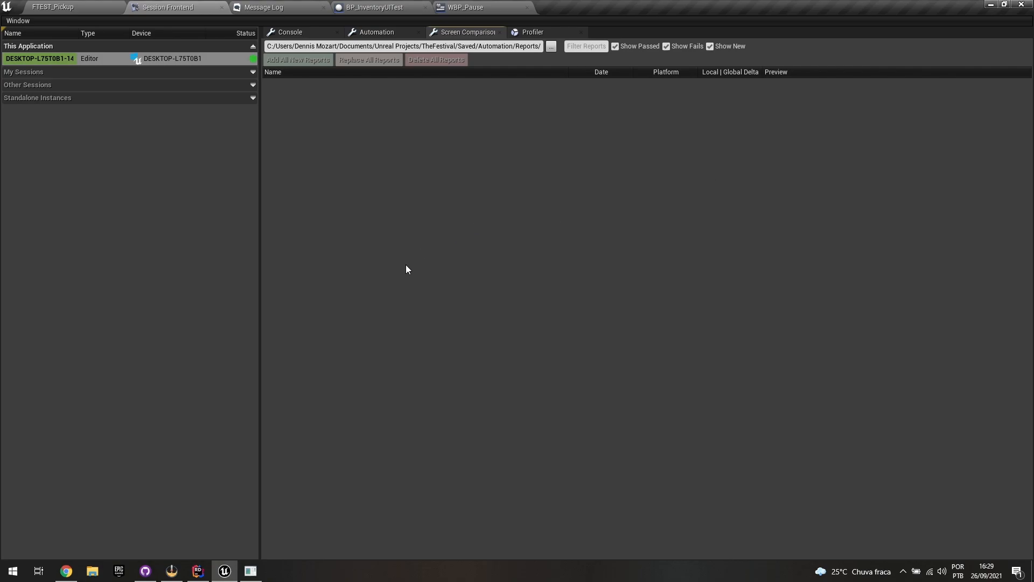
{"action": "mouse_move", "coordinate": [500, 210]}
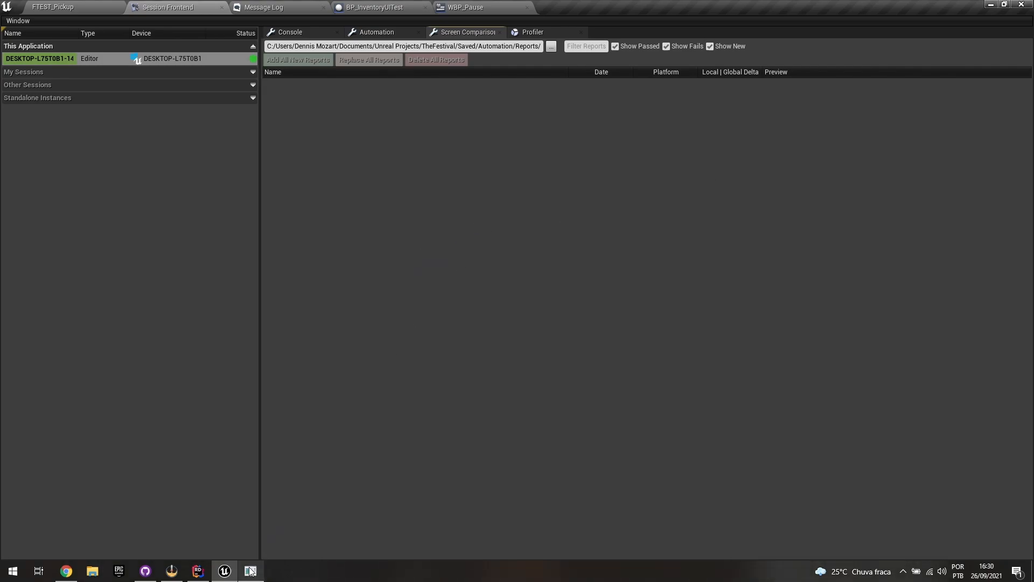
- Switch to the automation test list showing BP_InventoryUITest passed
{"action": "left_click", "coordinate": [377, 32]}
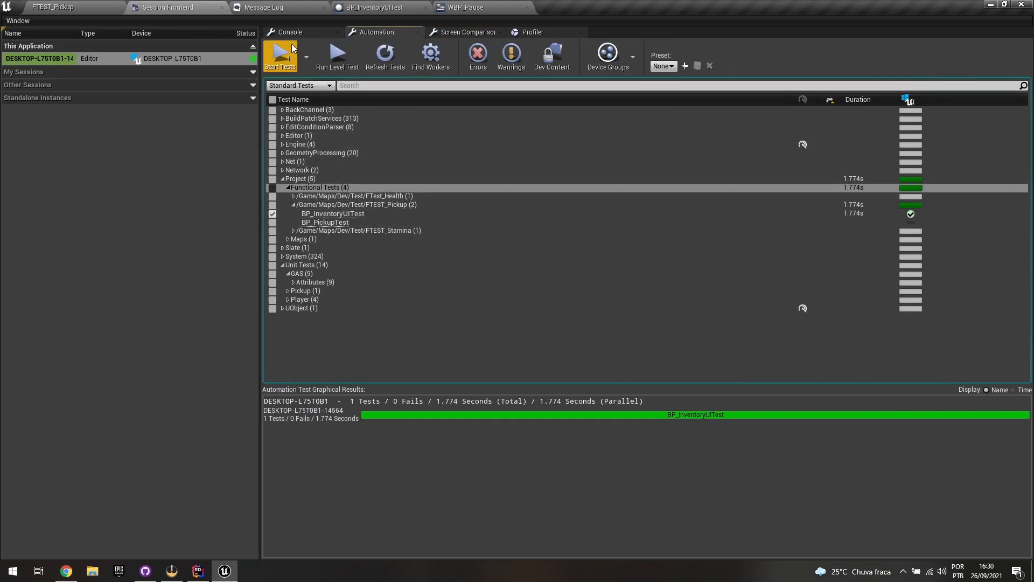
- Return to the FTEST_Pickup level and browse to Blueprints > Inventory > Tests
{"action": "left_click", "coordinate": [53, 7]}
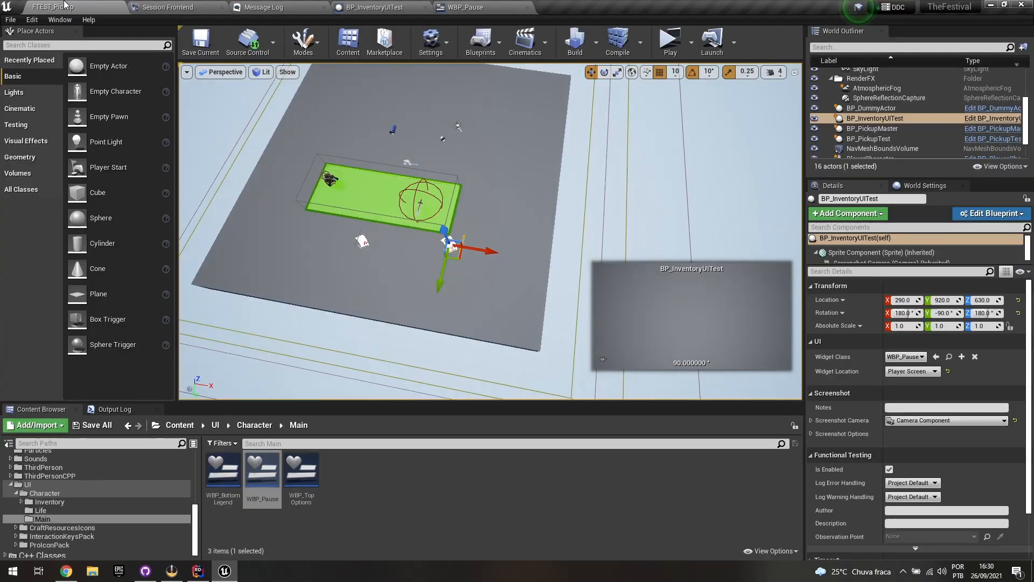
{"action": "left_click", "coordinate": [214, 425]}
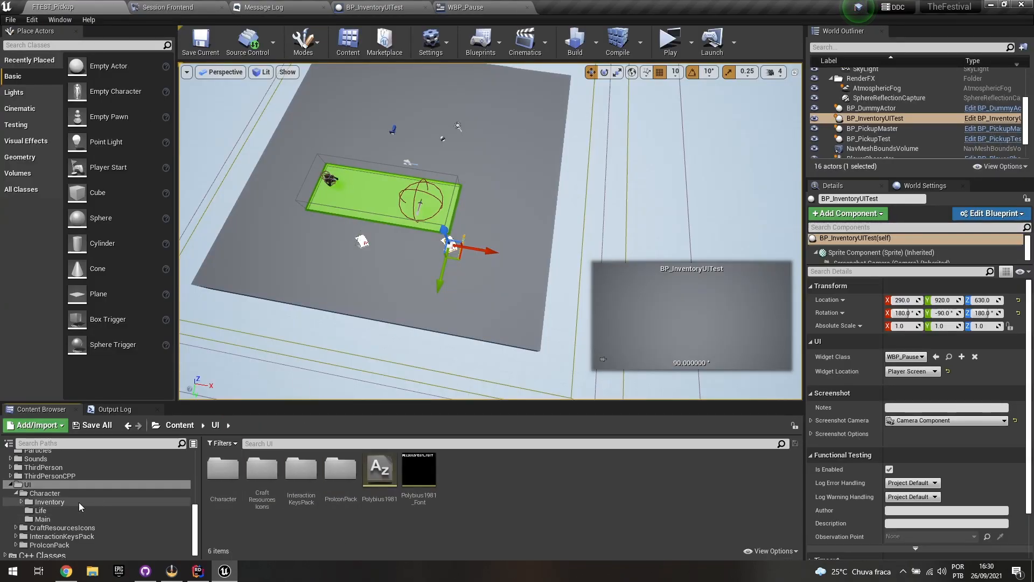
{"action": "left_click", "coordinate": [21, 502]}
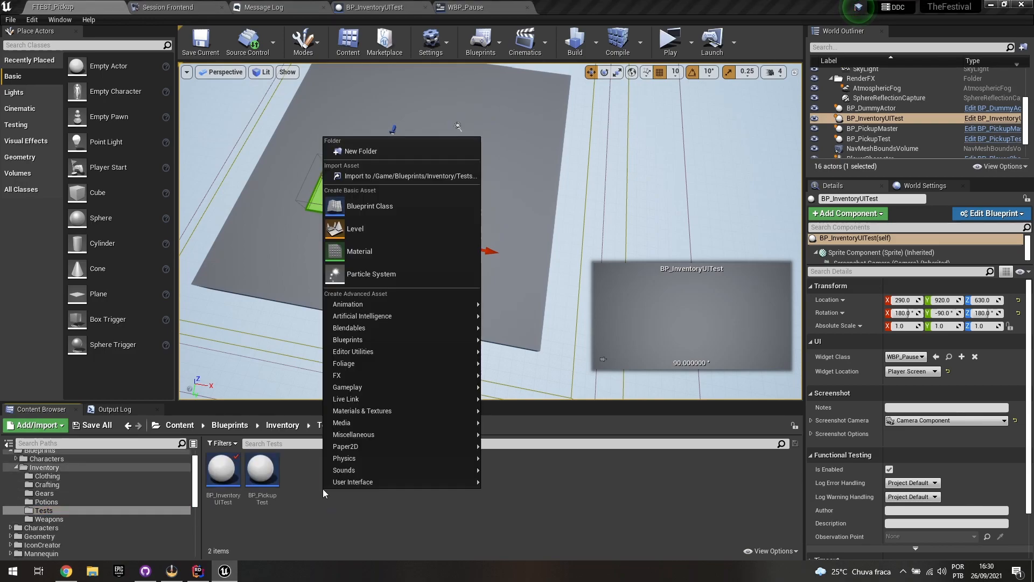
- Create a new Blueprint class with FunctionalUIScreenshotTest as its parent, found by searching 'func'
{"action": "left_click", "coordinate": [369, 205]}
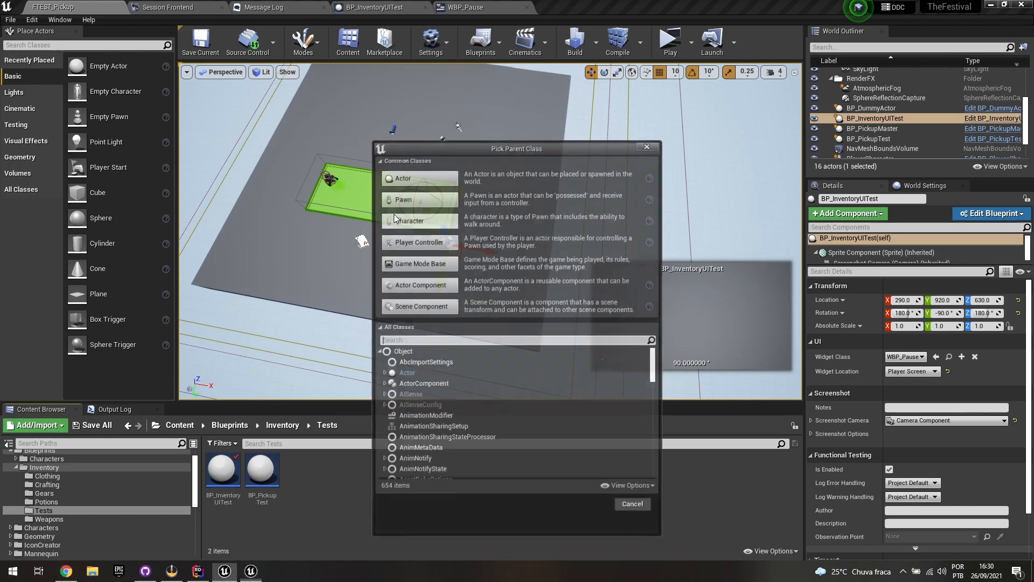
{"action": "type", "text": "functional"}
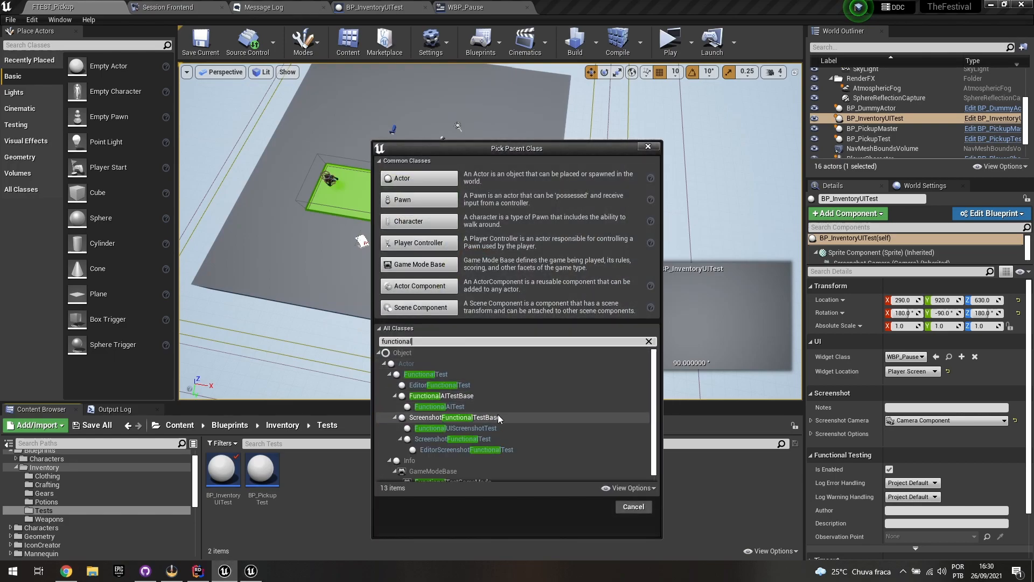
{"action": "left_click", "coordinate": [455, 421]}
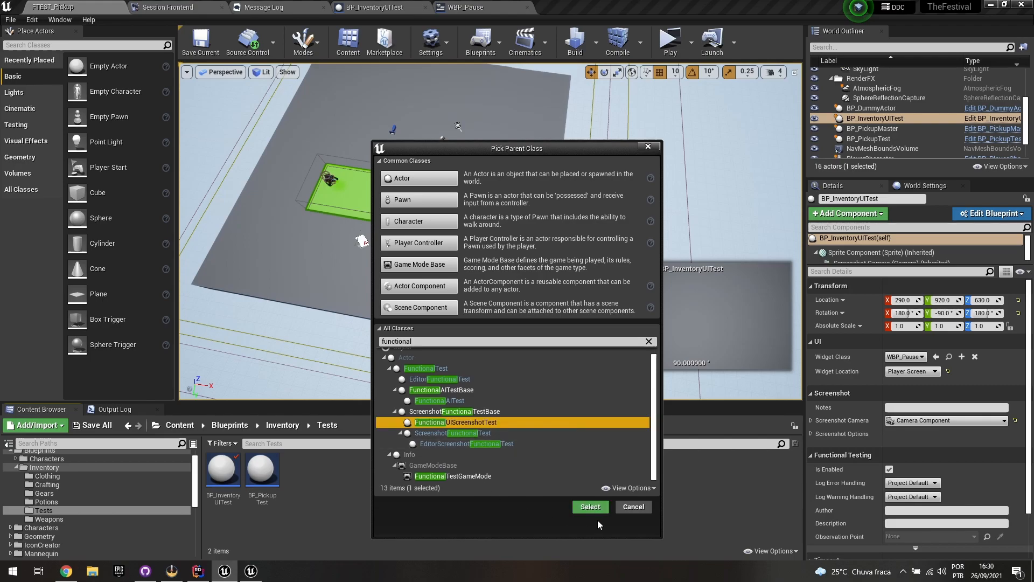
{"action": "left_click", "coordinate": [453, 433]}
{"action": "type", "text": "inven"}
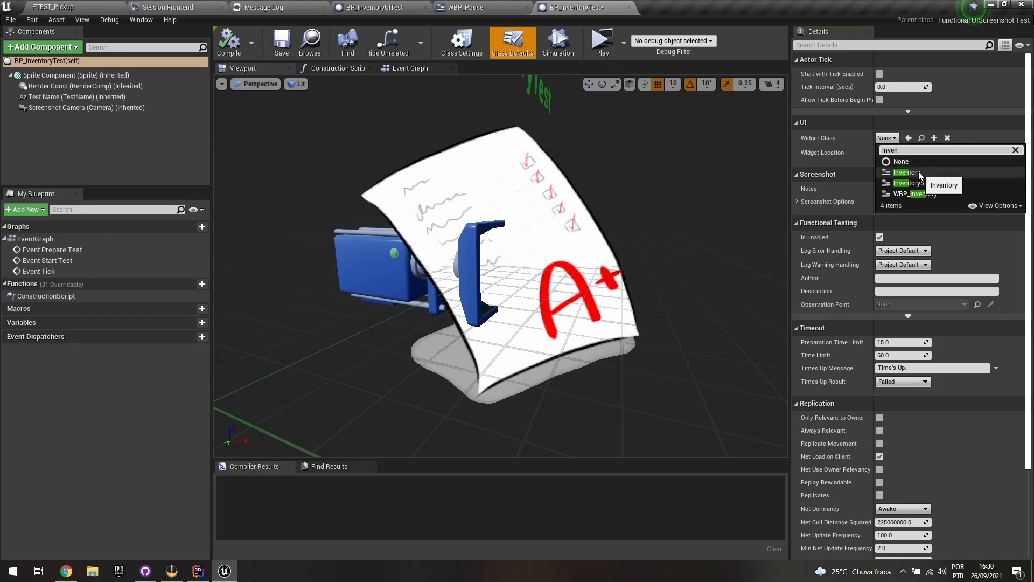
- Set the Widget Class to WBP_Inventory by searching 'inventor'
{"action": "left_click", "coordinate": [906, 173]}
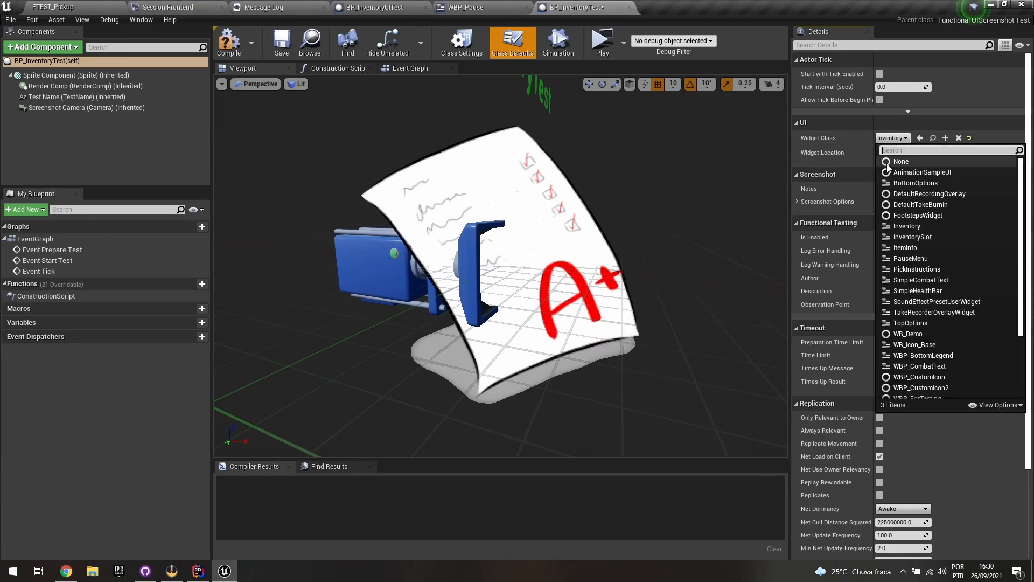
{"action": "type", "text": "inventor"}
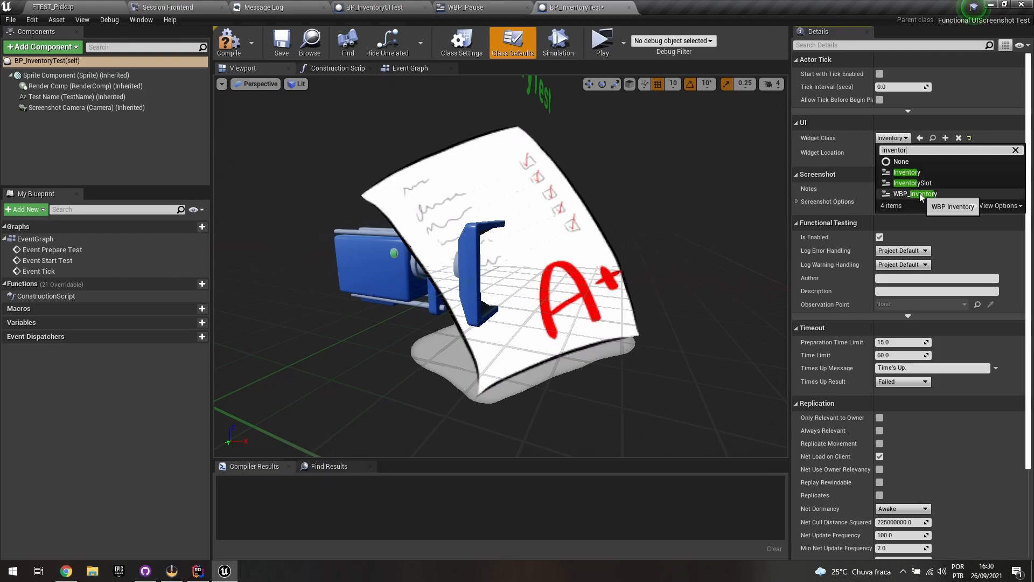
{"action": "left_click", "coordinate": [914, 194]}
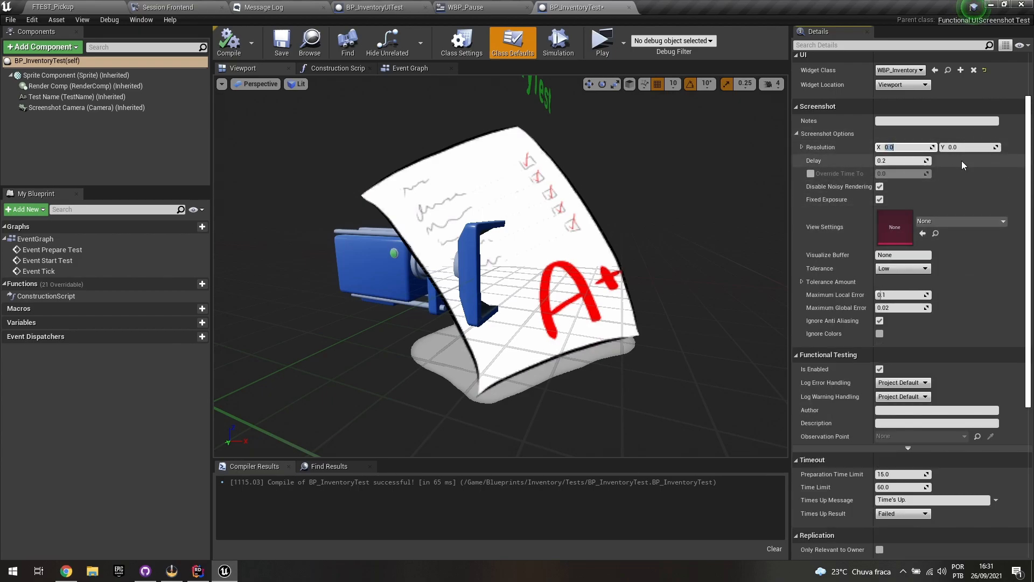
- Set the screenshot tolerance to Medium
{"action": "left_click", "coordinate": [902, 268]}
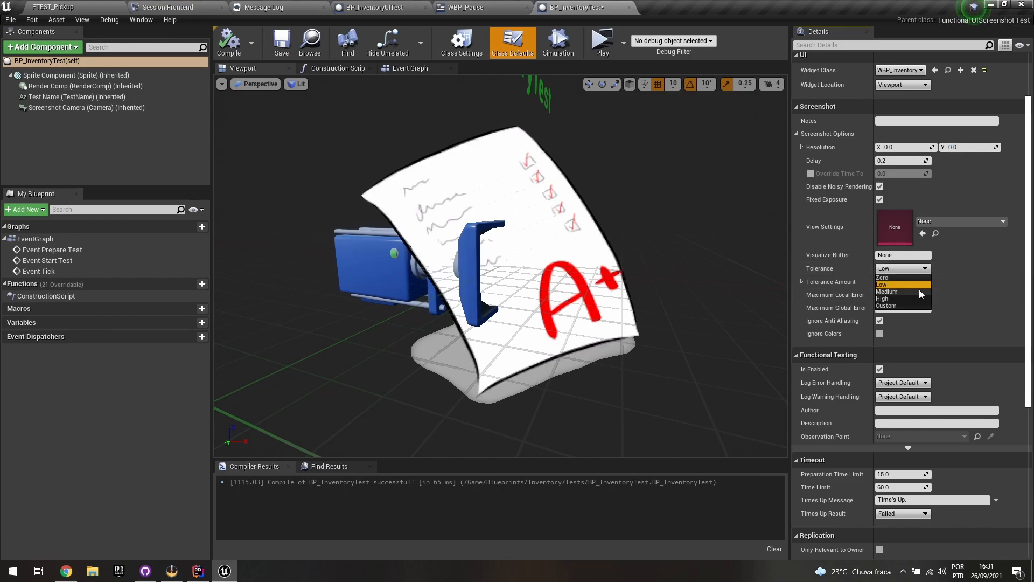
{"action": "left_click", "coordinate": [887, 291]}
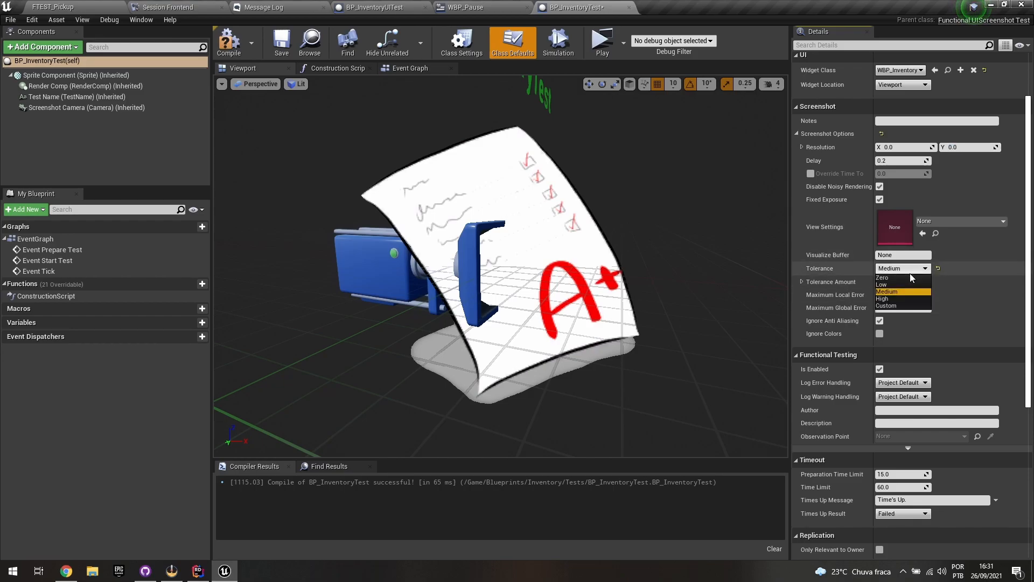
{"action": "left_click", "coordinate": [882, 286]}
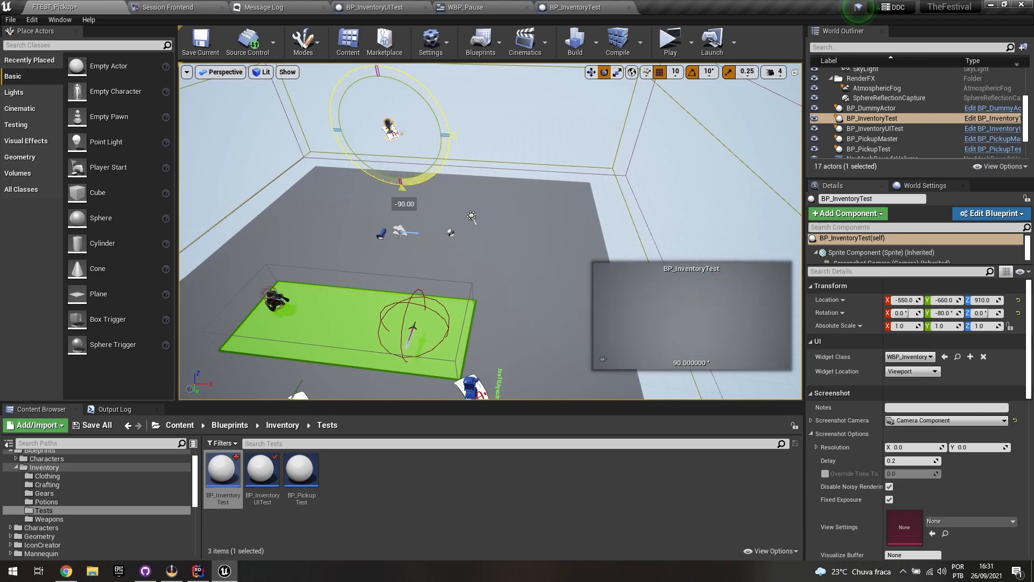
- Rotate the BP_InventoryTest actor -90° with the rotate gizmo
{"action": "left_click_drag", "start_coordinate": [389, 129], "coordinate": [396, 131]}
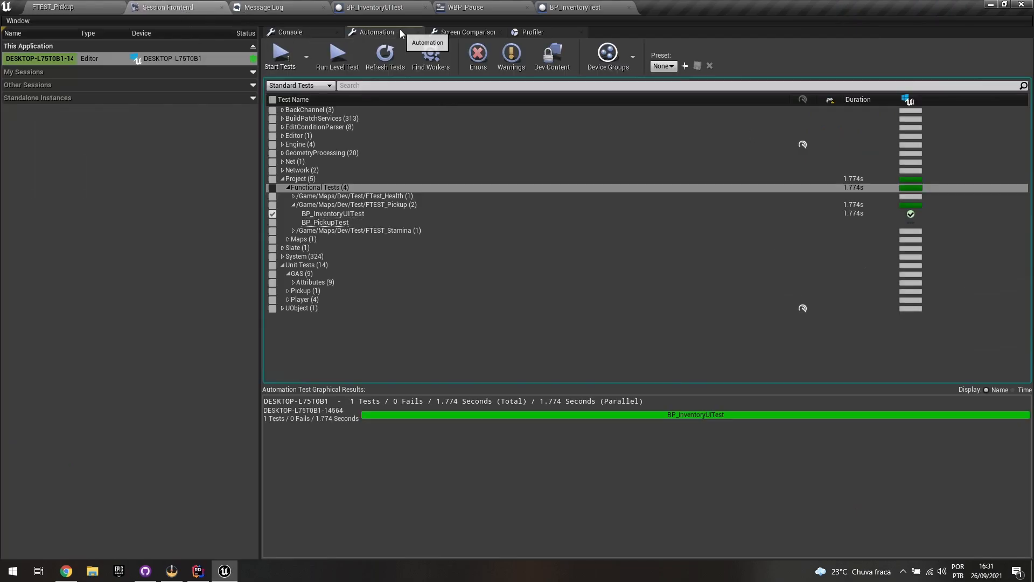
- Shut down the Unreal Editor completely
{"action": "left_click", "coordinate": [272, 213]}
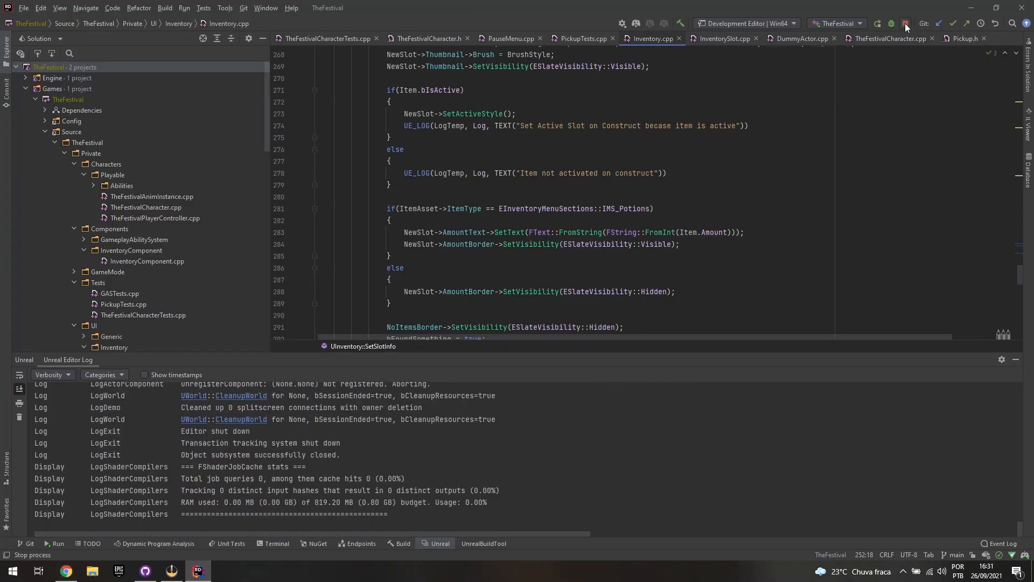
- Relaunch the Development Editor build from Rider's Run button
{"action": "left_click", "coordinate": [905, 23]}
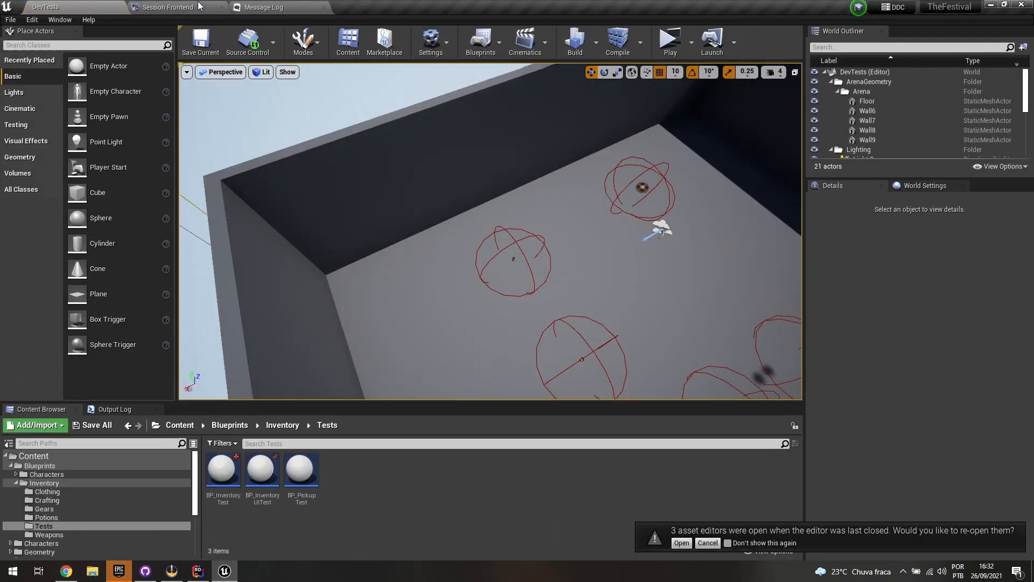
- In Session Frontend, tick only BP_InventoryTest under Functional Tests > FTEST_Pickup and start the run
{"action": "left_click", "coordinate": [167, 7]}
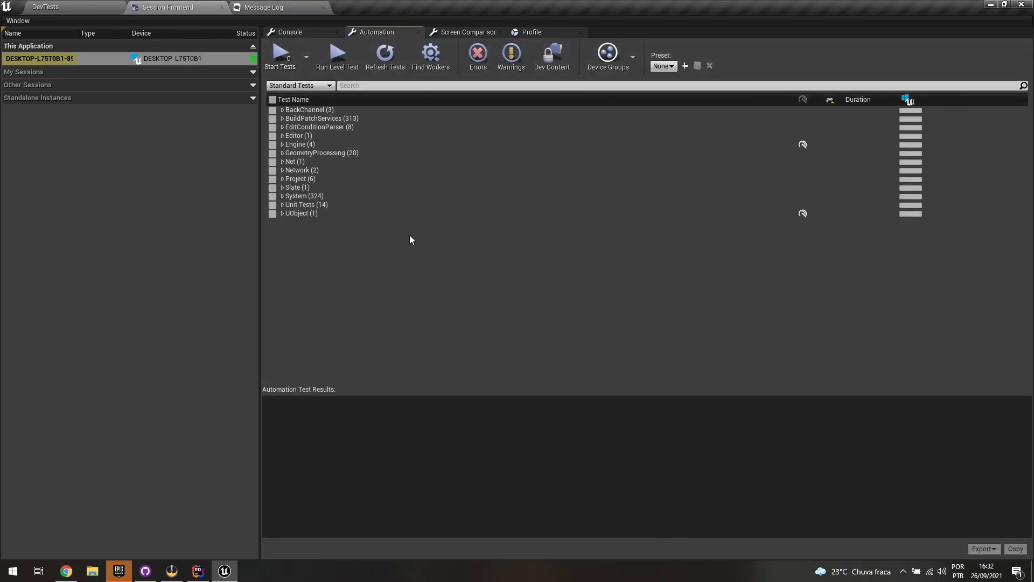
{"action": "left_click", "coordinate": [282, 178]}
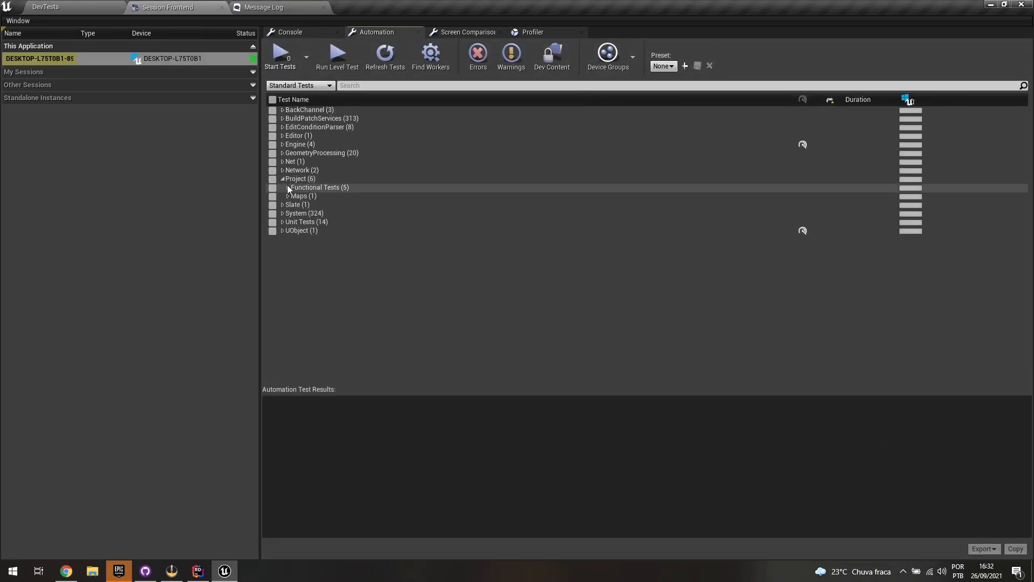
{"action": "left_click", "coordinate": [288, 187]}
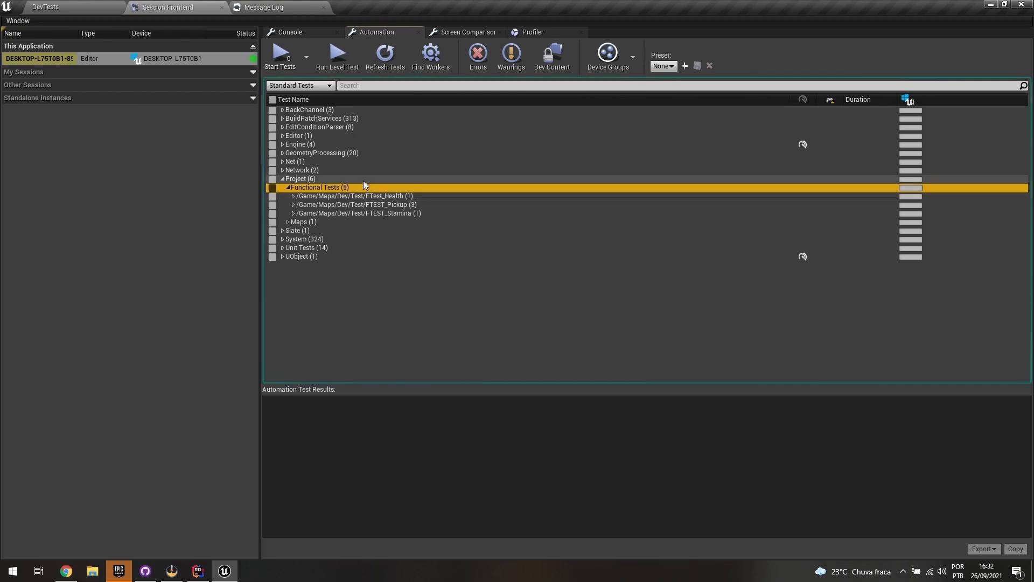
{"action": "left_click", "coordinate": [291, 205]}
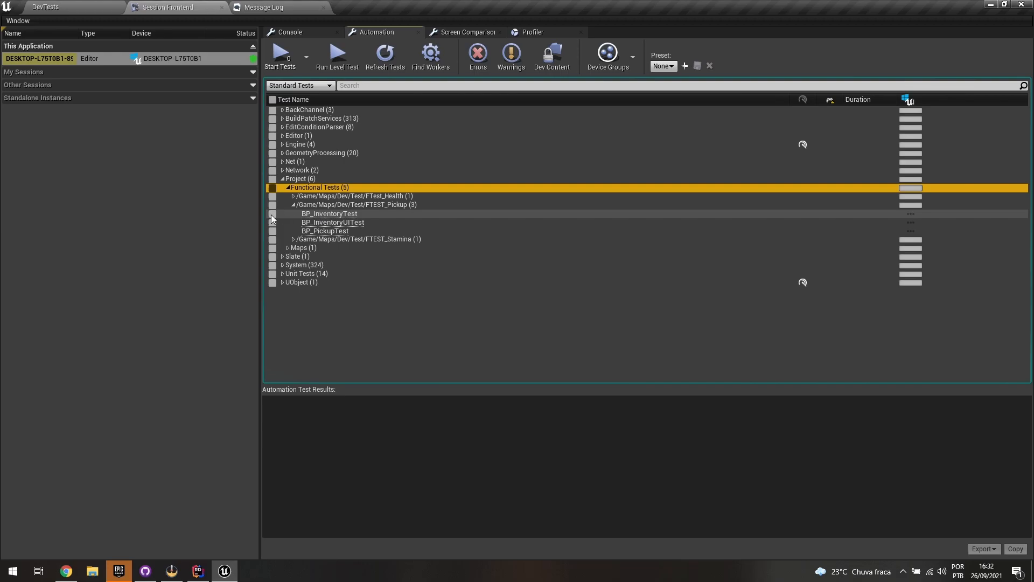
{"action": "left_click", "coordinate": [271, 214]}
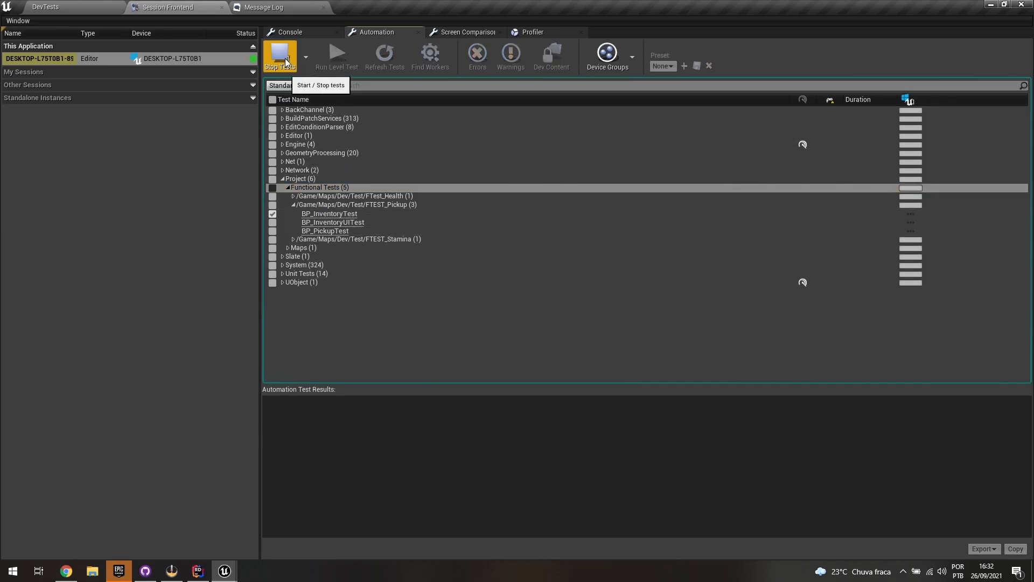
{"action": "left_click", "coordinate": [262, 7]}
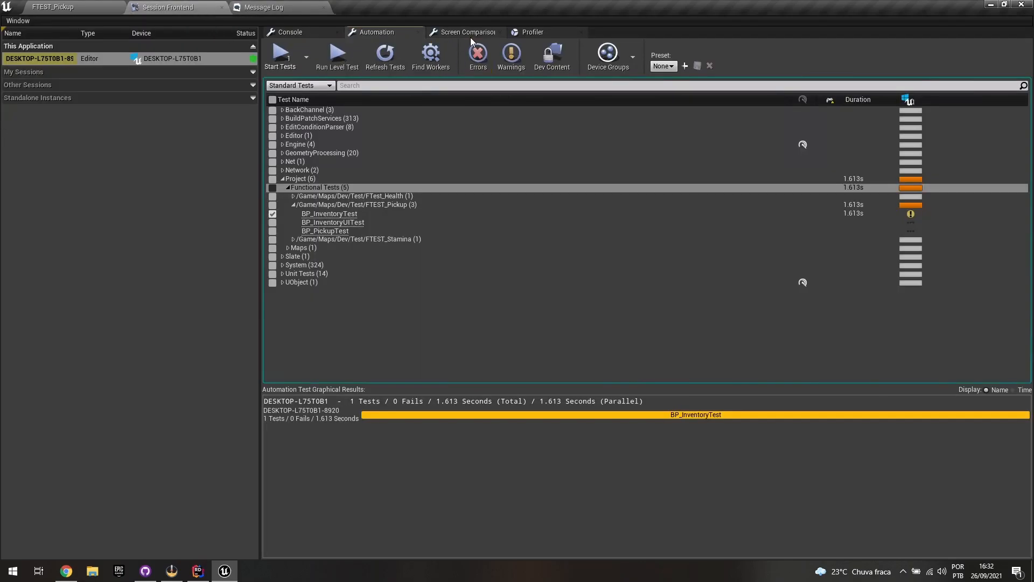
- In Screen Comparison, accept the BP_InventoryTest_2 screenshot as new ground truth via Add New!
{"action": "left_click", "coordinate": [467, 32]}
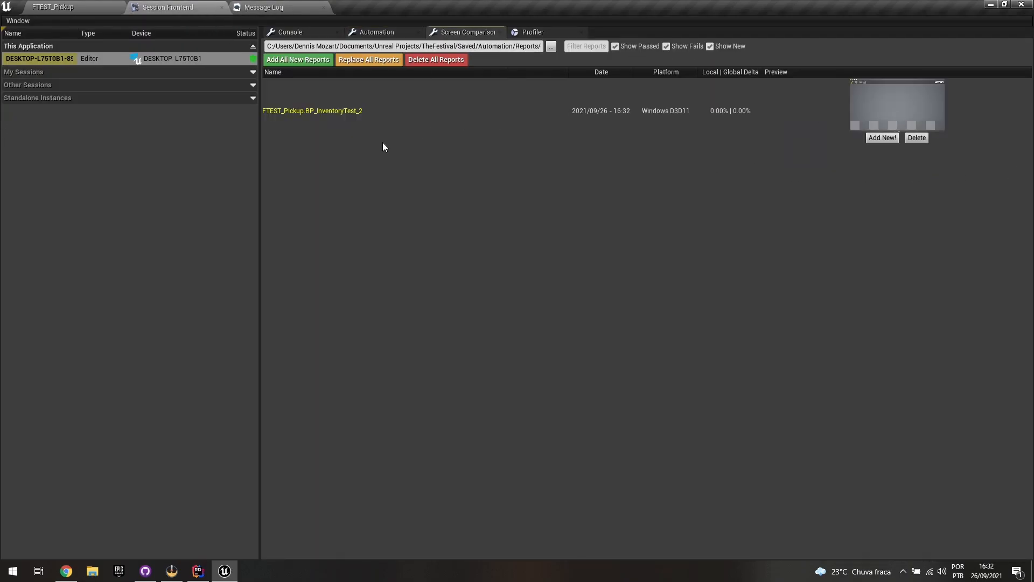
{"action": "mouse_move", "coordinate": [915, 106]}
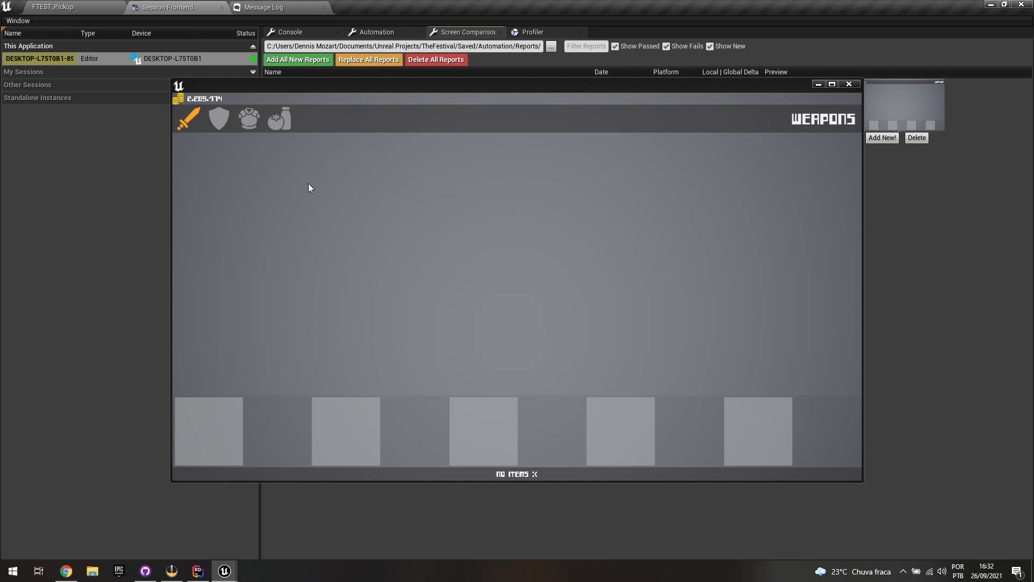
{"action": "mouse_move", "coordinate": [283, 158]}
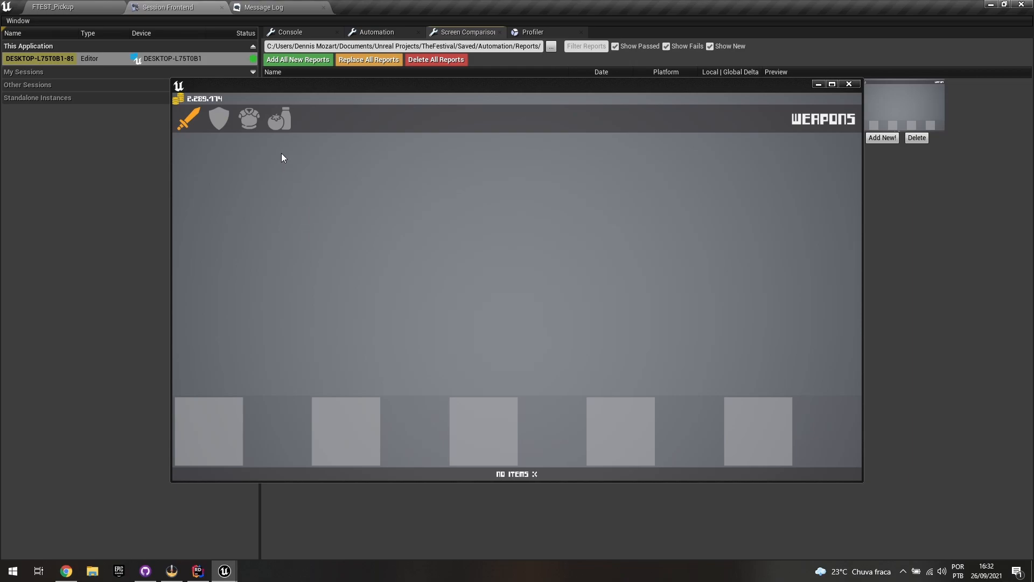
{"action": "mouse_move", "coordinate": [277, 154]}
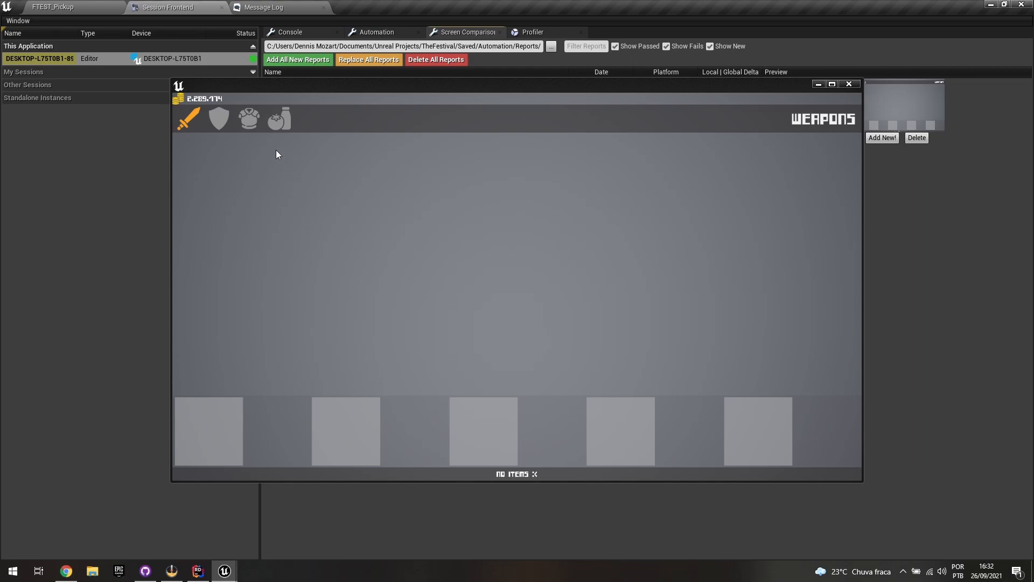
{"action": "mouse_move", "coordinate": [692, 317]}
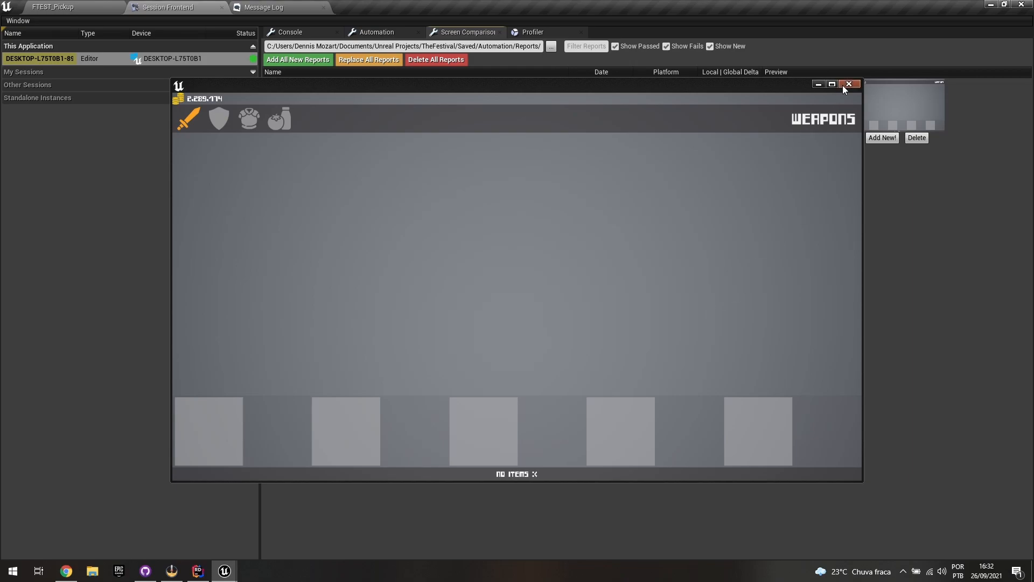
{"action": "left_click", "coordinate": [849, 84]}
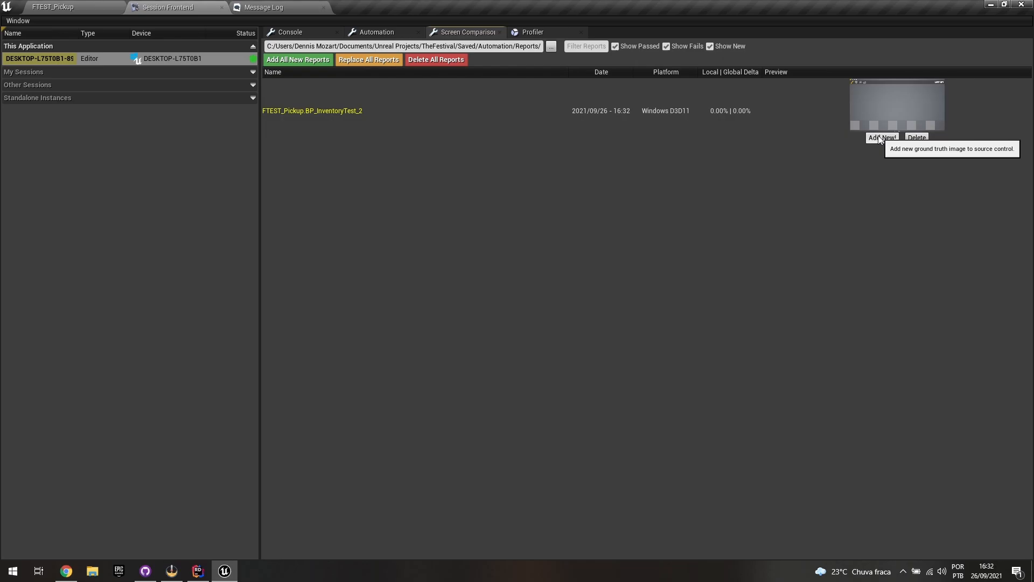
{"action": "left_click", "coordinate": [881, 138]}
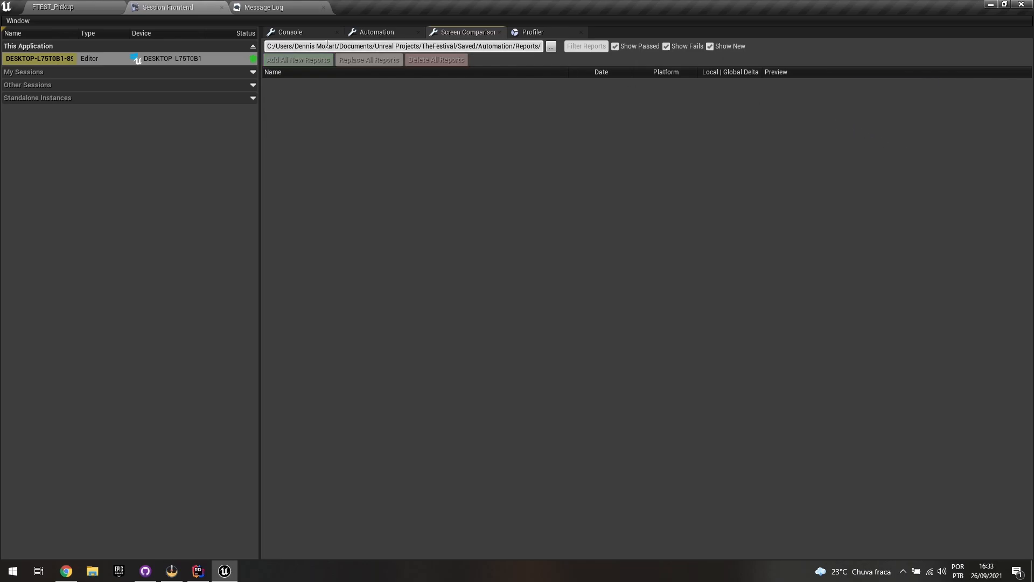
- Review the automation testing log and the test results after the rerun
{"action": "left_click", "coordinate": [376, 31]}
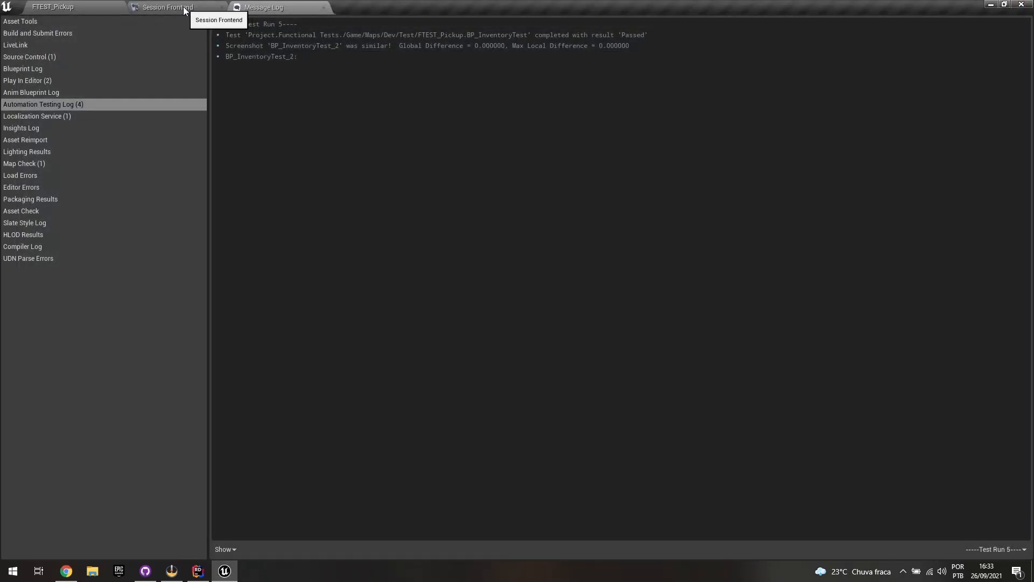
{"action": "left_click", "coordinate": [167, 7]}
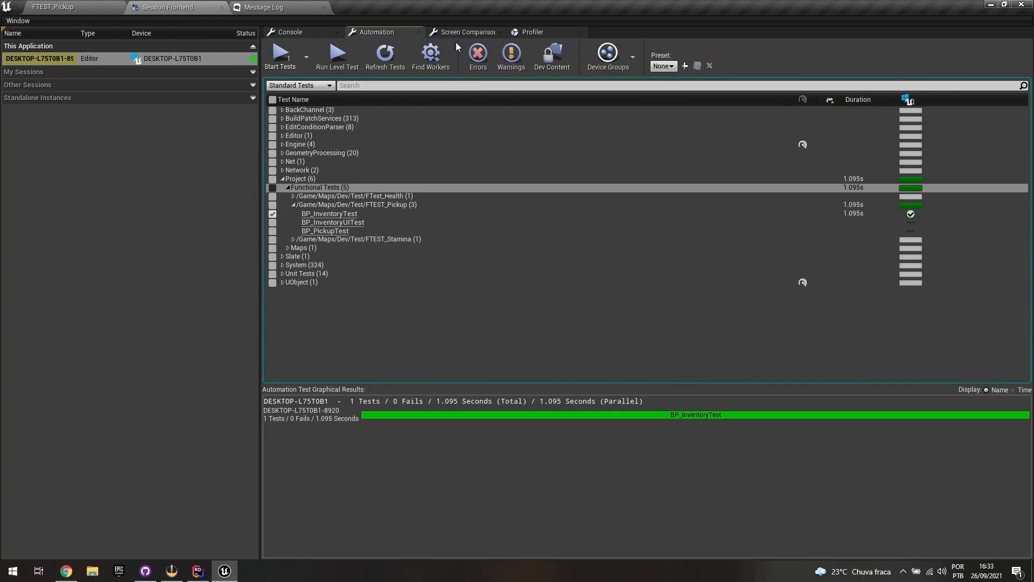
{"action": "left_click", "coordinate": [468, 32]}
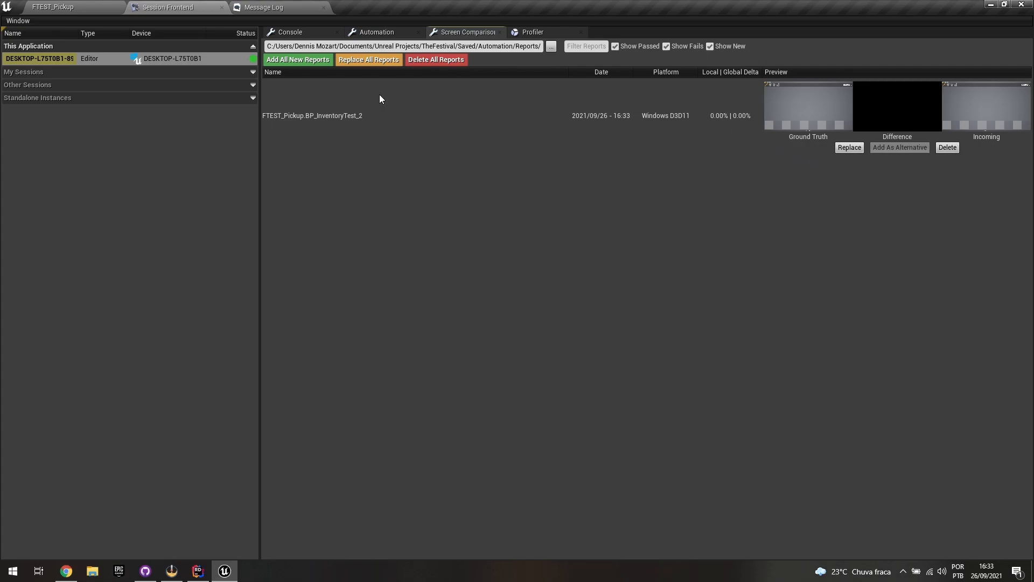
- Flip between results and Screen Comparison to view BP_InventoryTest_2 at 0.00% difference
{"action": "left_click", "coordinate": [376, 32]}
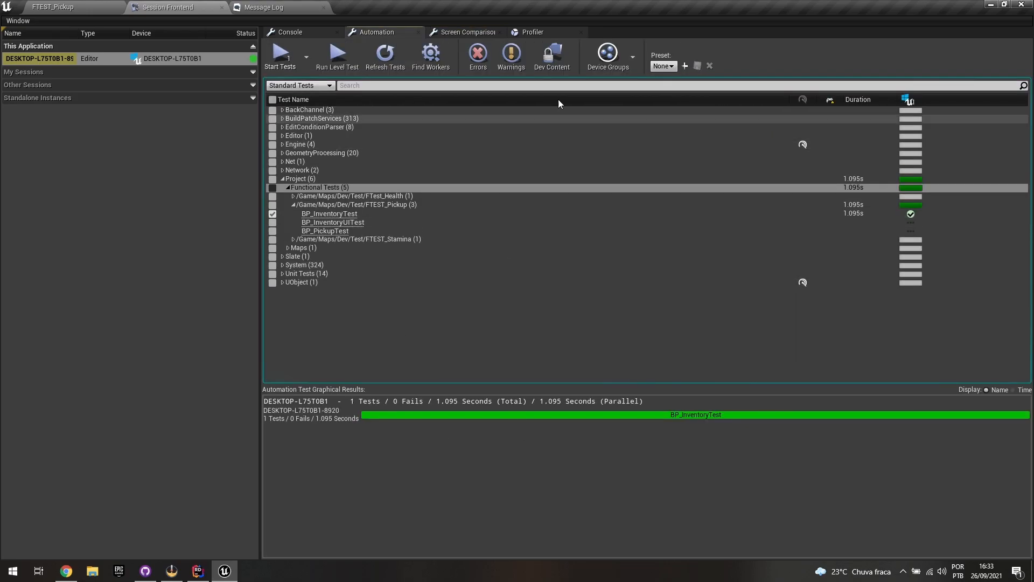
{"action": "left_click", "coordinate": [468, 32]}
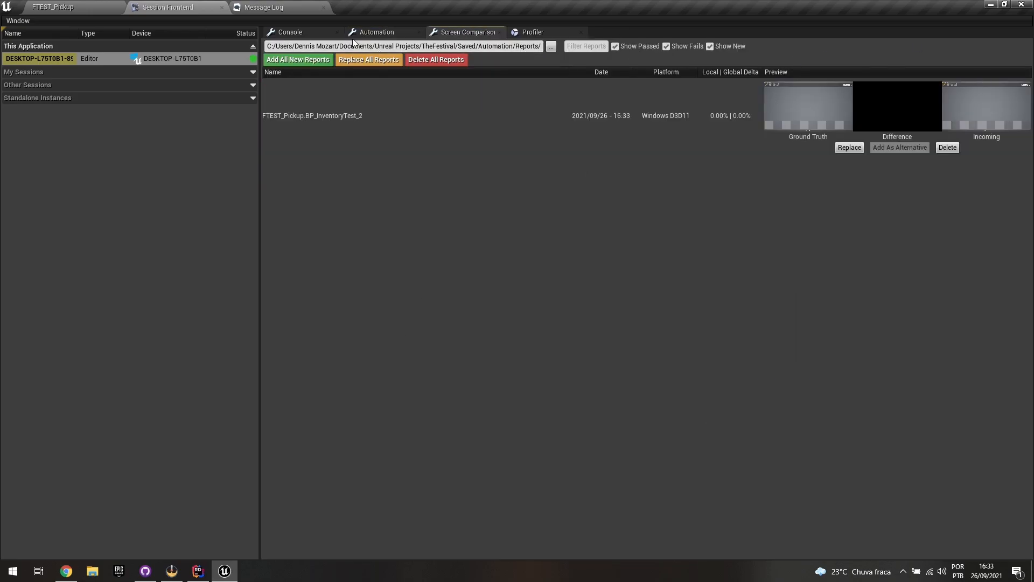
{"action": "left_click", "coordinate": [377, 32]}
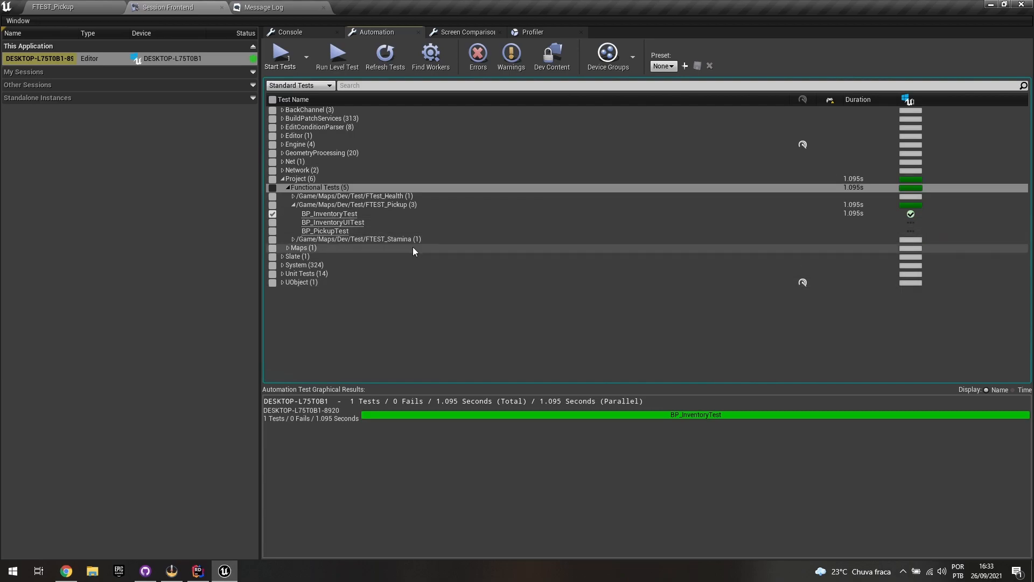
{"action": "left_click", "coordinate": [468, 32]}
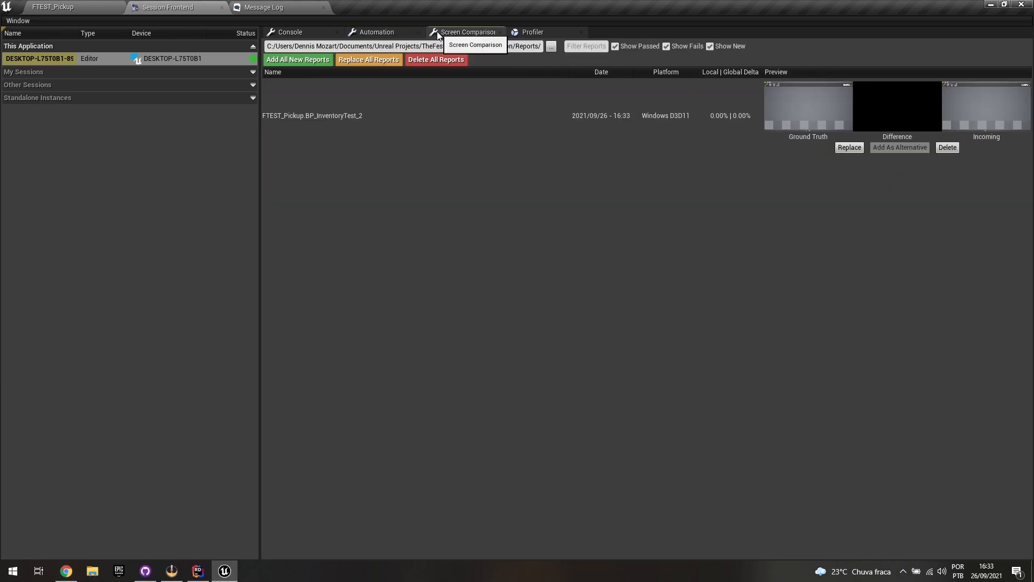